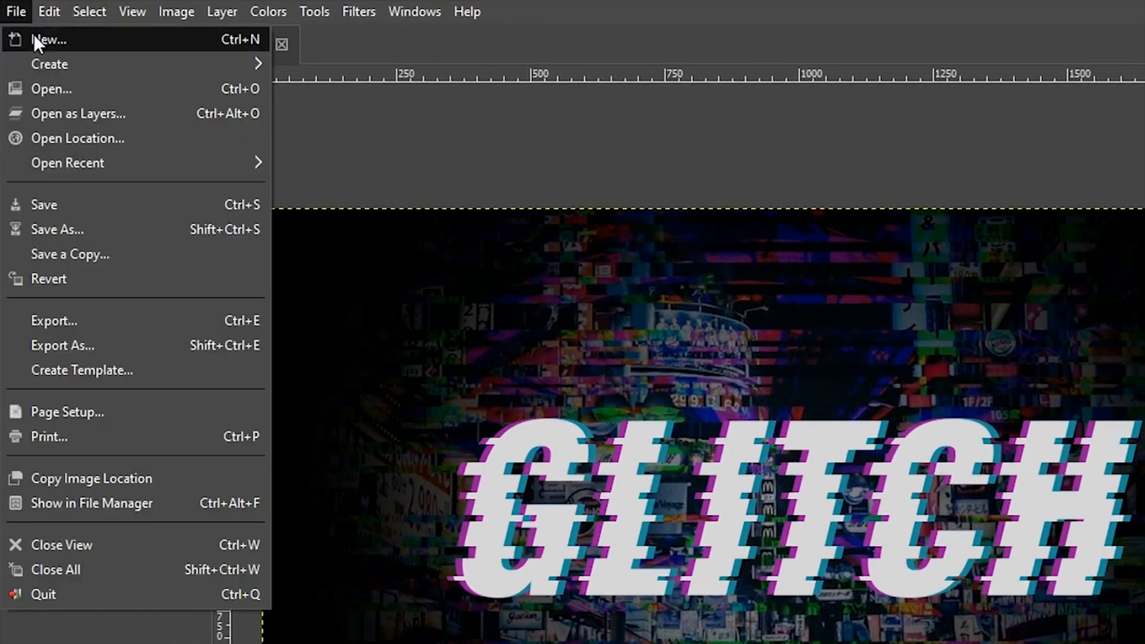
Start a new 1920×1080 image set to fill with the black foreground colour
click(49, 40)
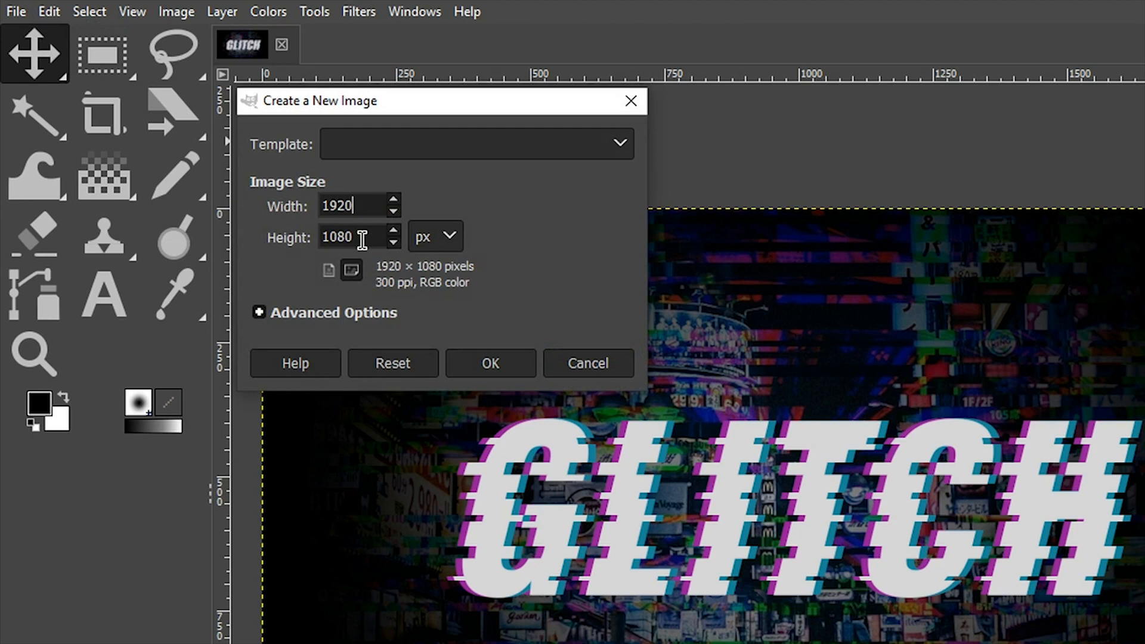
click(357, 238)
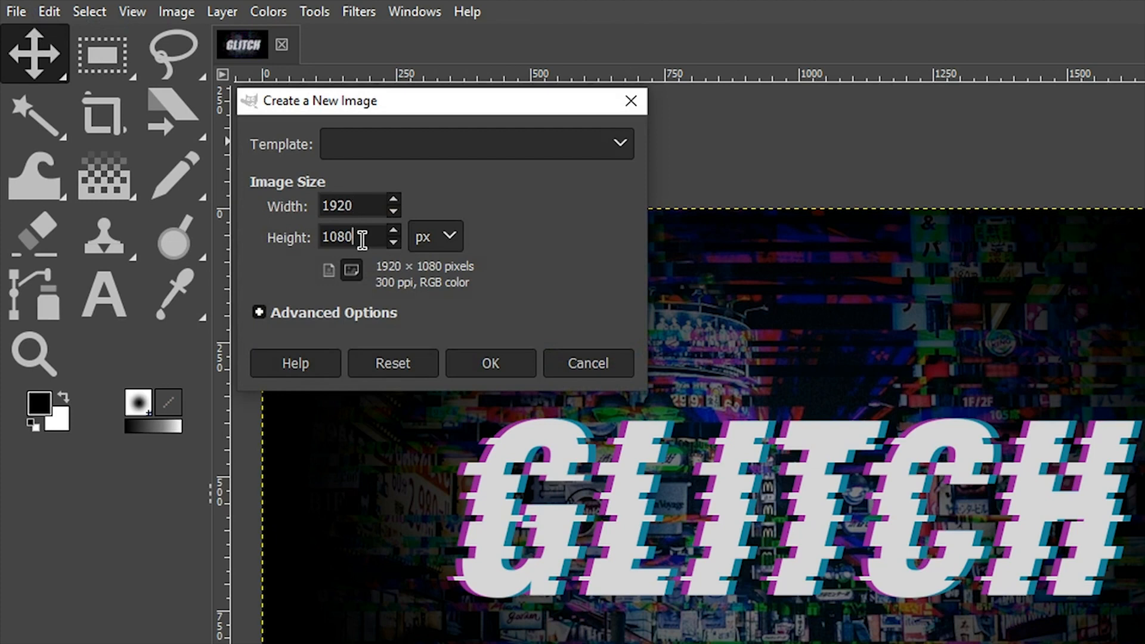
click(259, 313)
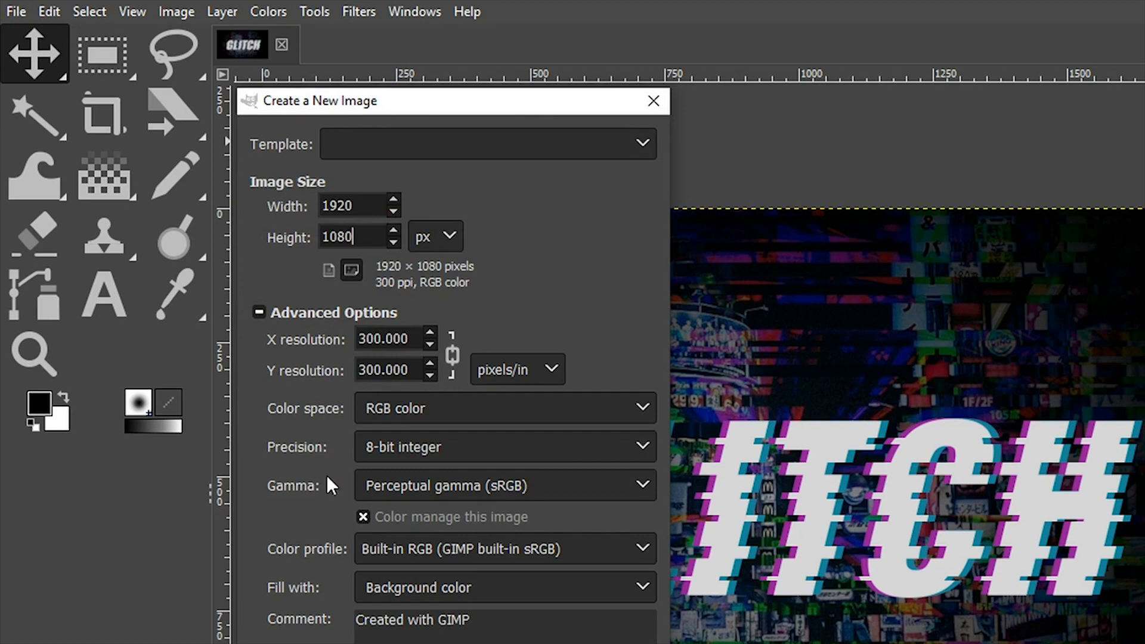
mouse_move(304, 597)
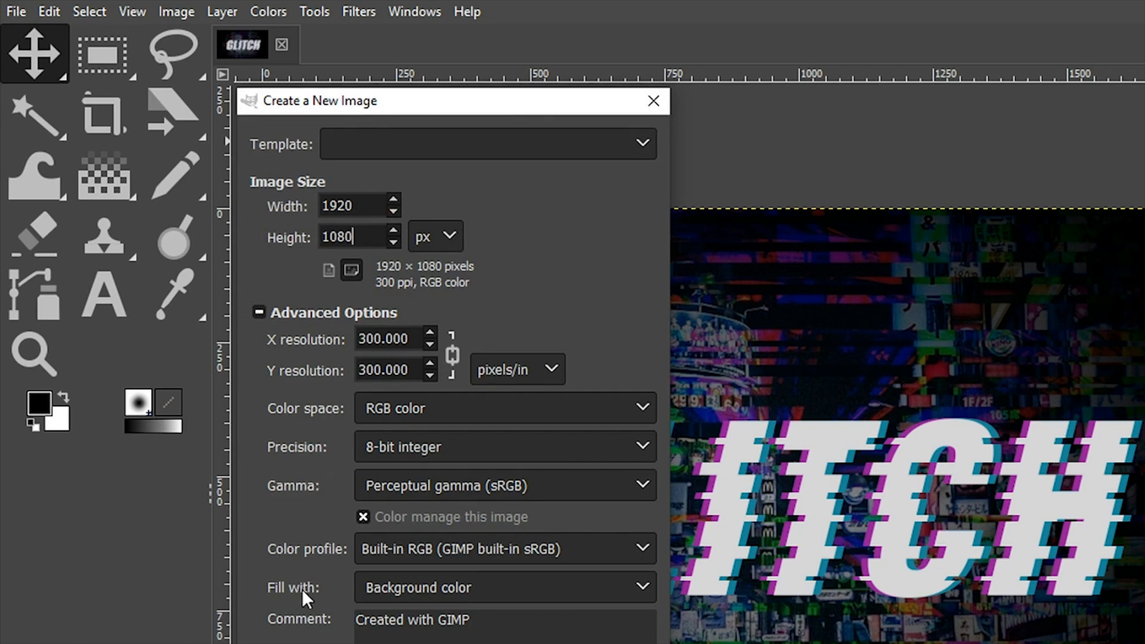
click(505, 587)
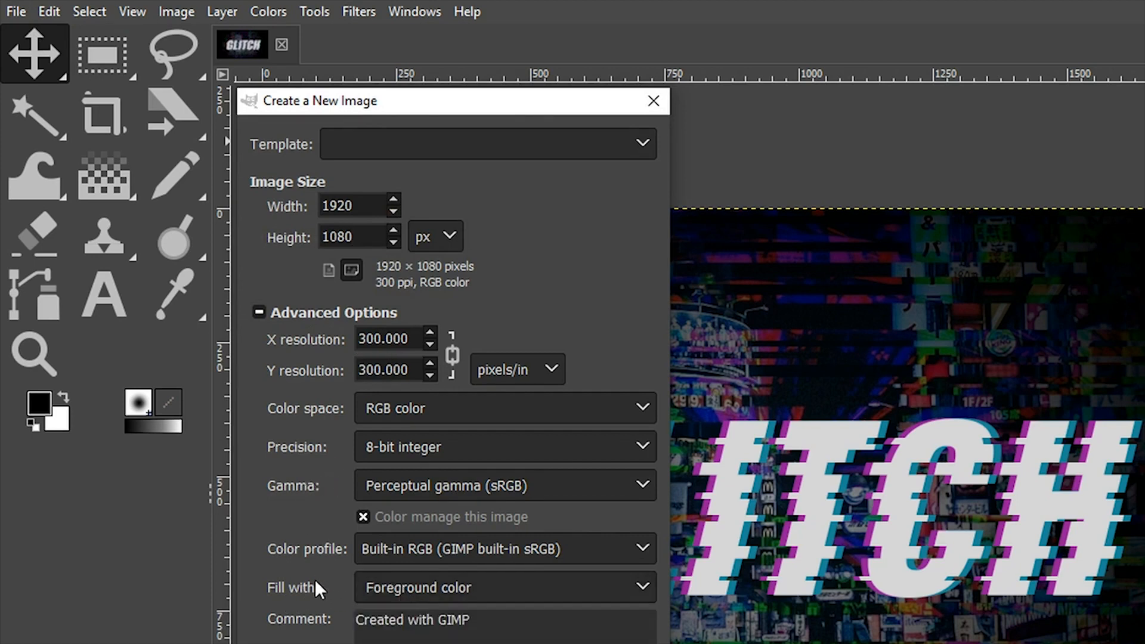
mouse_move(168, 537)
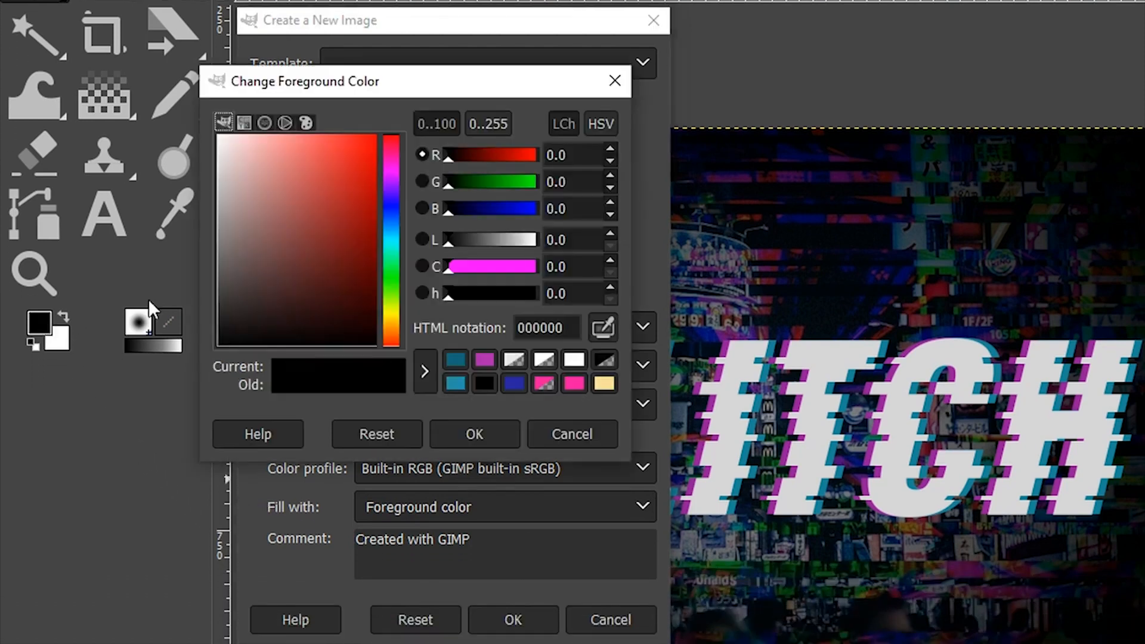
click(571, 434)
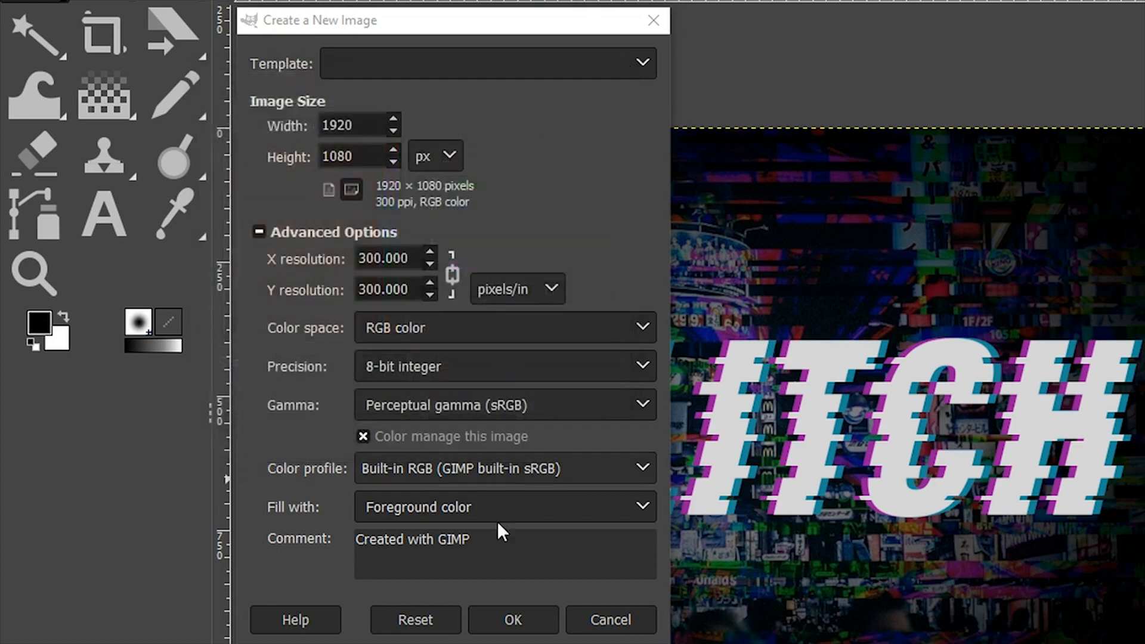
Create the black image and start a text box in Oswald Bold at 400 px
click(513, 619)
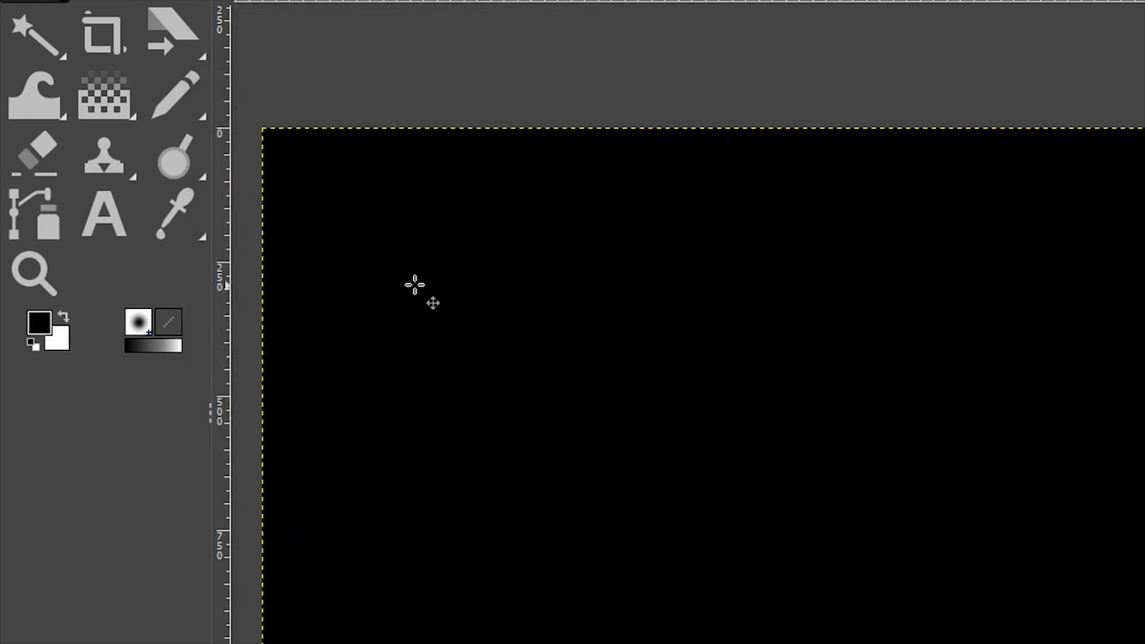
click(104, 213)
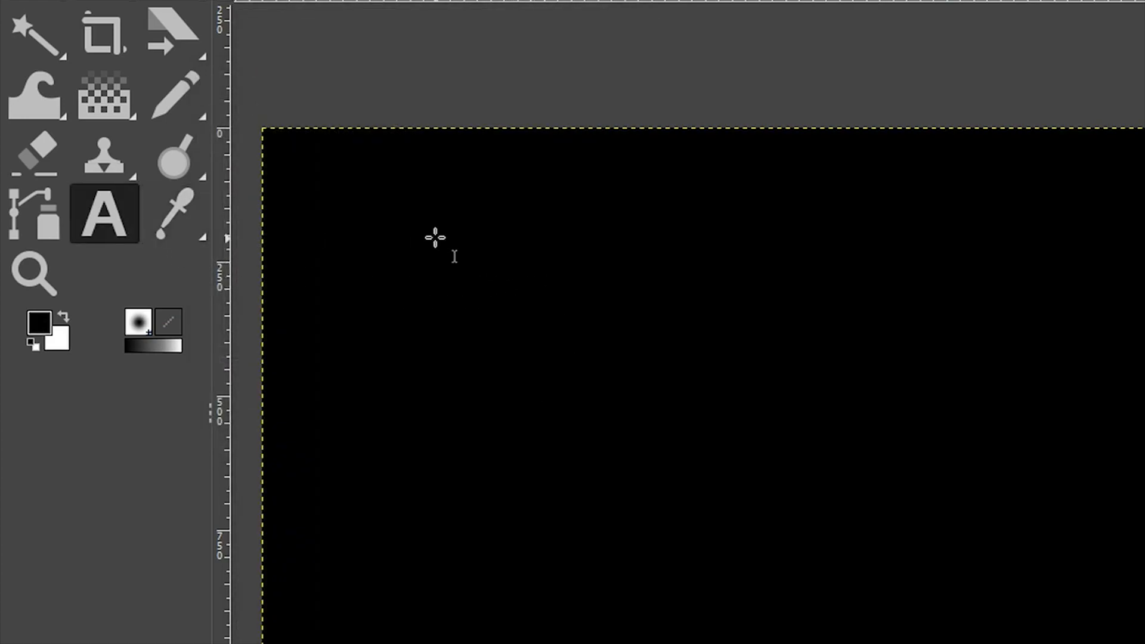
click(434, 241)
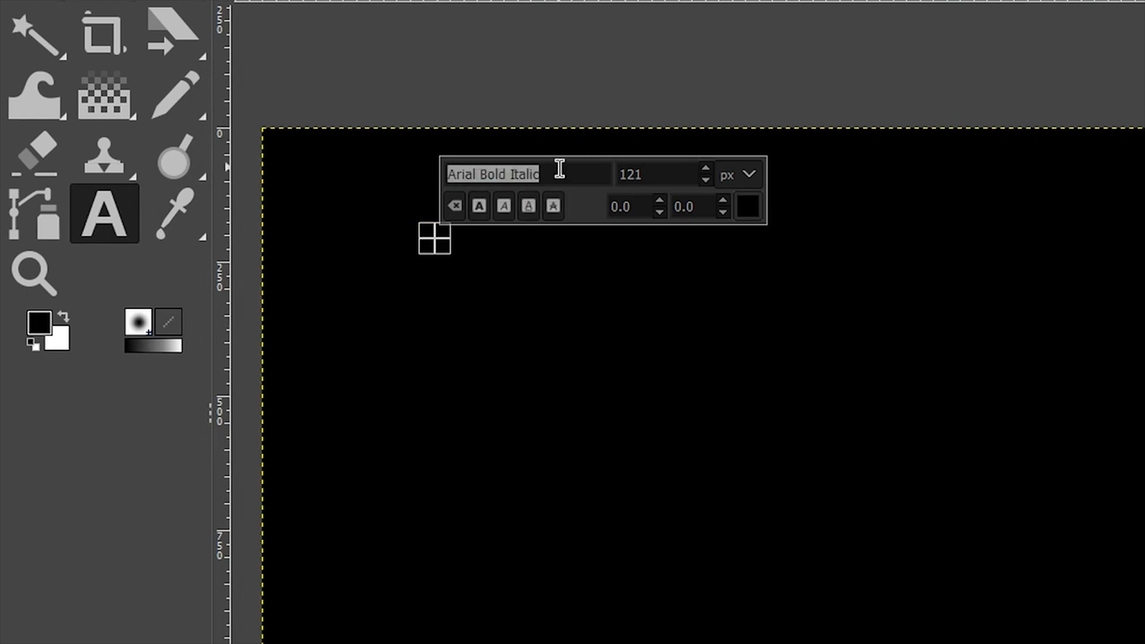
text(Oswald)
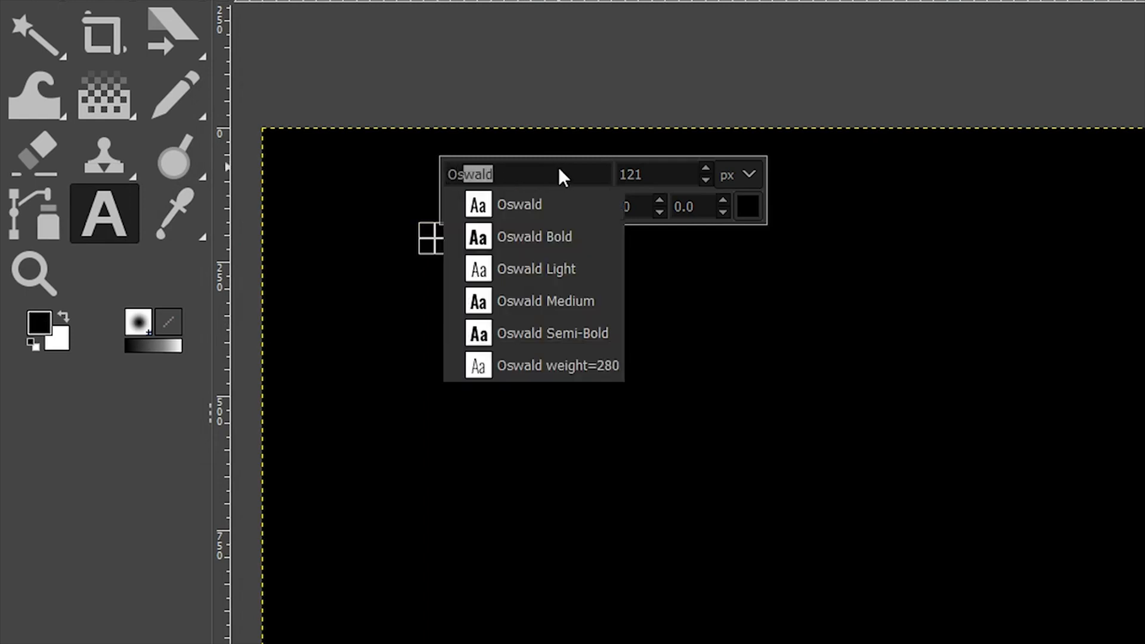
click(534, 236)
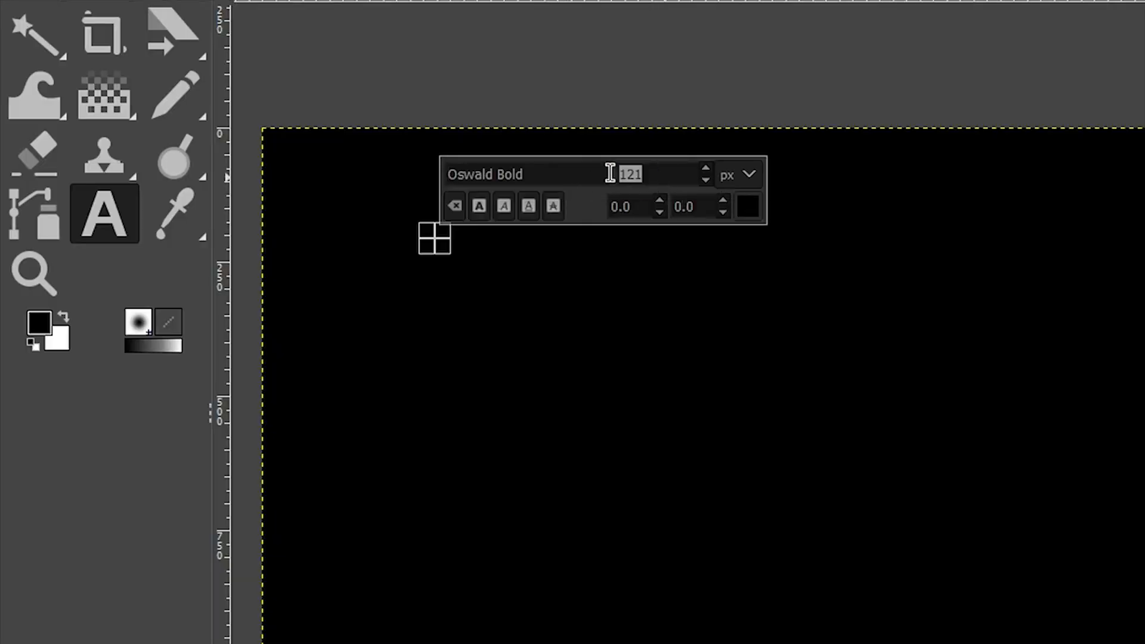
text(400)
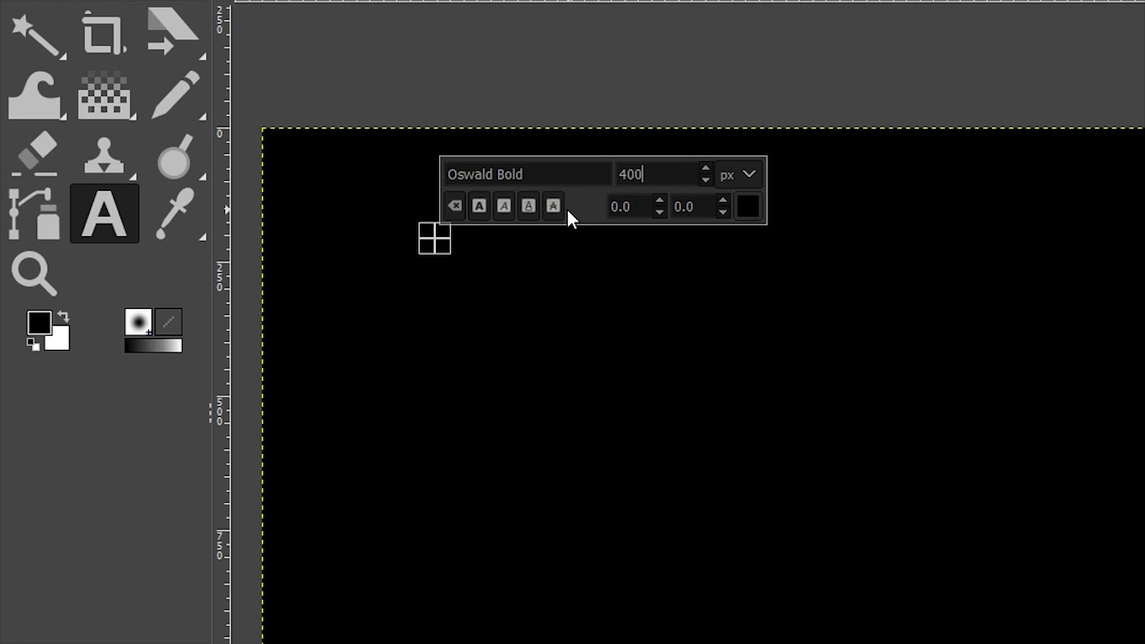
Set the text colour to off-white e8e3e3
click(748, 206)
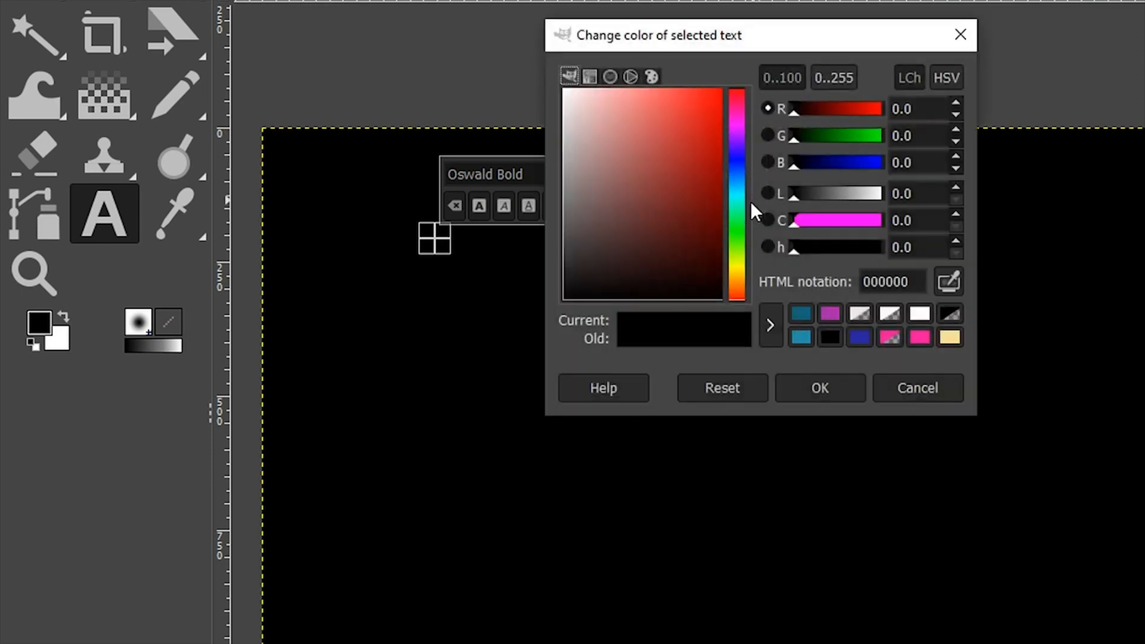
click(919, 314)
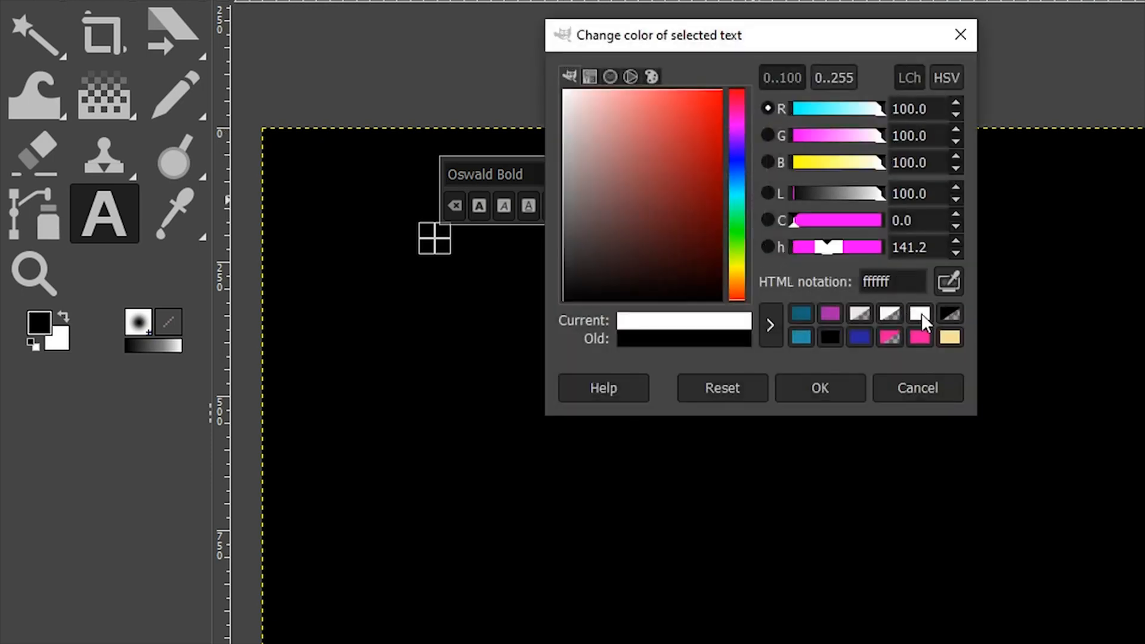
click(570, 117)
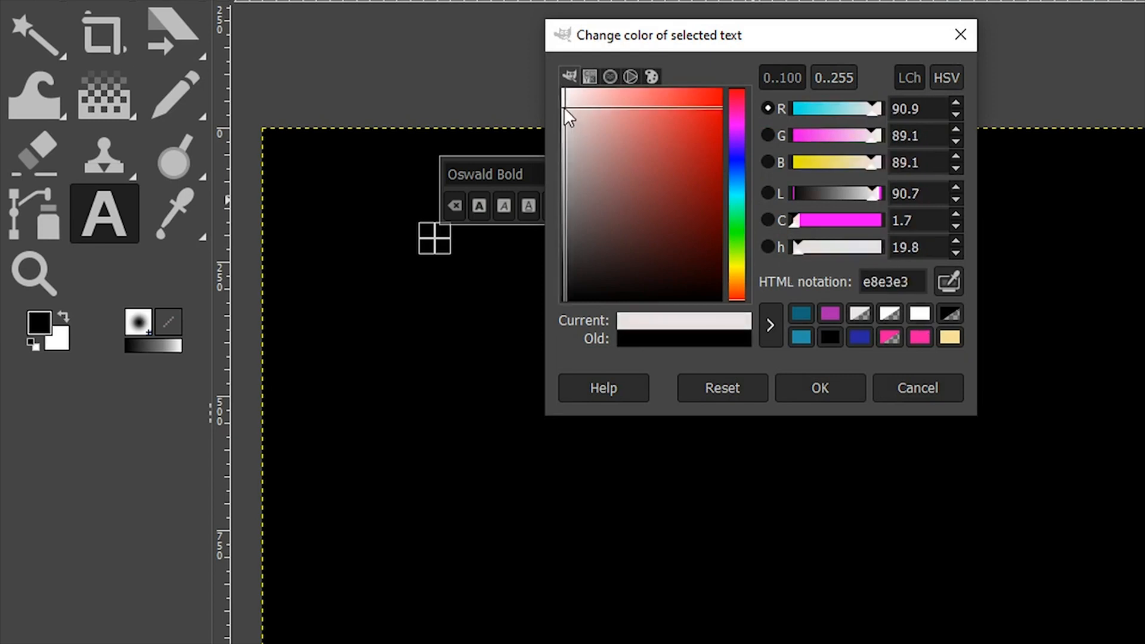
click(916, 388)
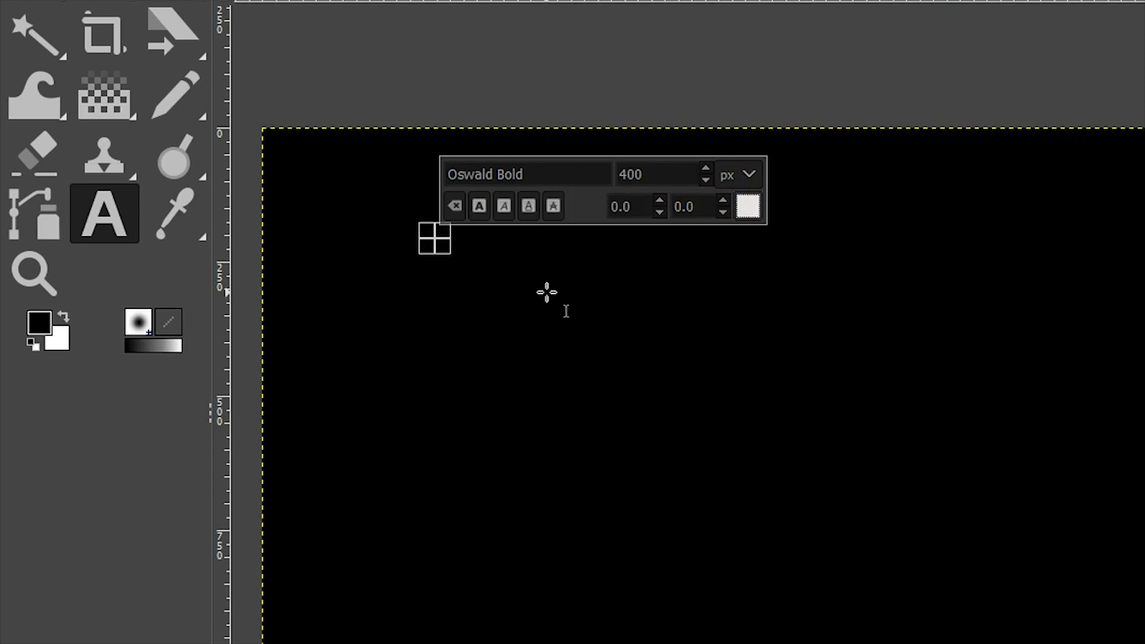
Type the word GLITCH into the text box
text(GLIT)
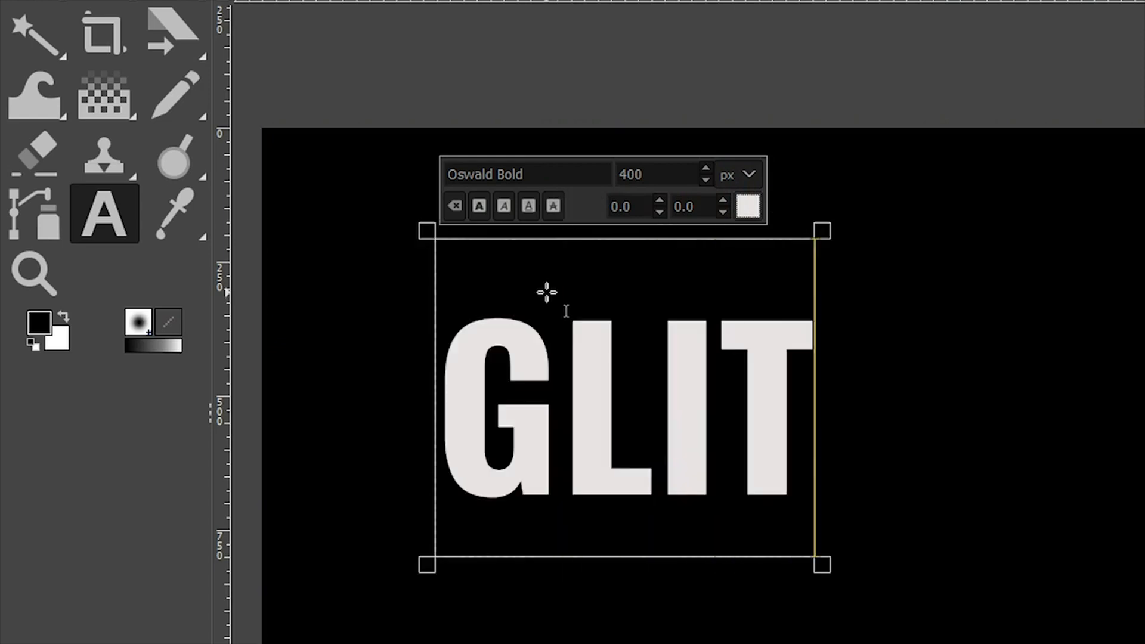
text(CH)
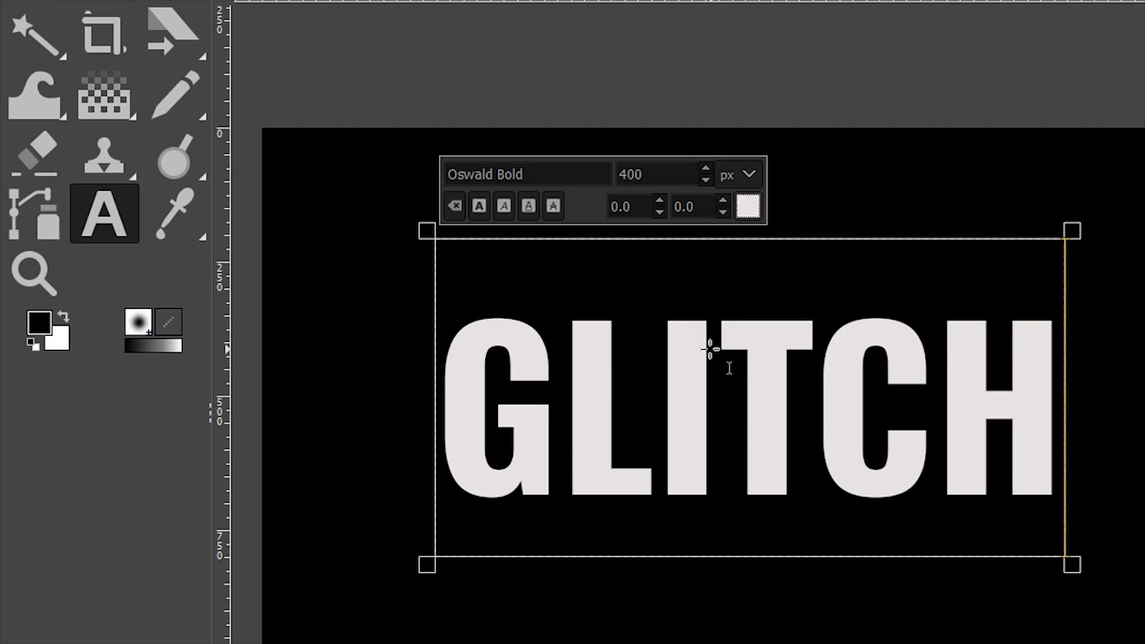
mouse_move(730, 372)
text(12)
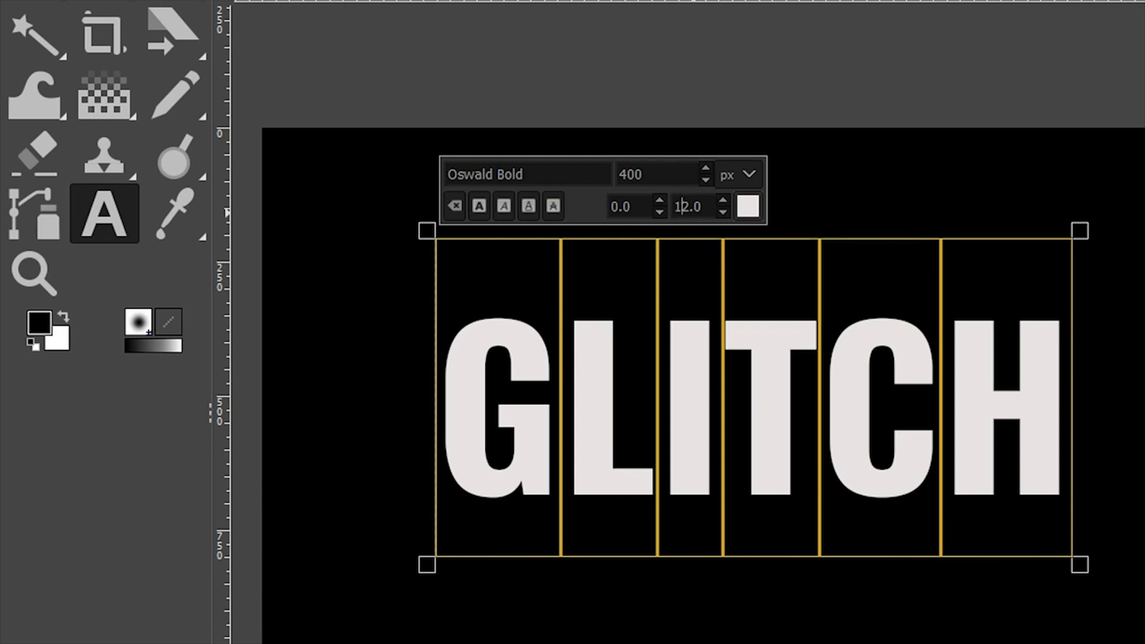
mouse_move(694, 259)
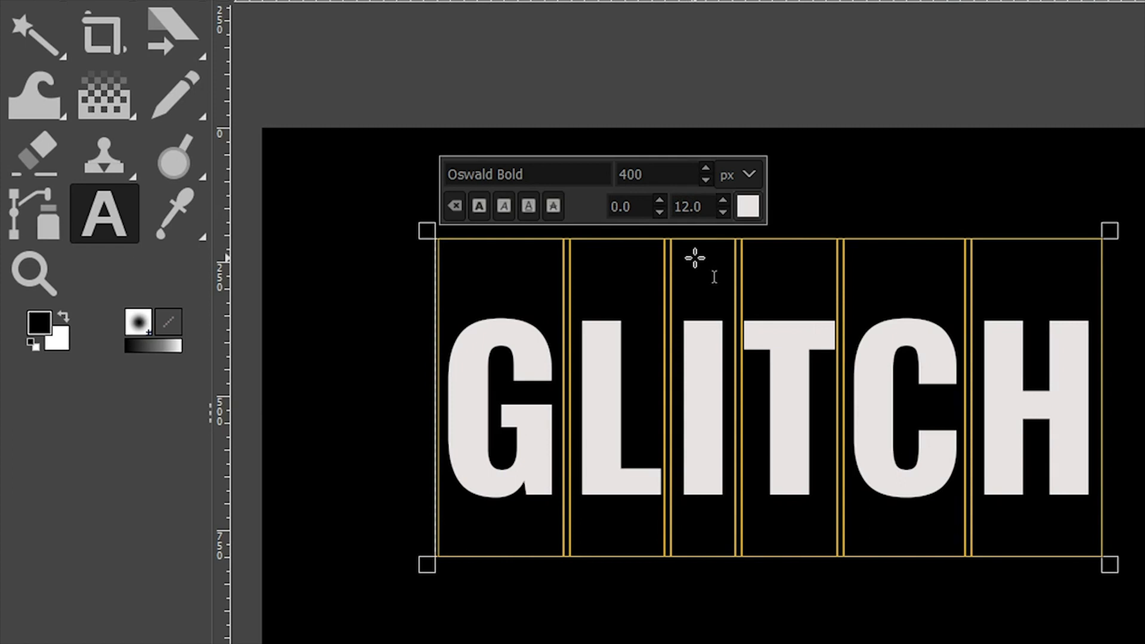
mouse_move(675, 354)
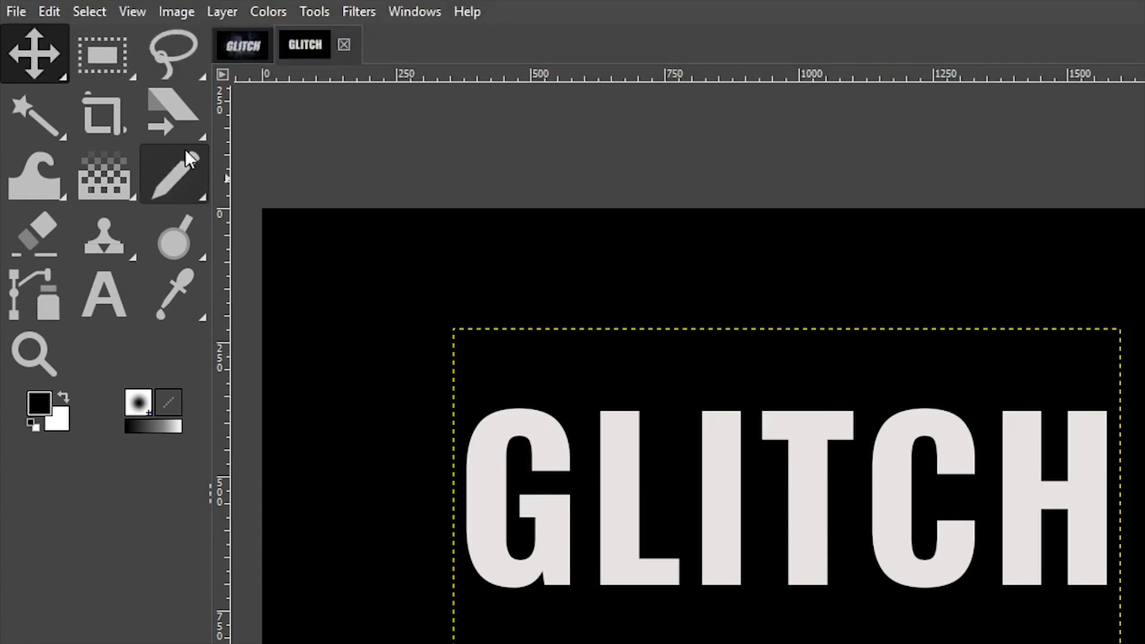
Align the GLITCH text layer to the horizontal center relative to the image
click(35, 52)
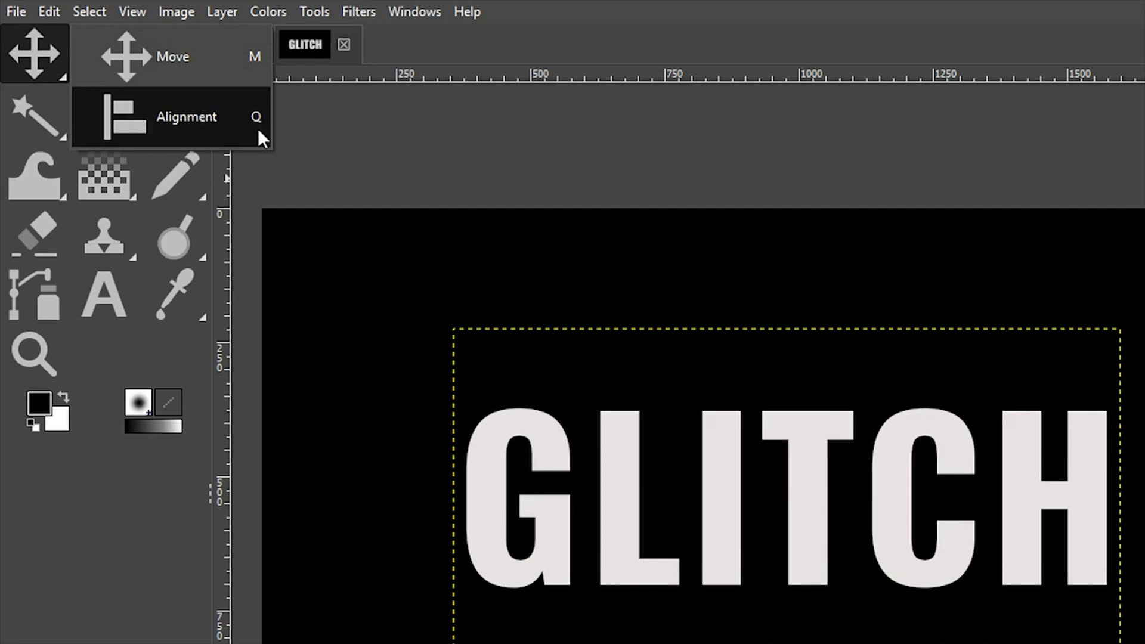
click(186, 116)
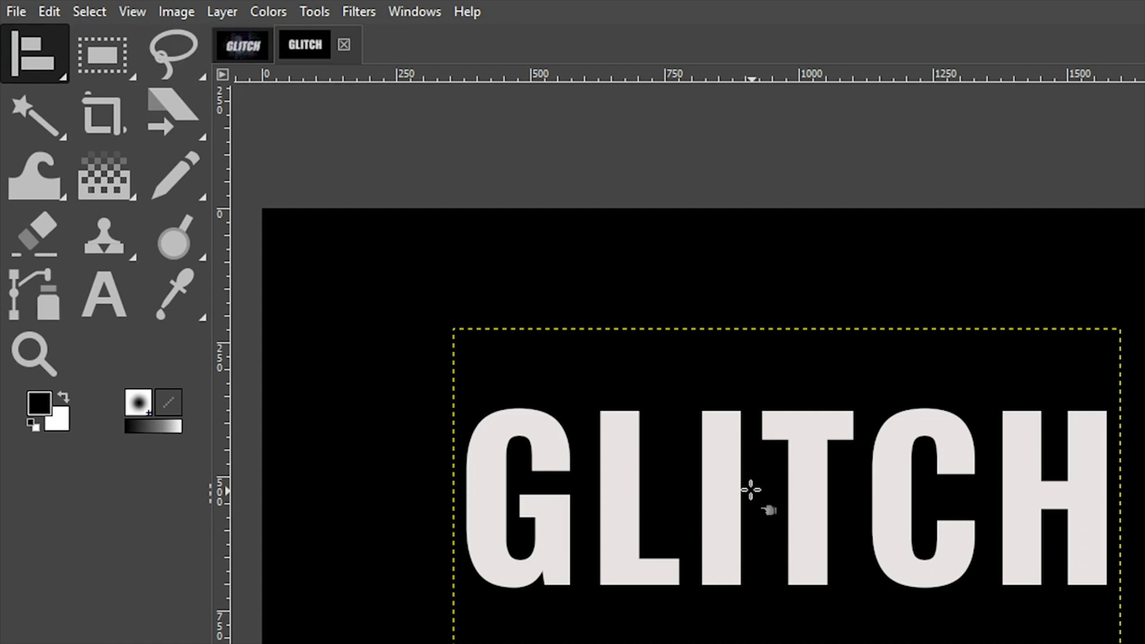
mouse_move(858, 464)
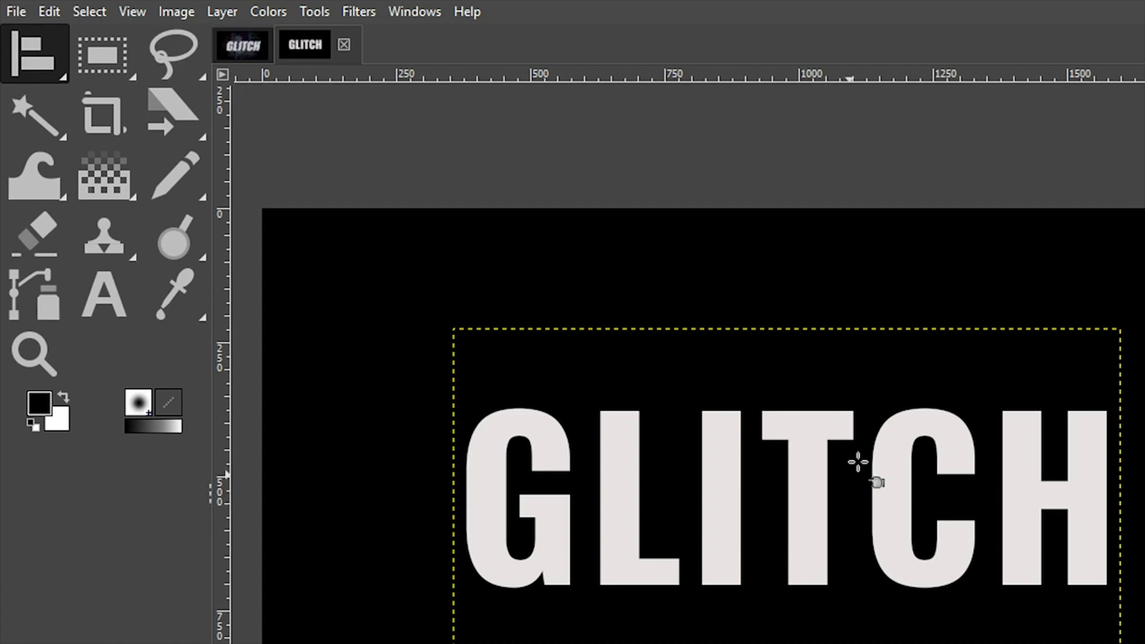
mouse_move(836, 386)
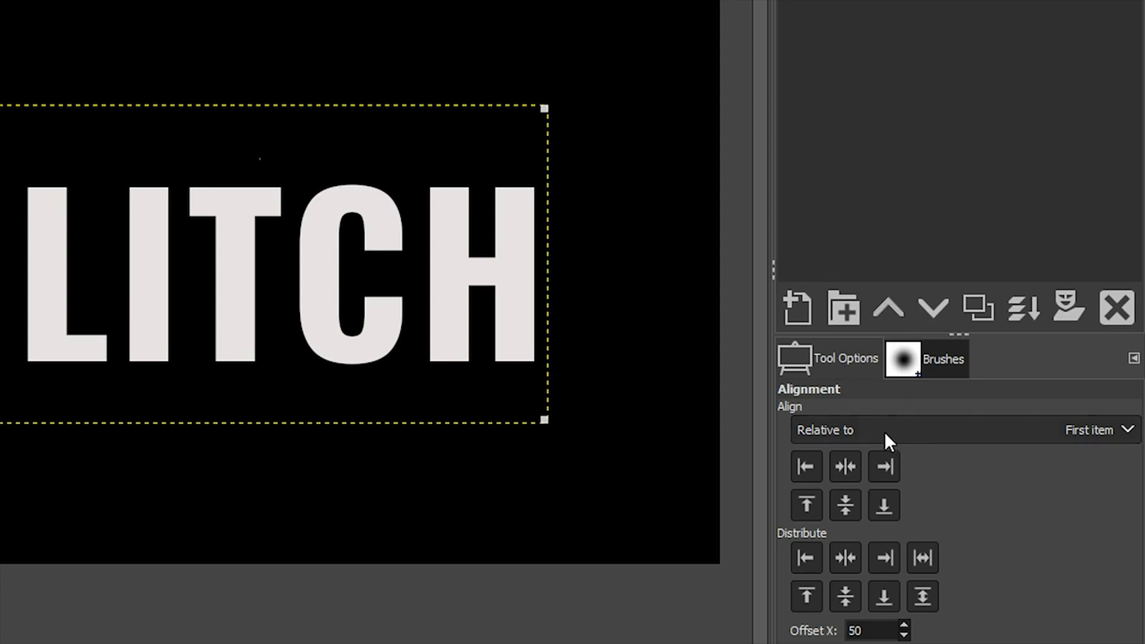
click(960, 430)
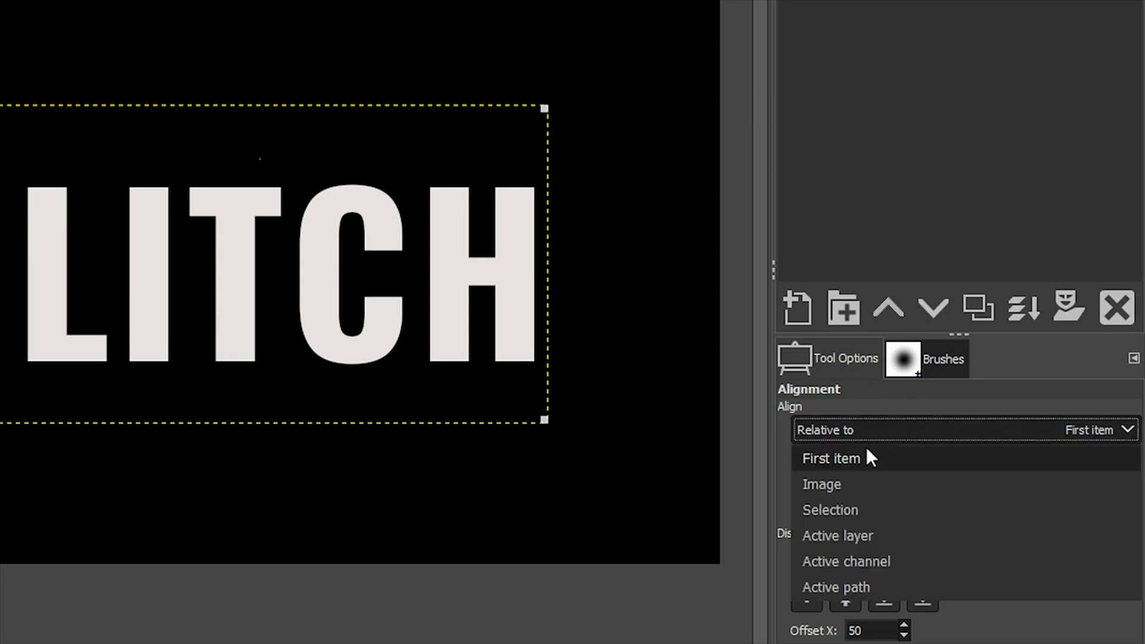
click(830, 458)
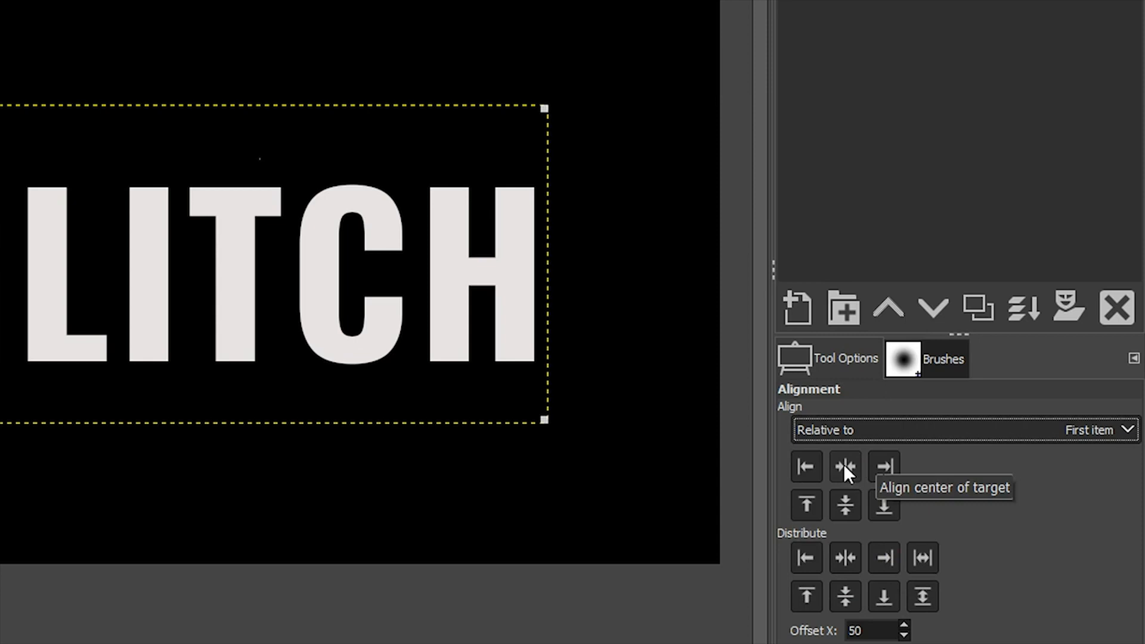
click(844, 466)
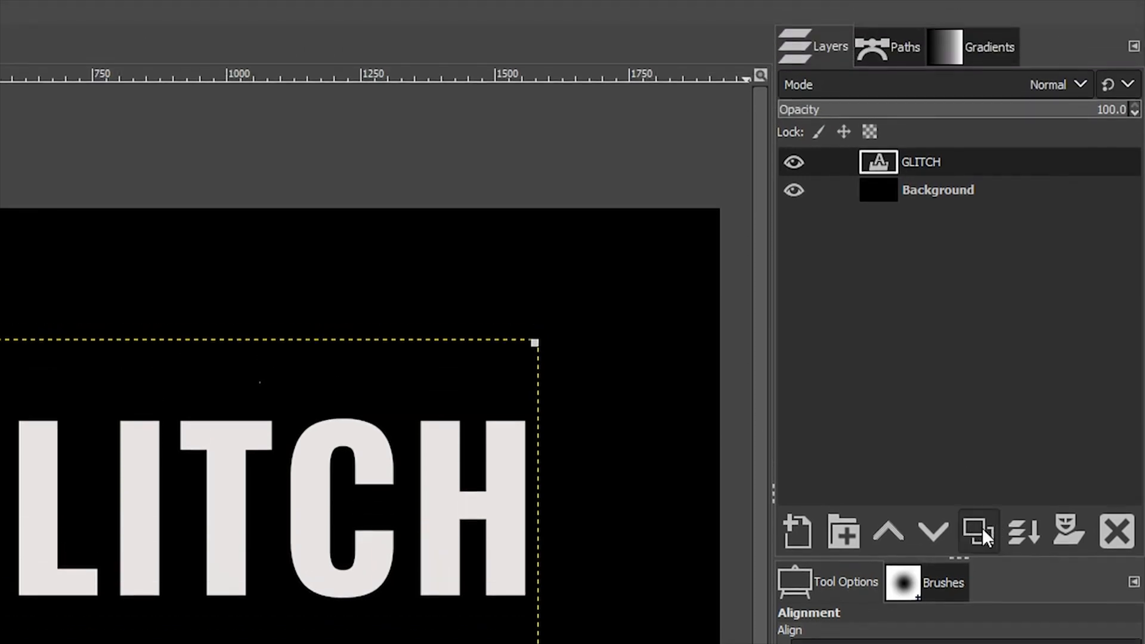
Duplicate the text layer and recolour the copy's text magenta ad25ad
click(978, 532)
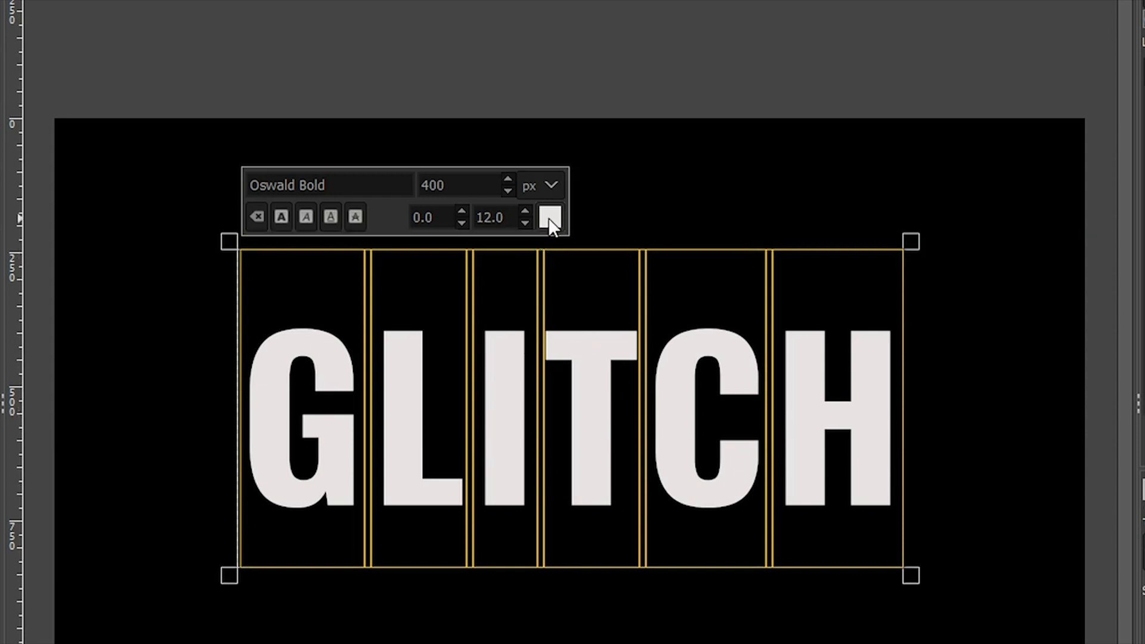
click(550, 217)
text(ad25ad)
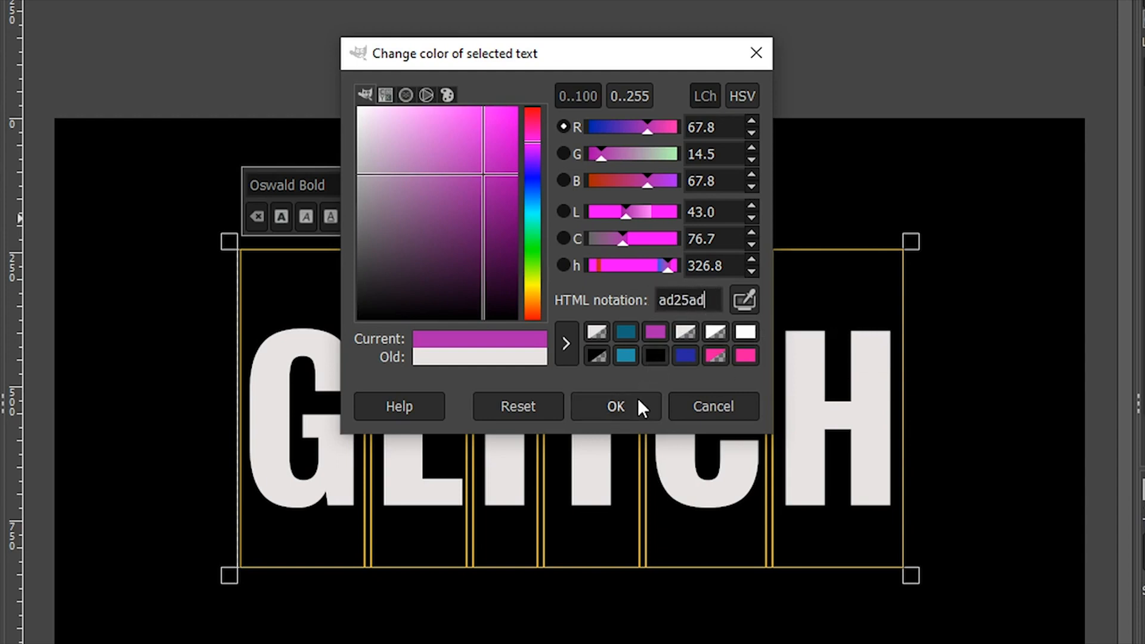
click(614, 405)
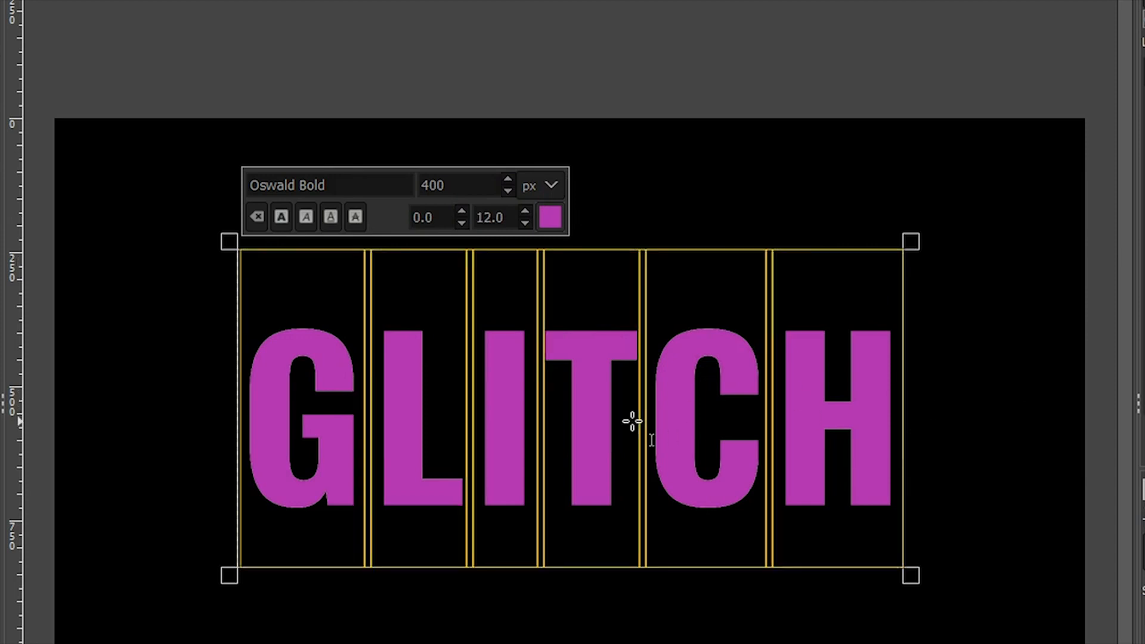
Make a blue text copy and rename the layers GLITCH Blue, Pink and White
click(549, 217)
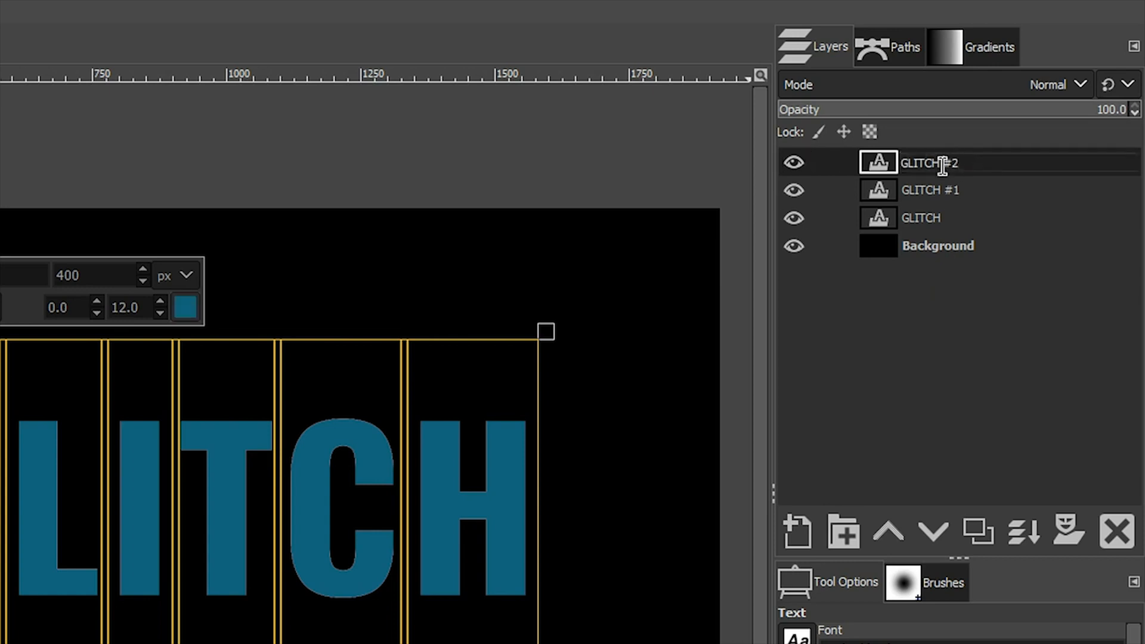
text(GLITCH Blue)
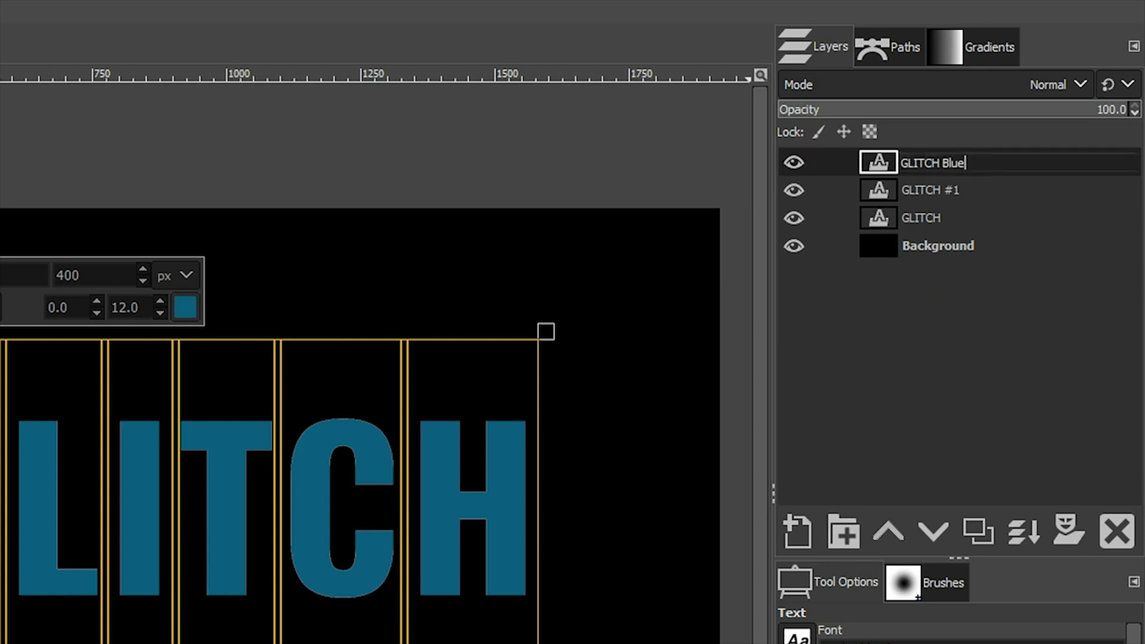
click(928, 190)
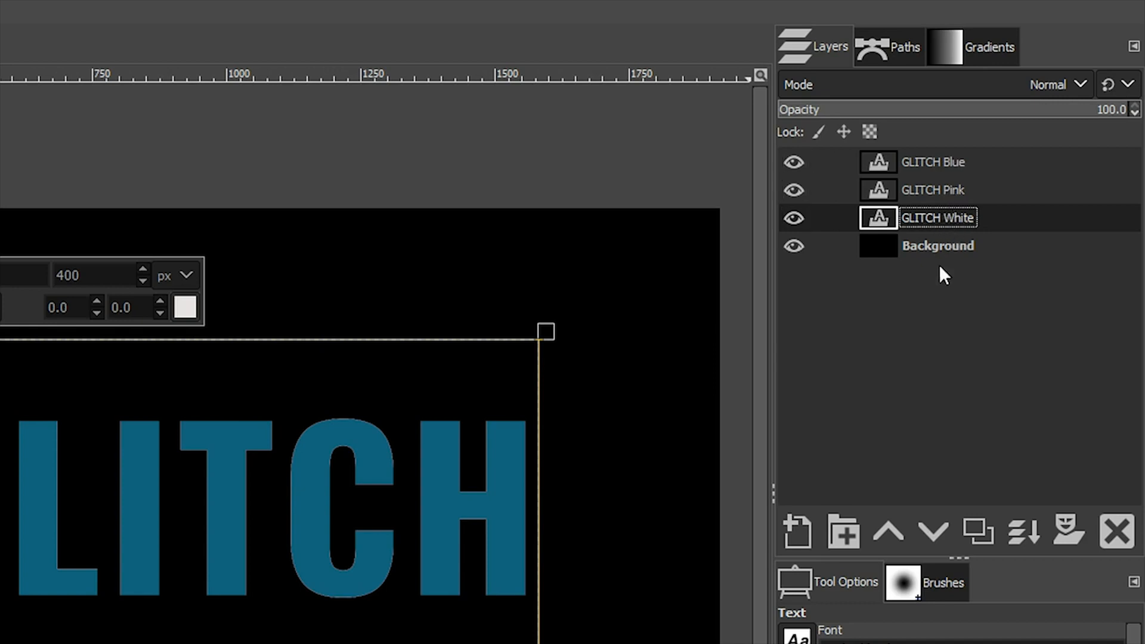
click(887, 530)
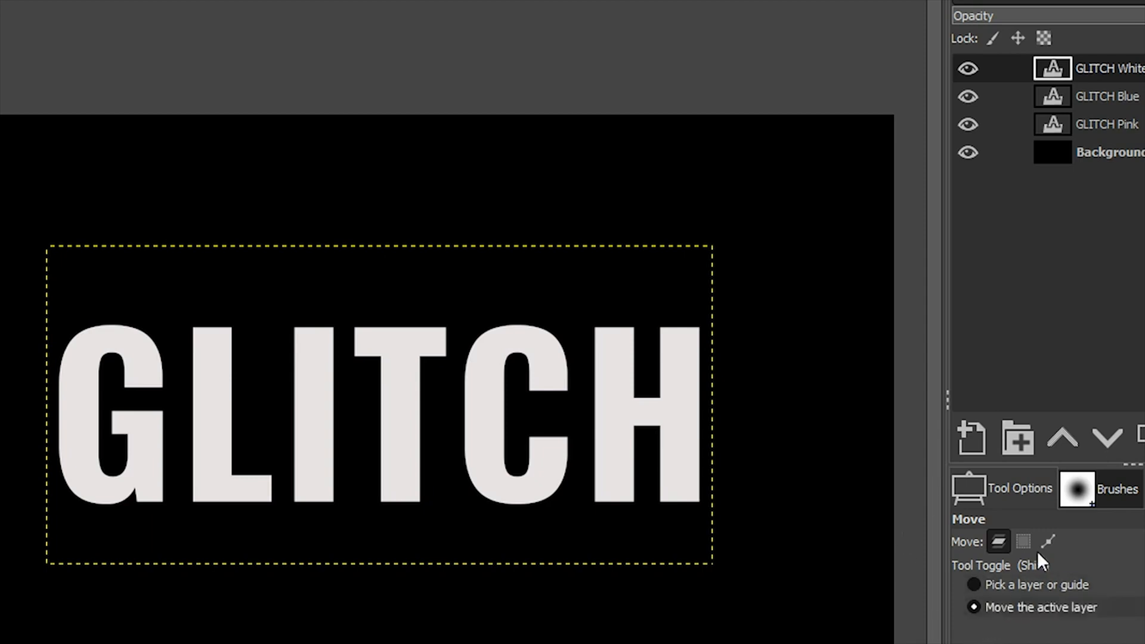
mouse_move(1026, 496)
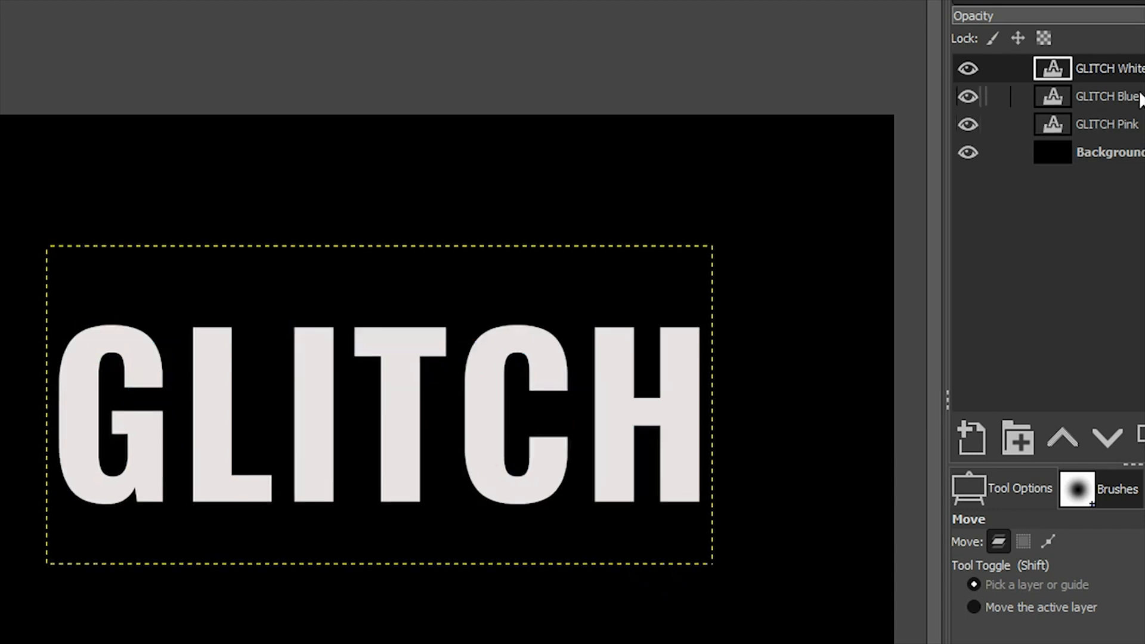
Nudge GLITCH Blue with Move the active layer, then select GLITCH Pink
click(1107, 95)
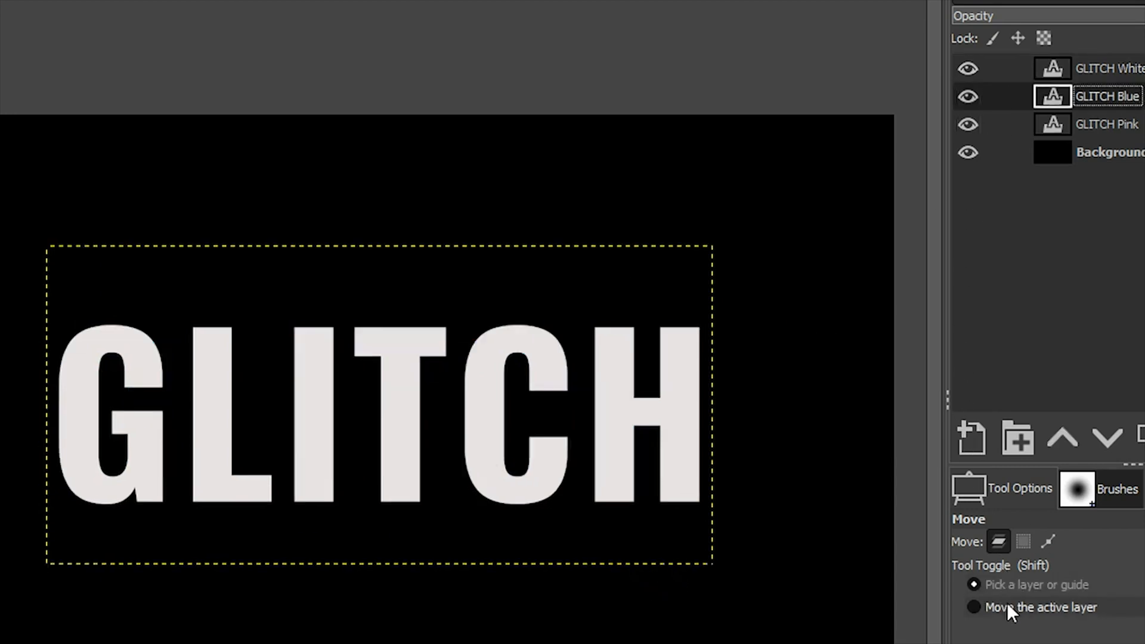
click(973, 607)
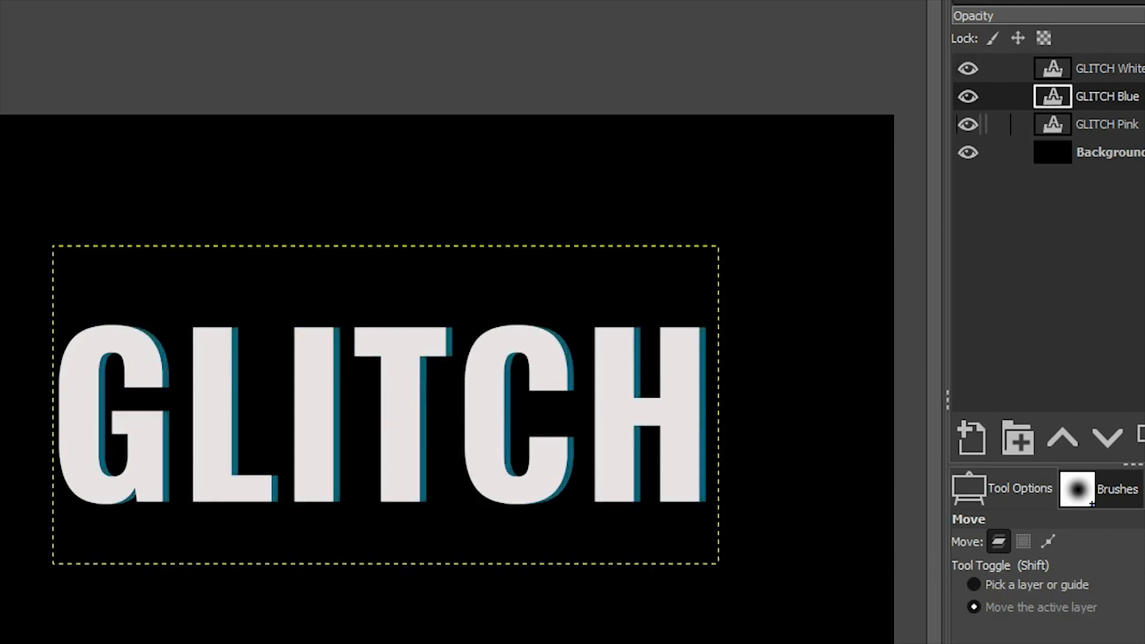
click(1107, 124)
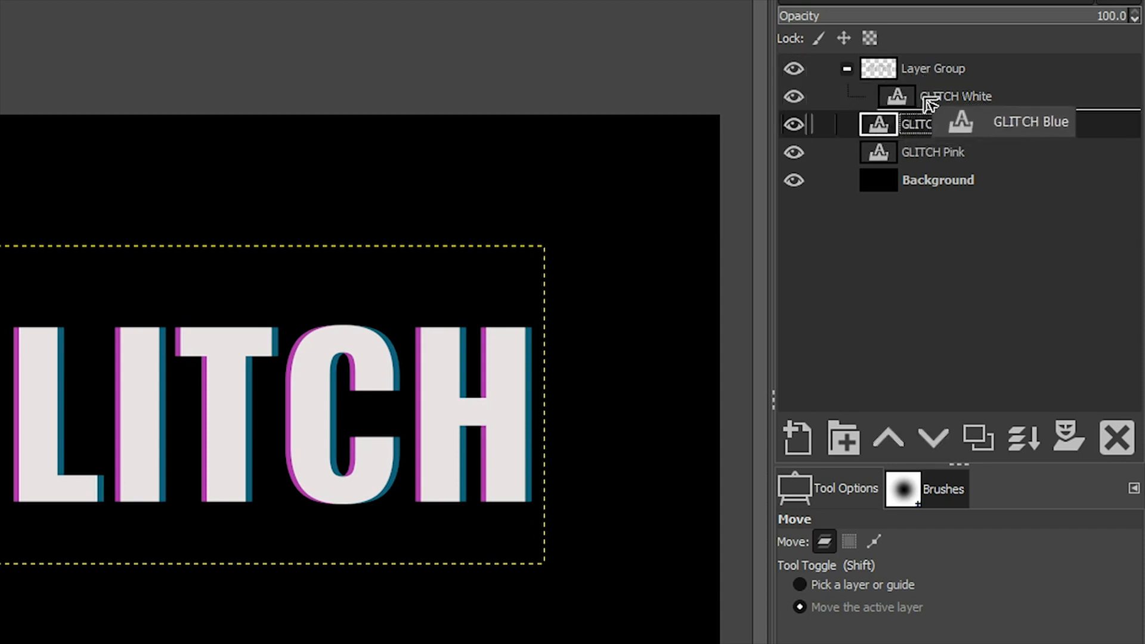
Put the text layers into a new layer group and rename it Original
click(933, 151)
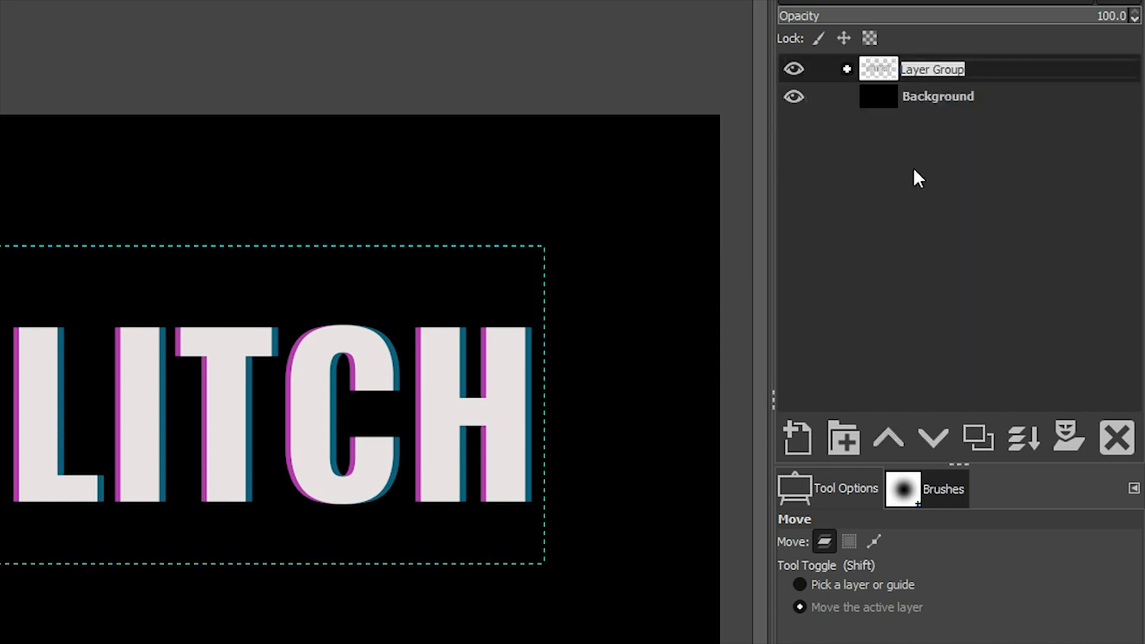
text(Original)
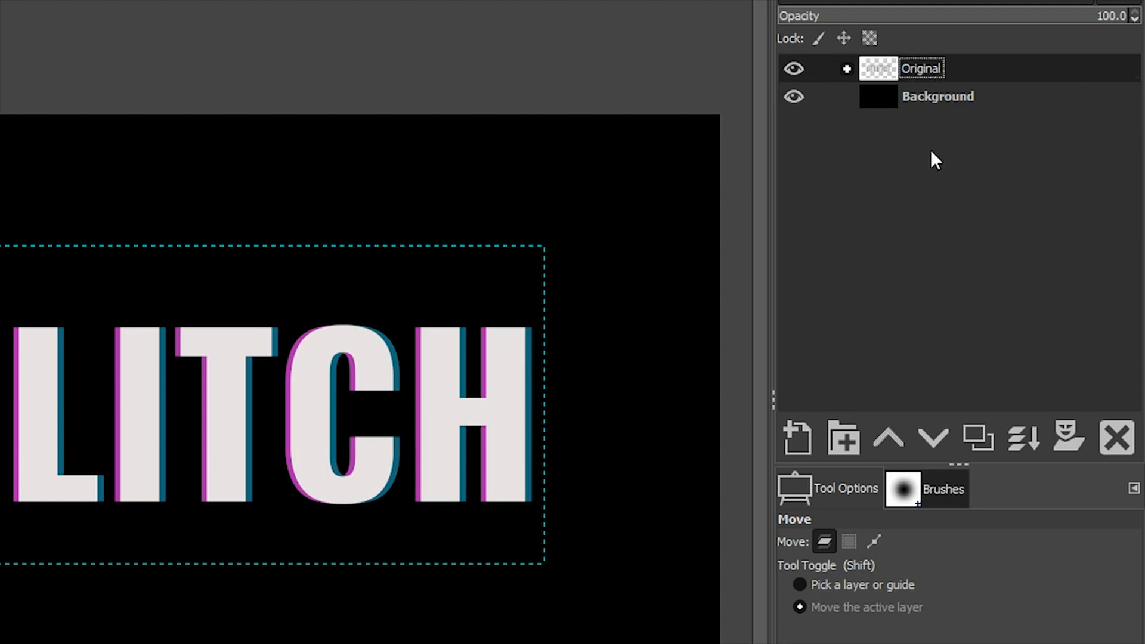
mouse_move(919, 137)
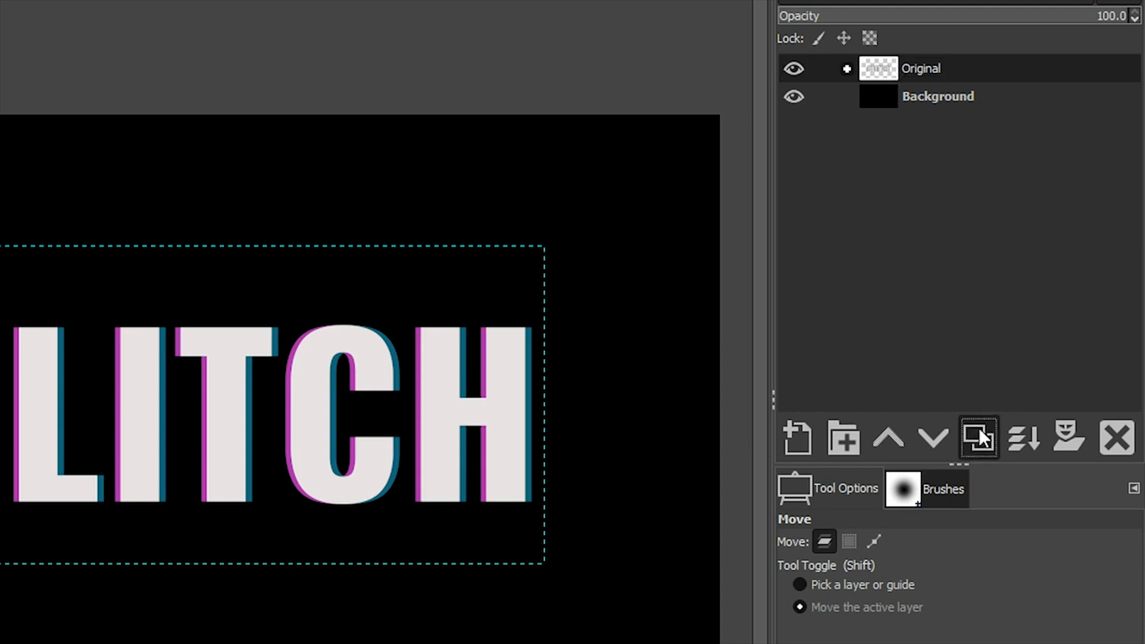
Duplicate the Original group and hide Original so only the copy shows
right_click(920, 68)
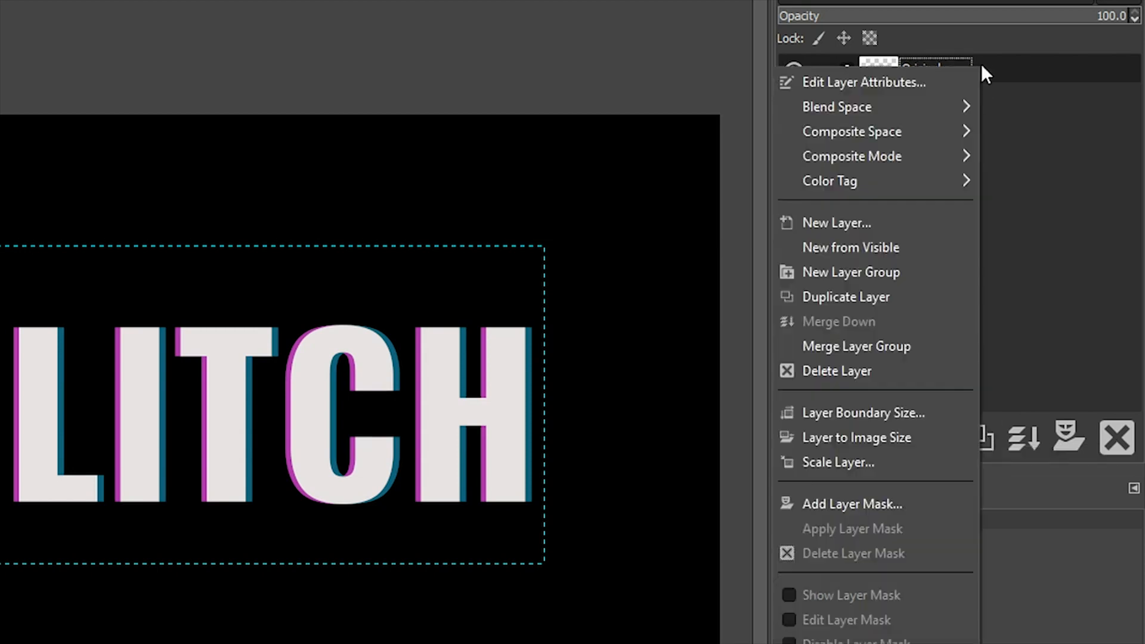
mouse_move(856, 346)
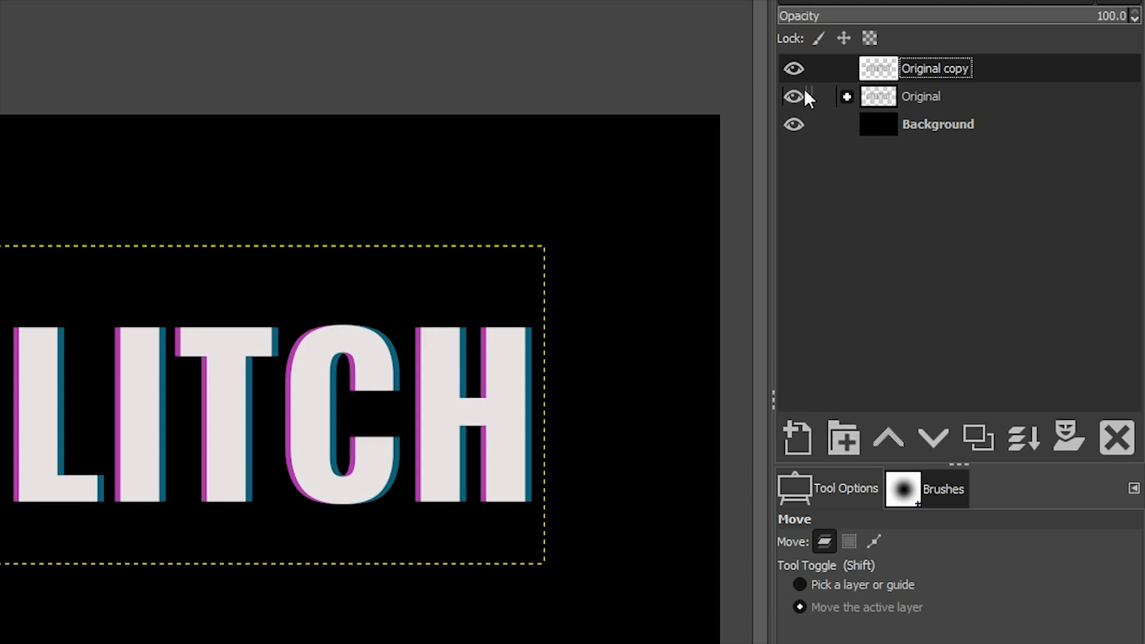
click(795, 68)
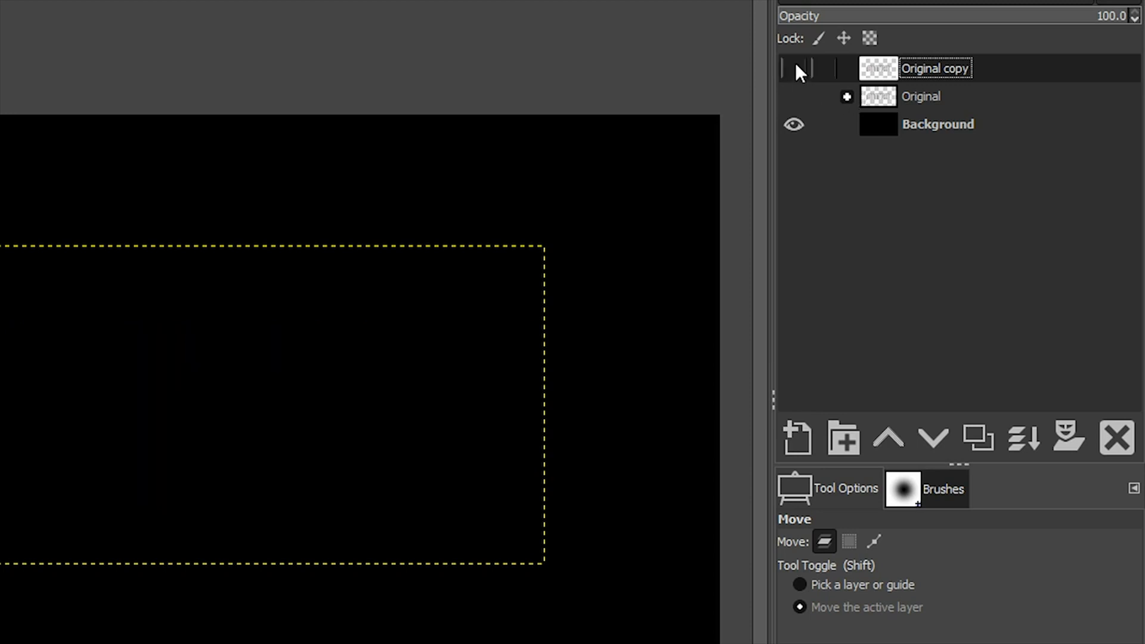
click(793, 68)
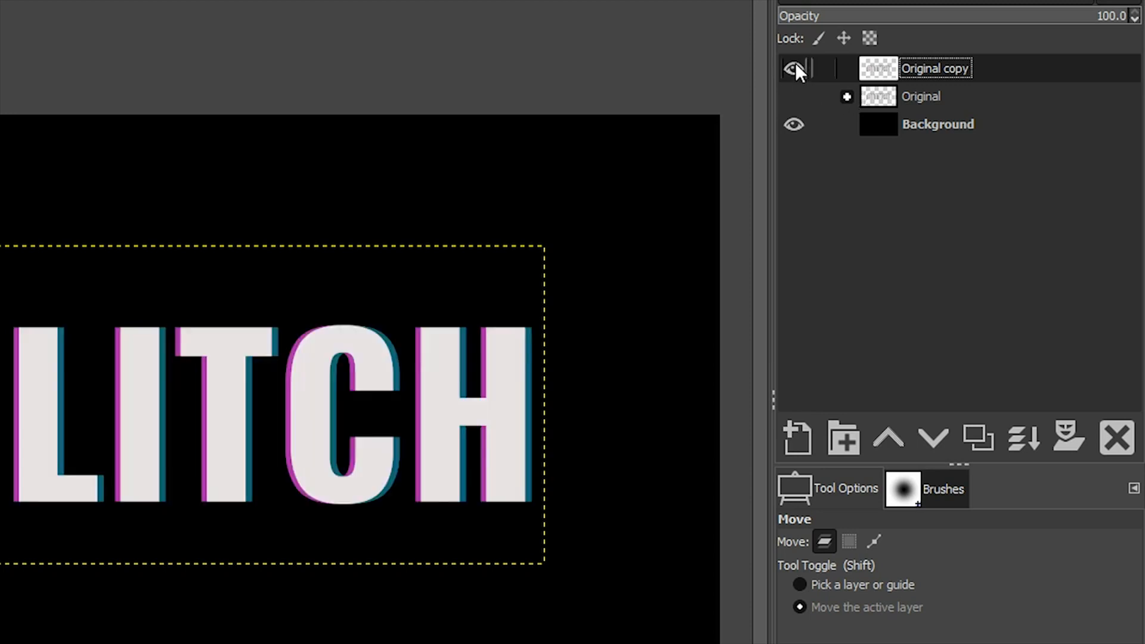
click(794, 68)
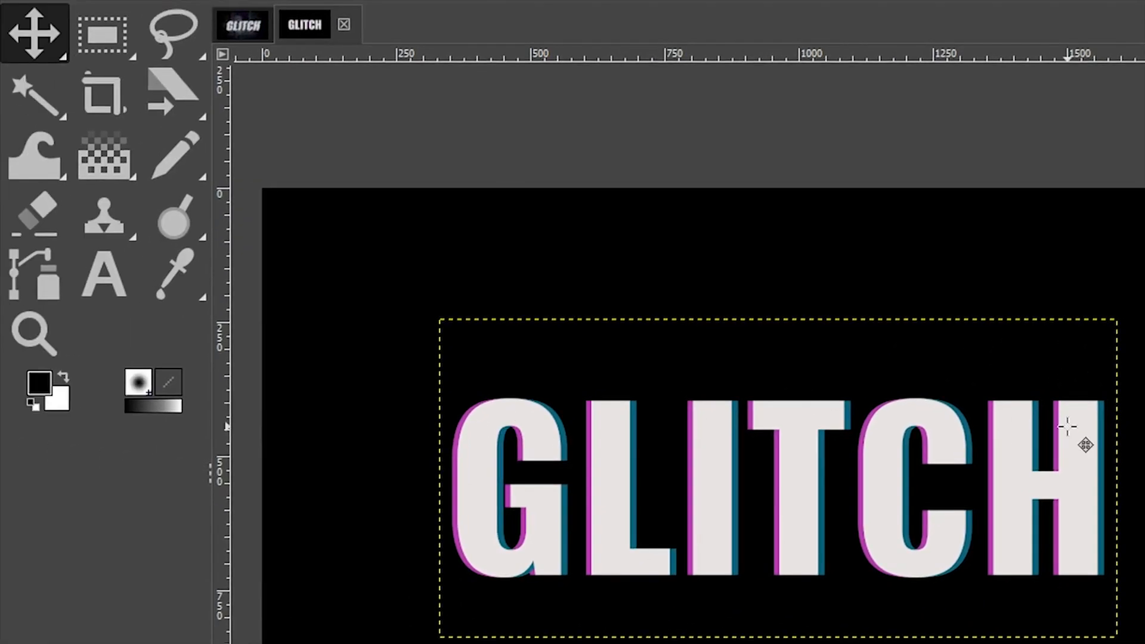
Shear the GLITCH text copy horizontally into a rightward italic slant
click(173, 93)
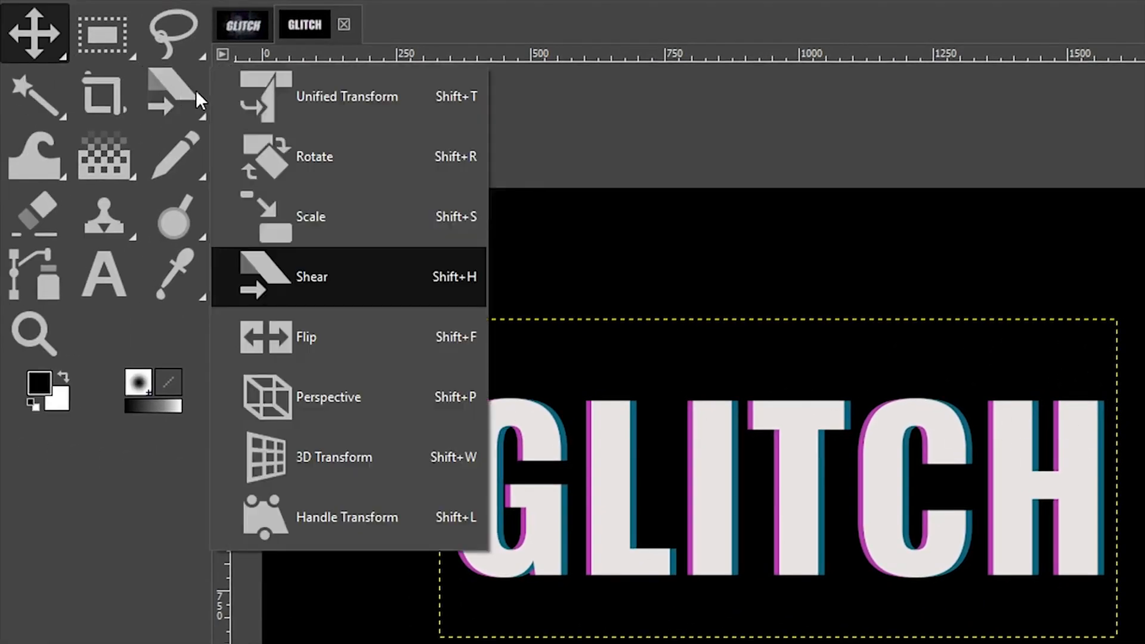
mouse_move(457, 285)
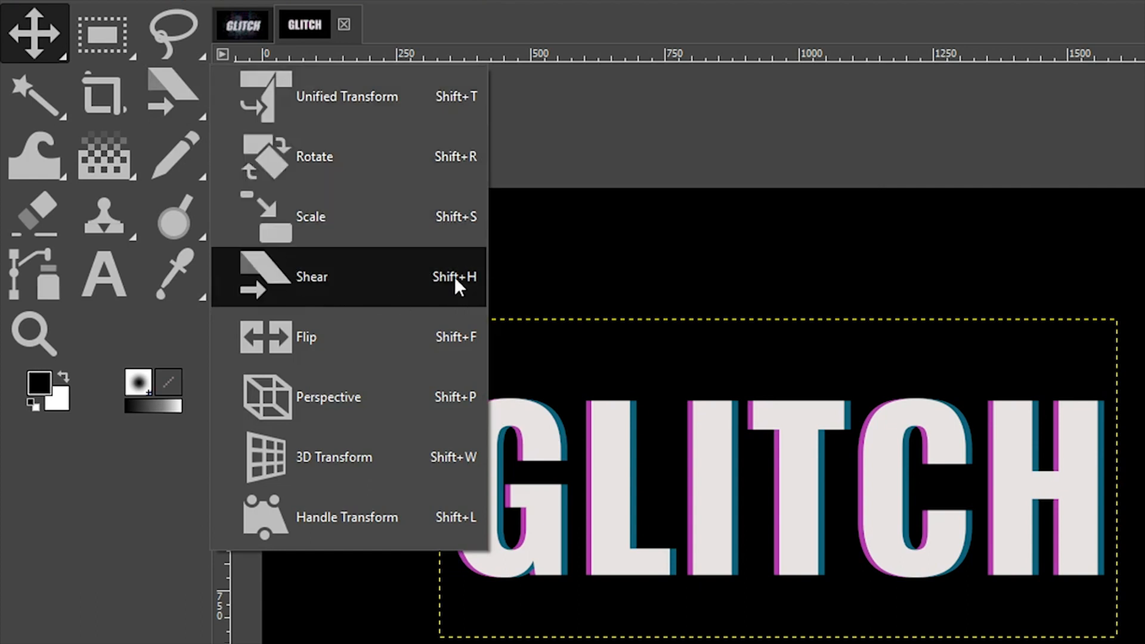
mouse_move(458, 291)
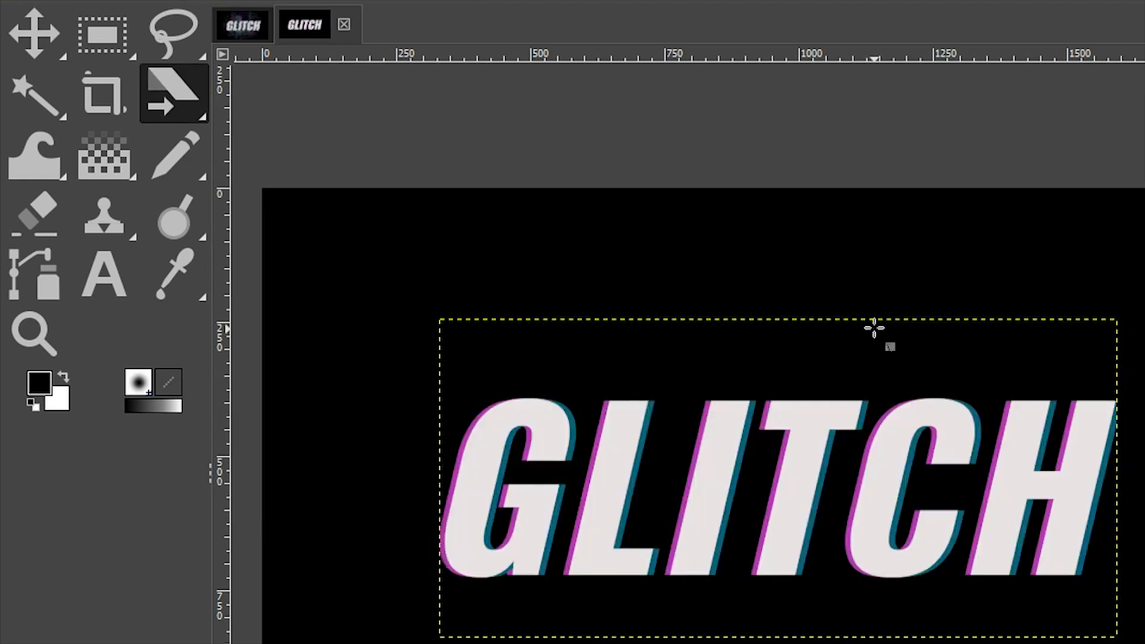
click(33, 333)
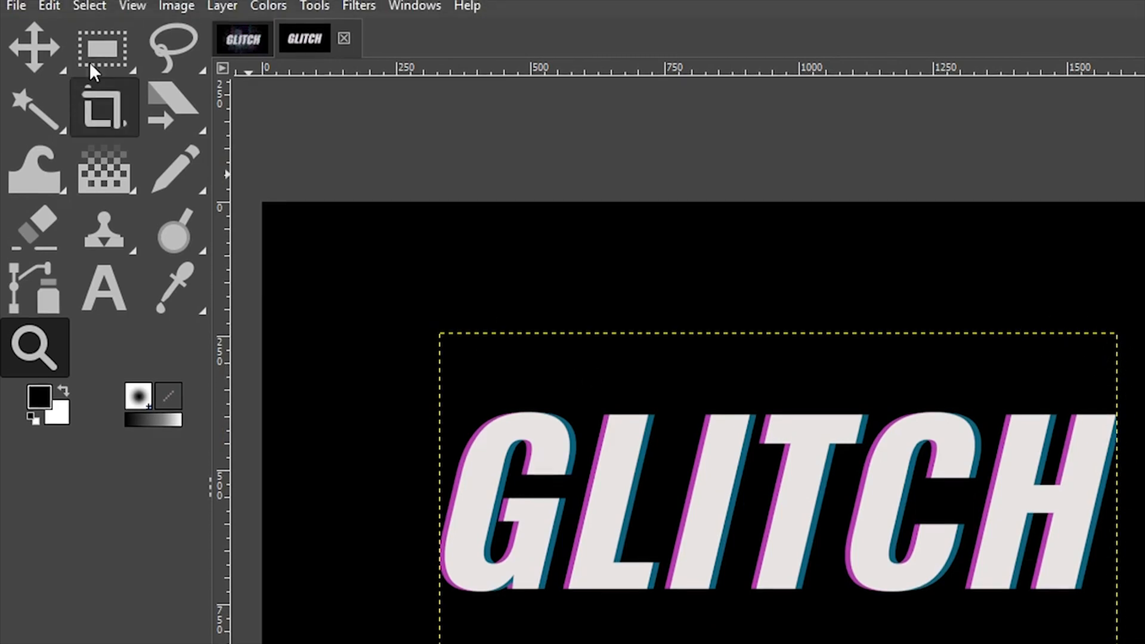
Undo the shear and extend the GLITCH text layer to the full image size
click(48, 9)
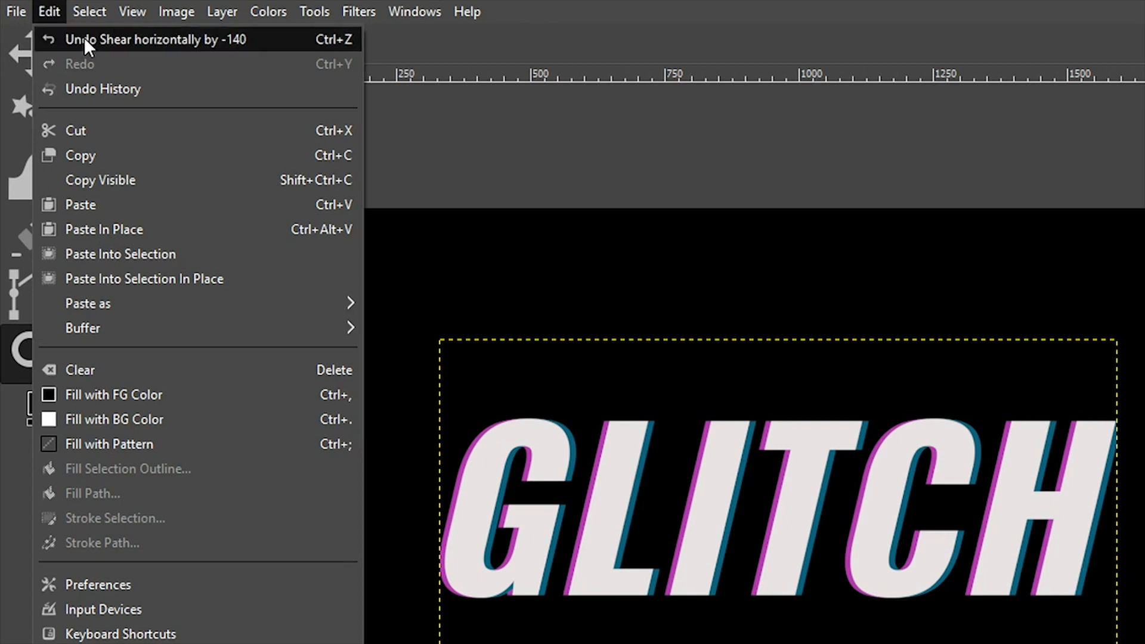
click(154, 40)
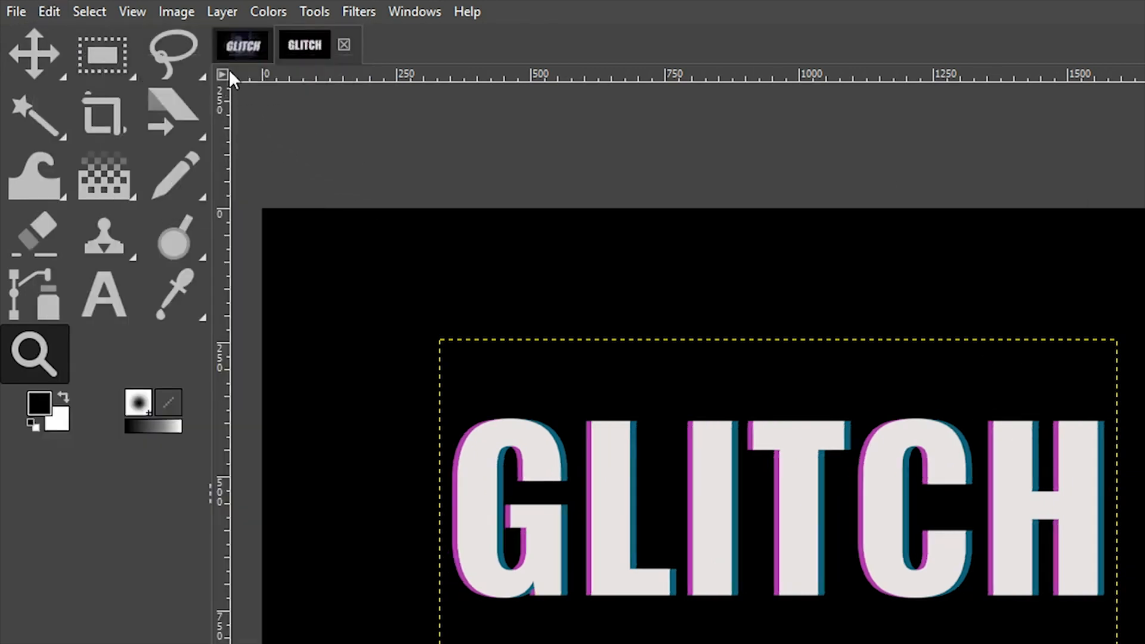
click(221, 12)
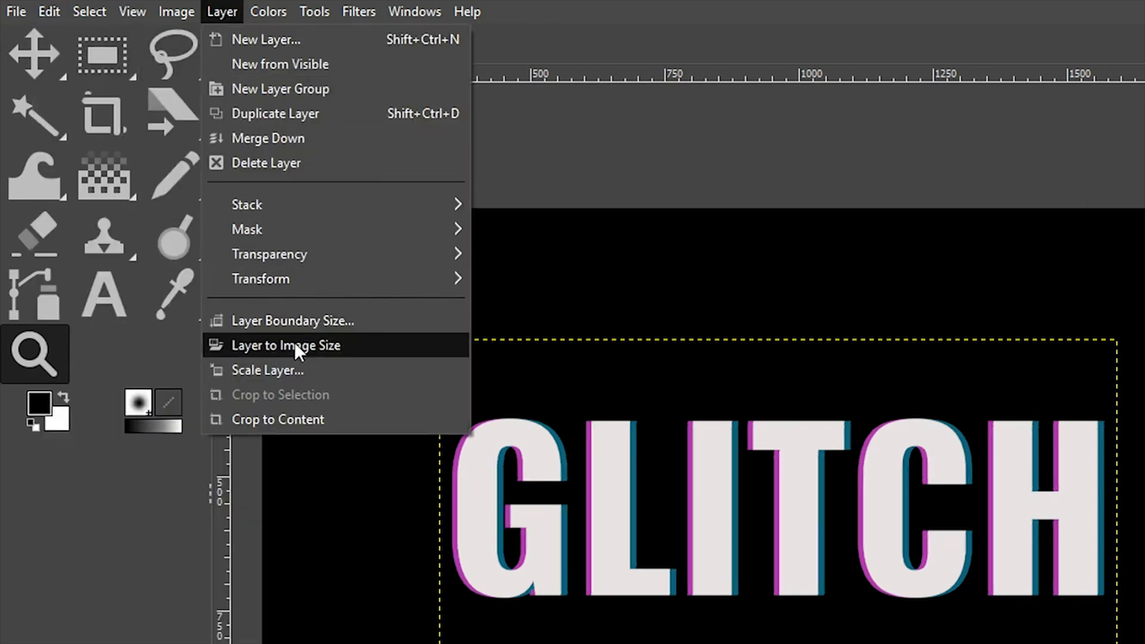
click(285, 344)
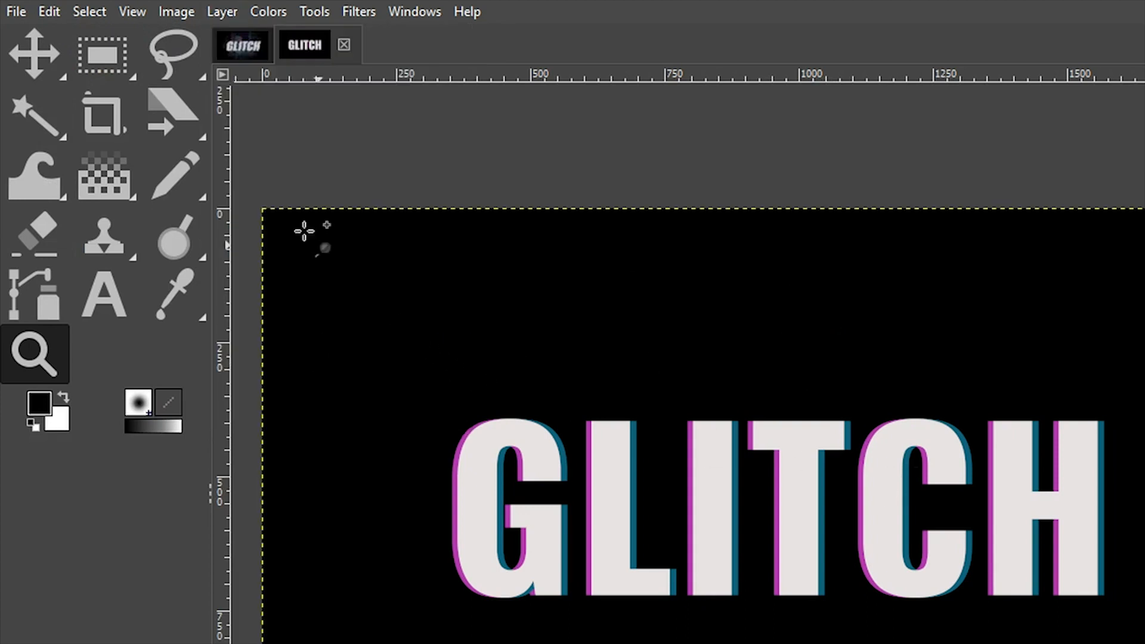
Slant the text layer horizontally again with the Shear tool
click(173, 113)
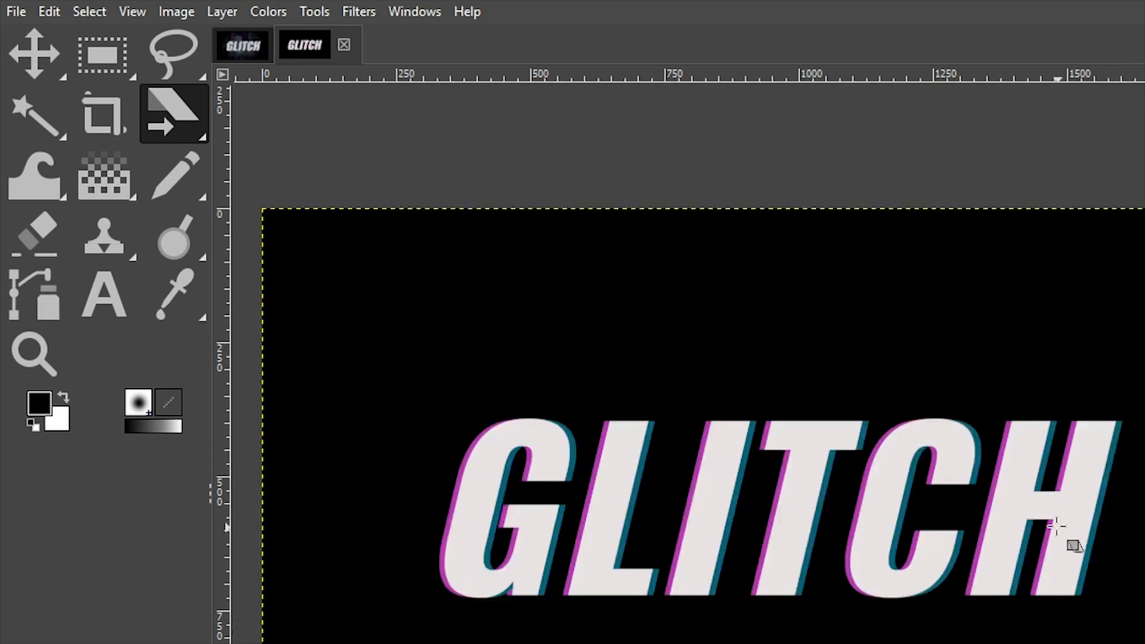
click(33, 354)
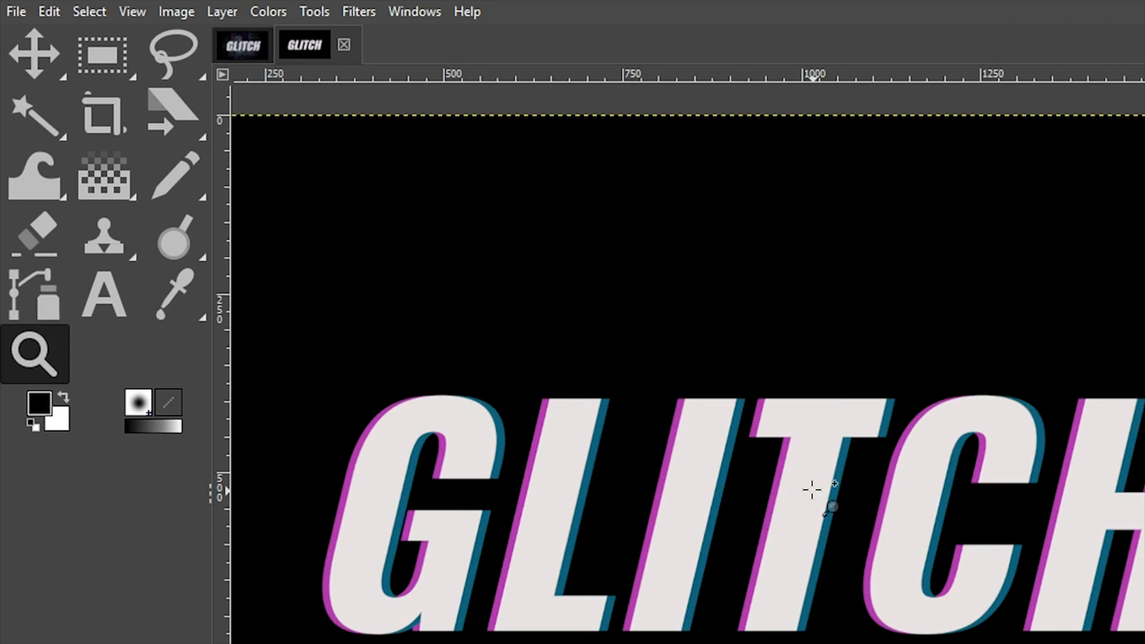
mouse_move(413, 430)
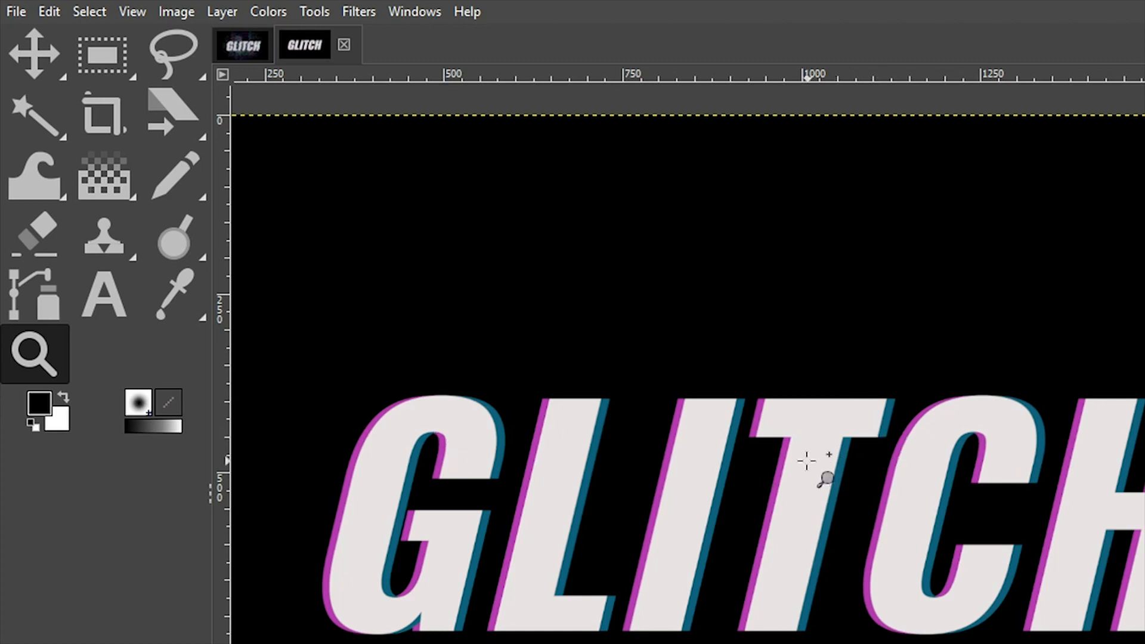
Select a thin strip across the upper GLITCH text and float it as its own layer
click(102, 54)
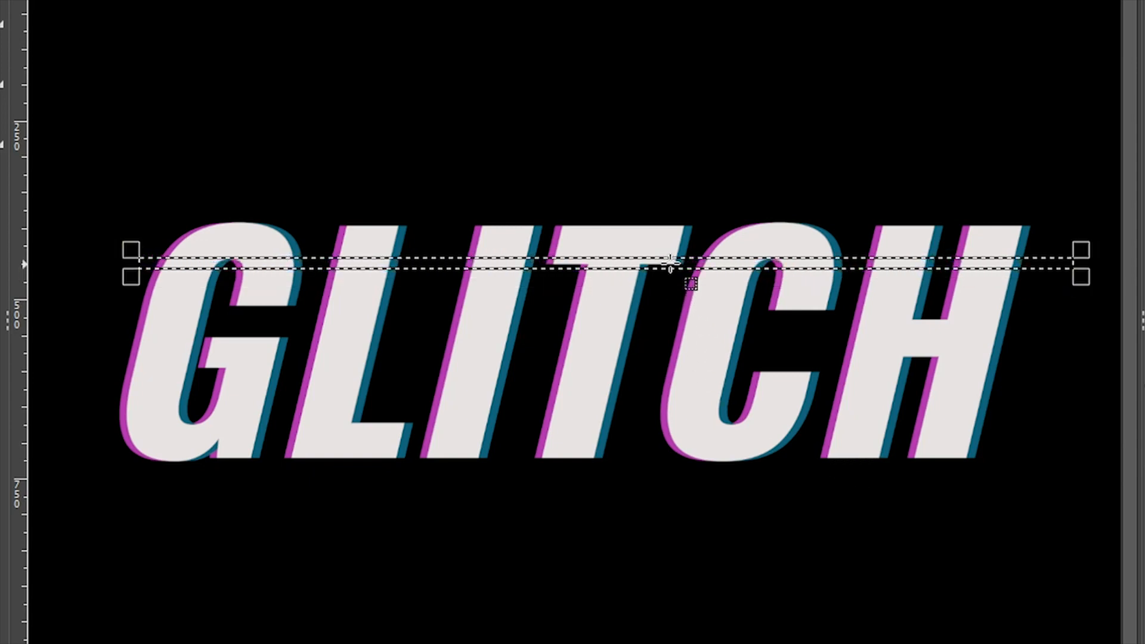
right_click(671, 262)
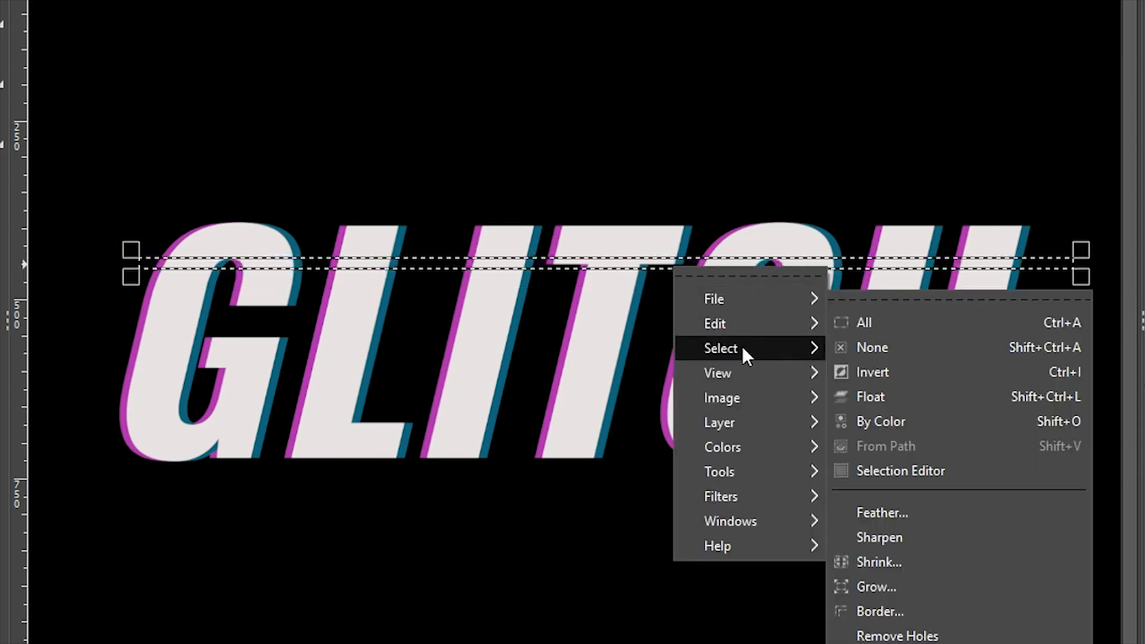
mouse_move(871, 396)
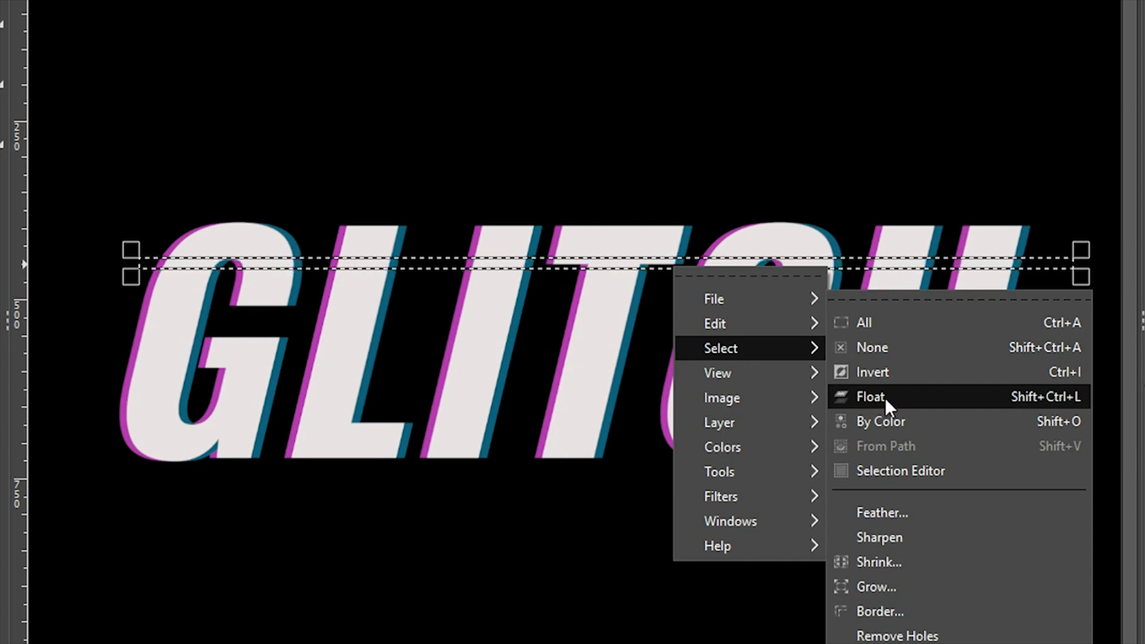
mouse_move(1045, 405)
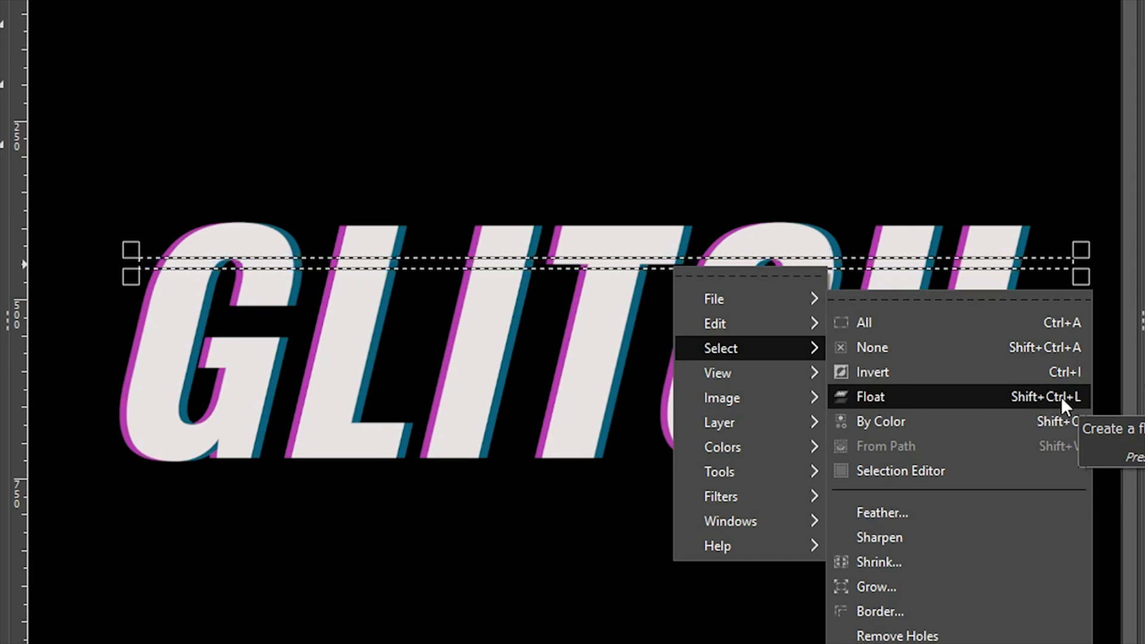
mouse_move(1033, 406)
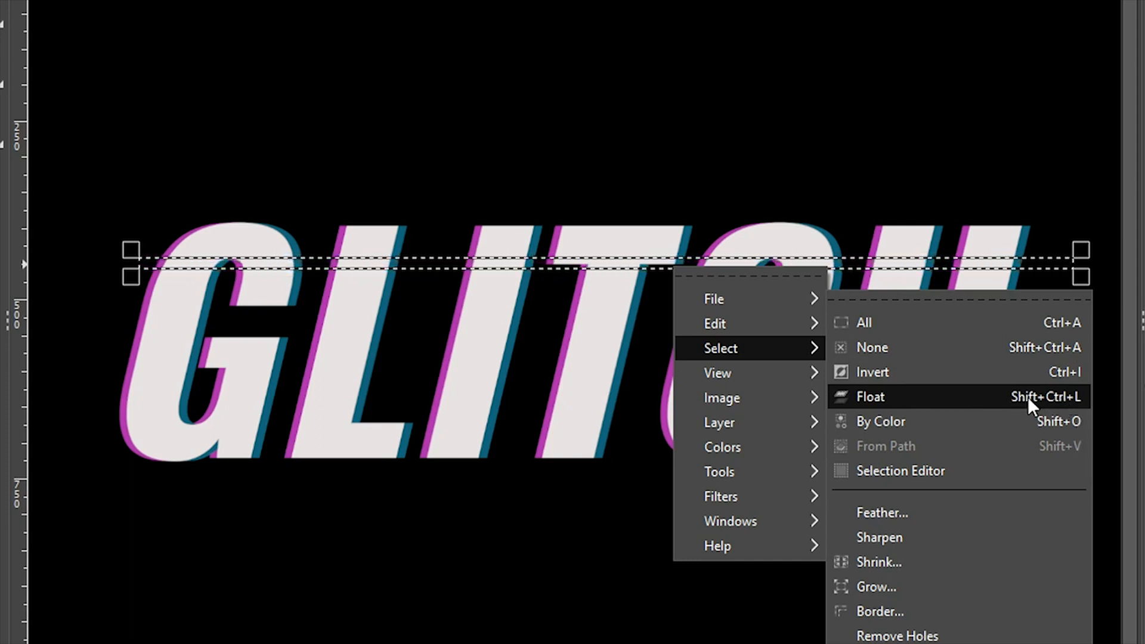
click(870, 396)
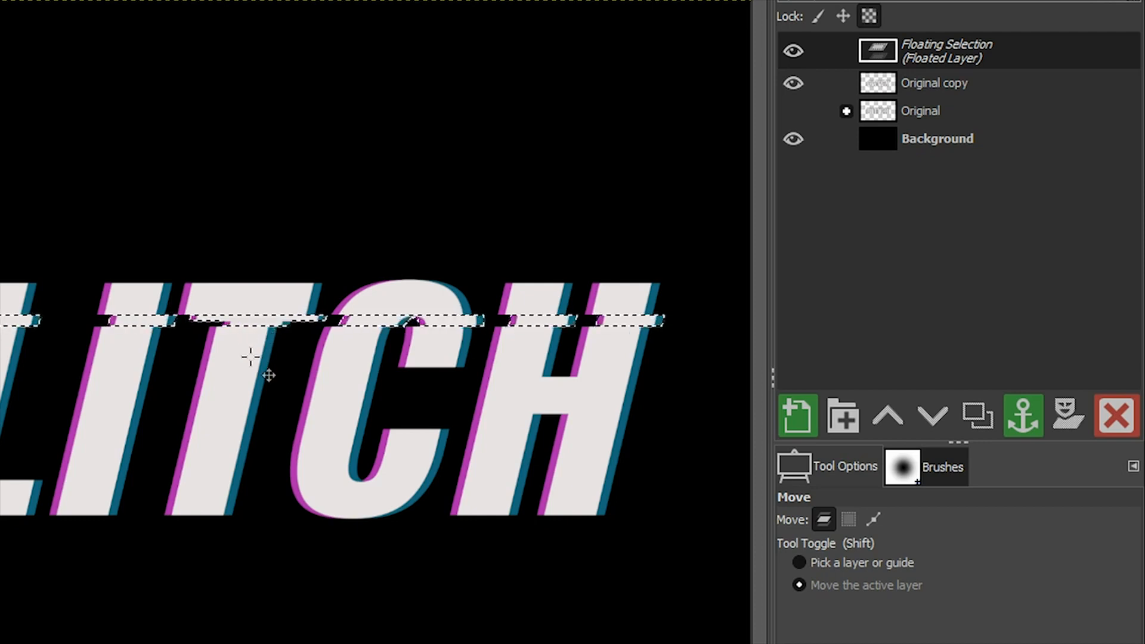
mouse_move(424, 351)
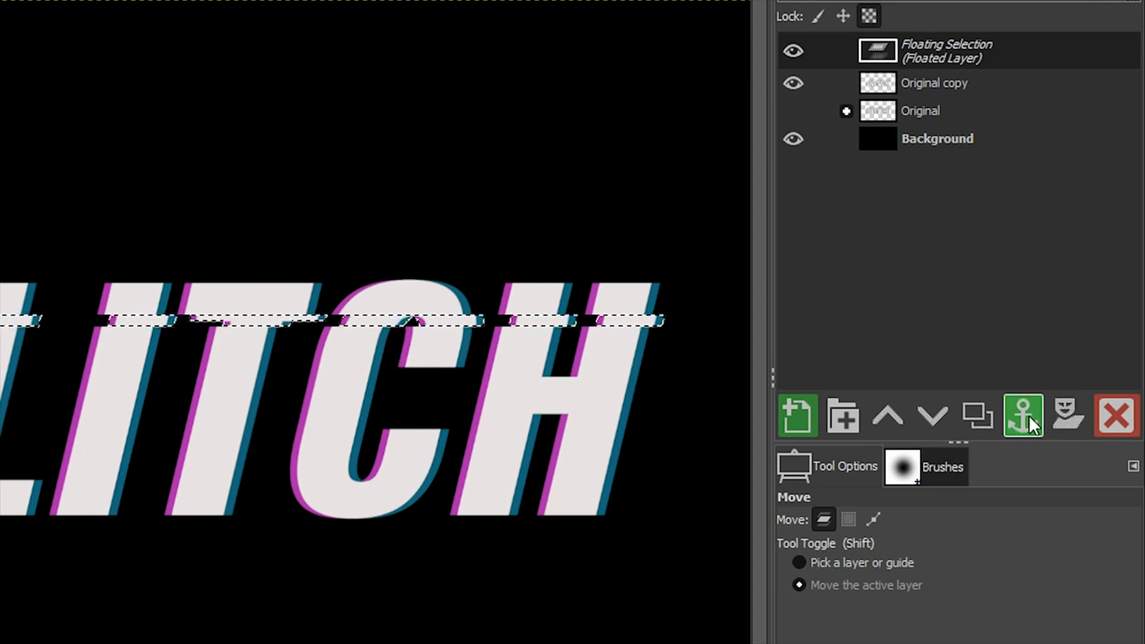
Anchor the sideways-shifted strip back into the text layer
click(1023, 415)
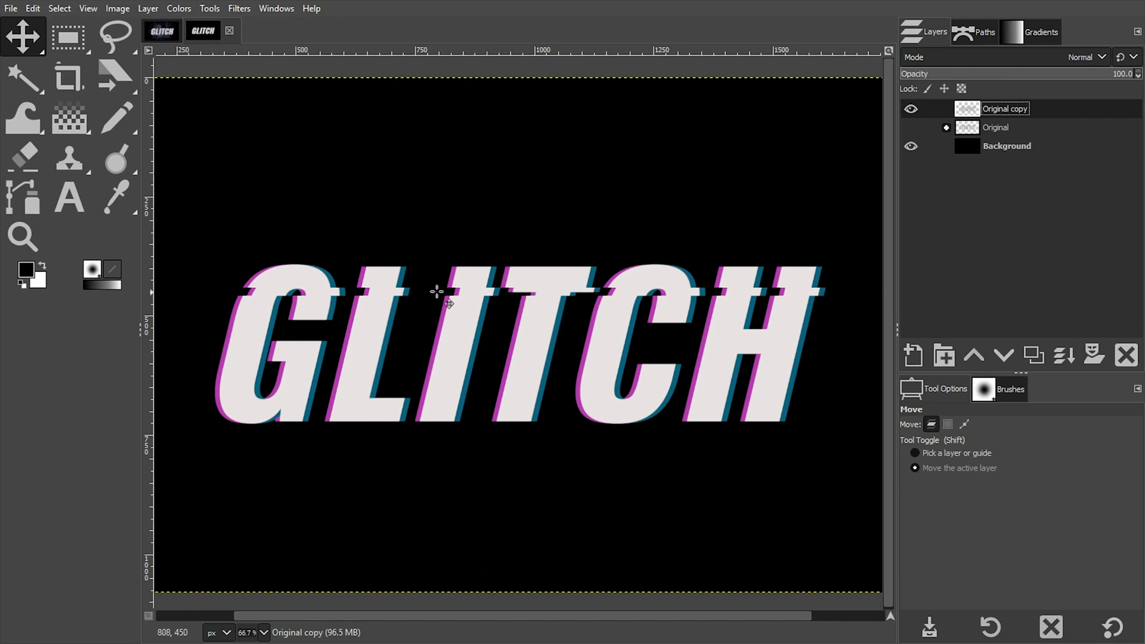
mouse_move(505, 320)
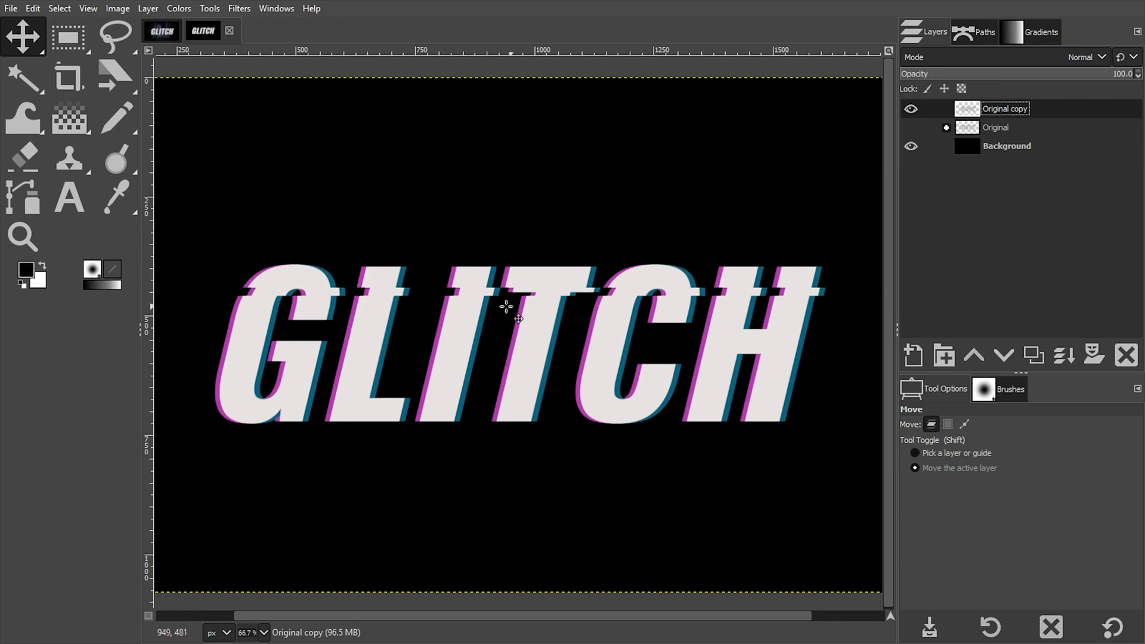
mouse_move(341, 337)
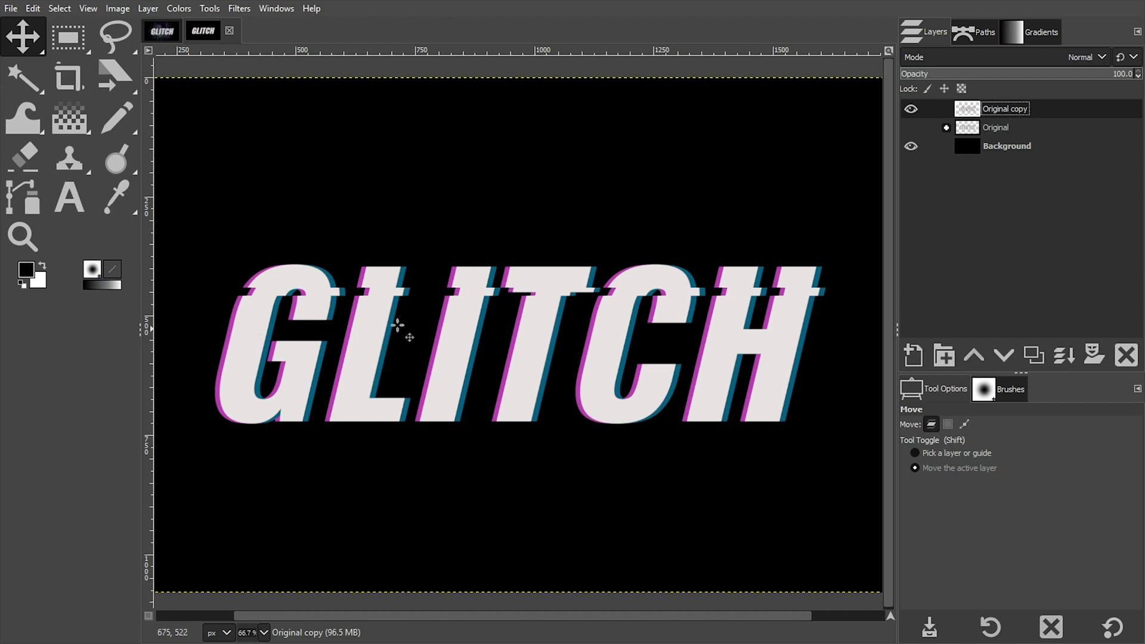
mouse_move(306, 376)
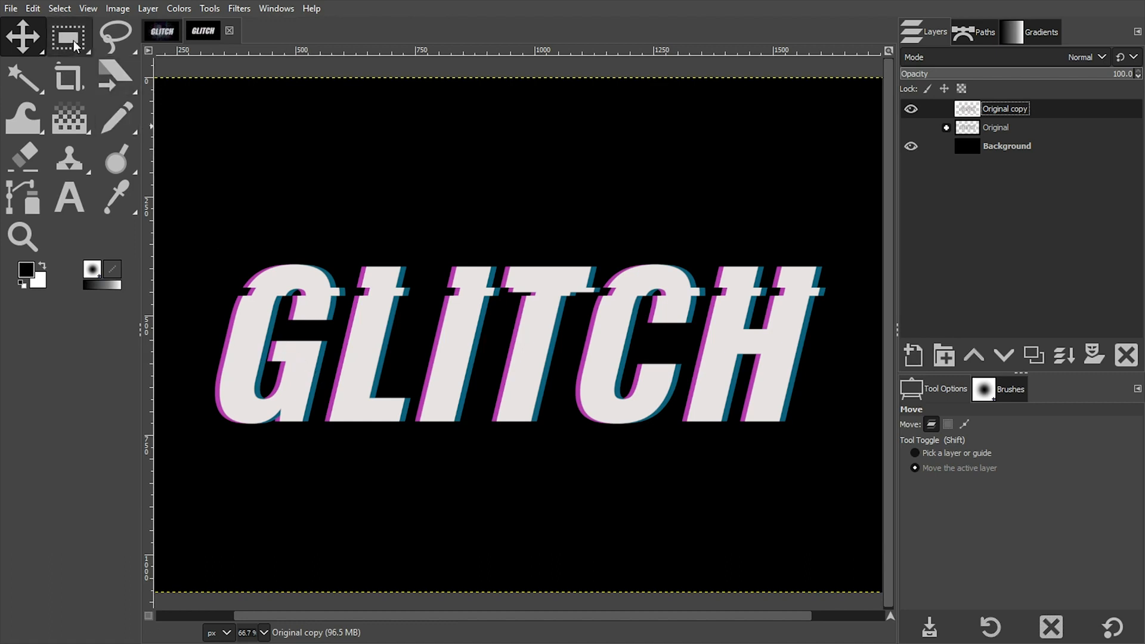
mouse_move(71, 37)
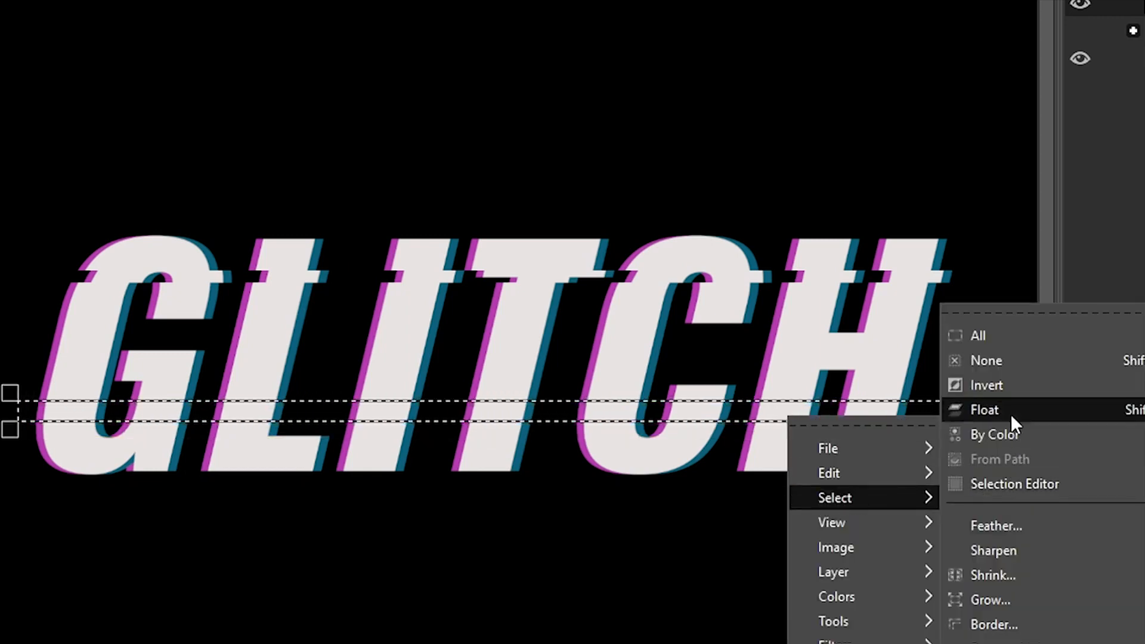
Float a lower strip of the GLITCH text, offset it sideways and anchor it
click(984, 409)
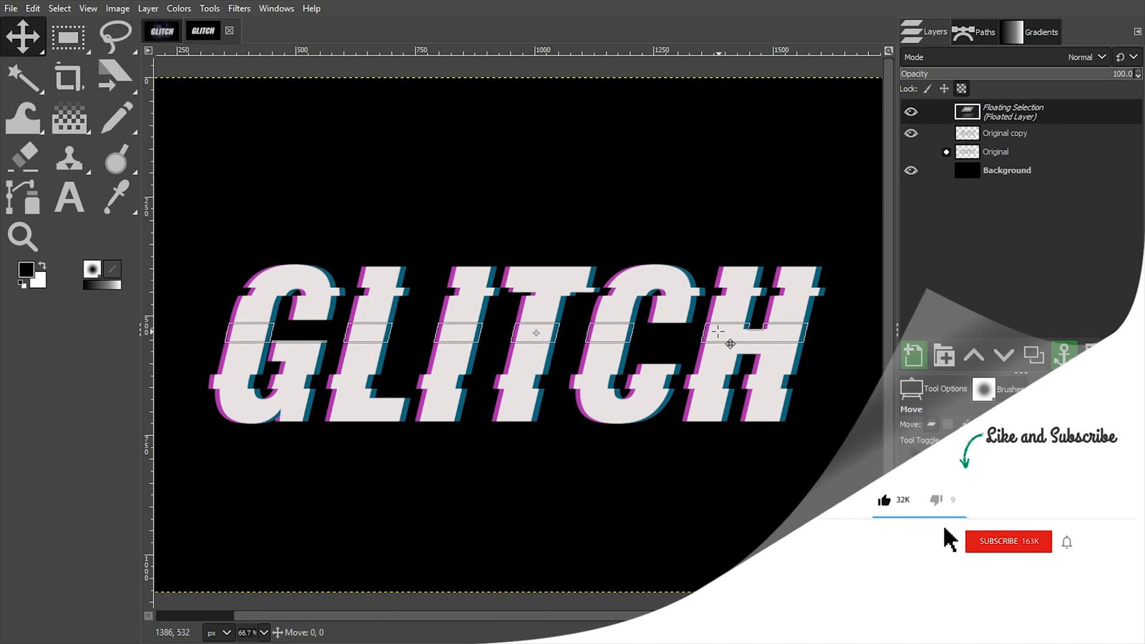
click(1008, 542)
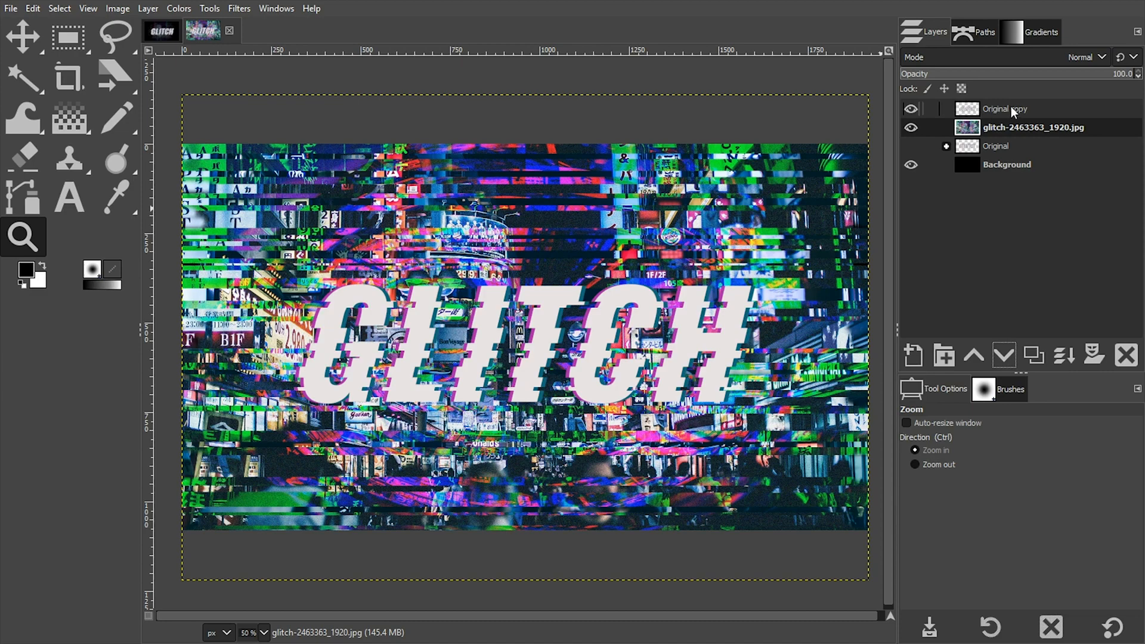
Rename the Original copy text layer to 'Glitch Effect'
click(1003, 109)
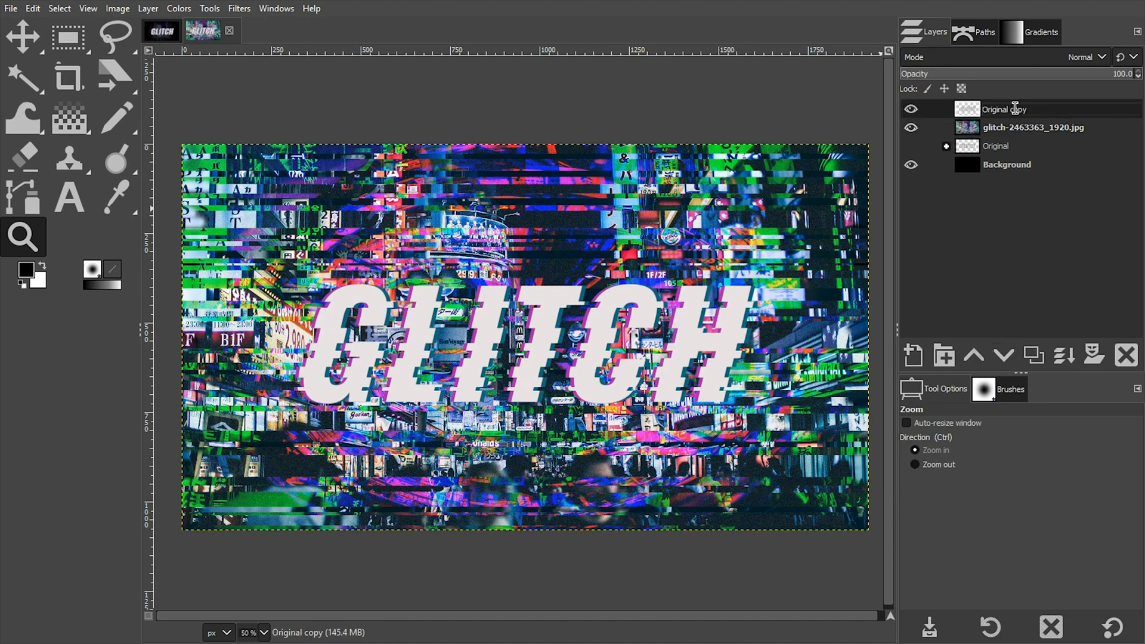
text(Glitch)
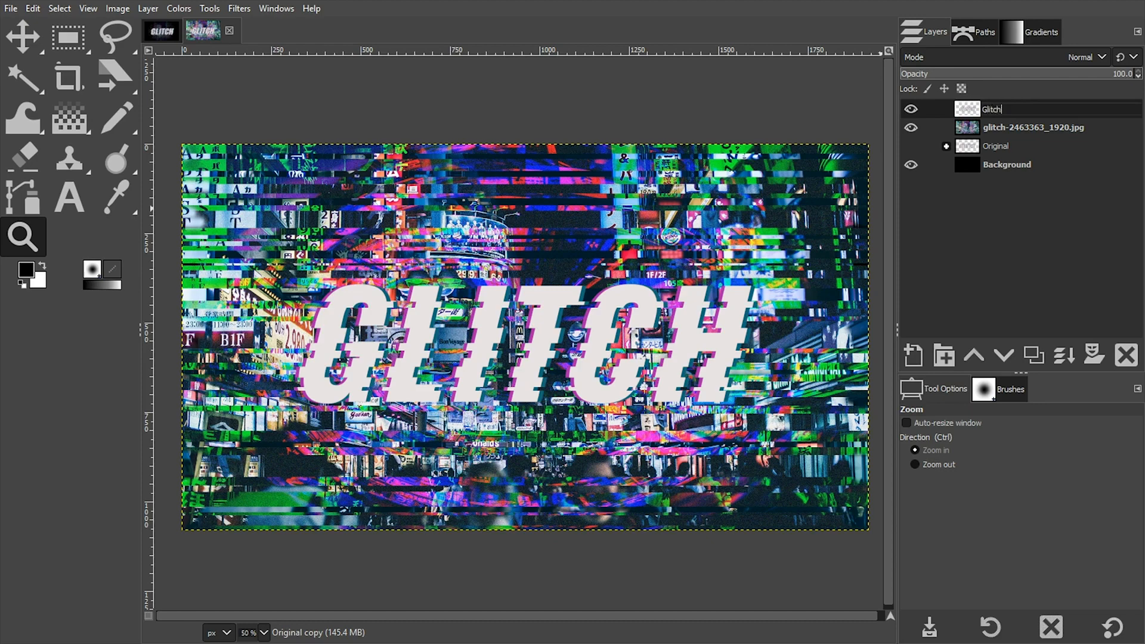
text(Glitch Effect)
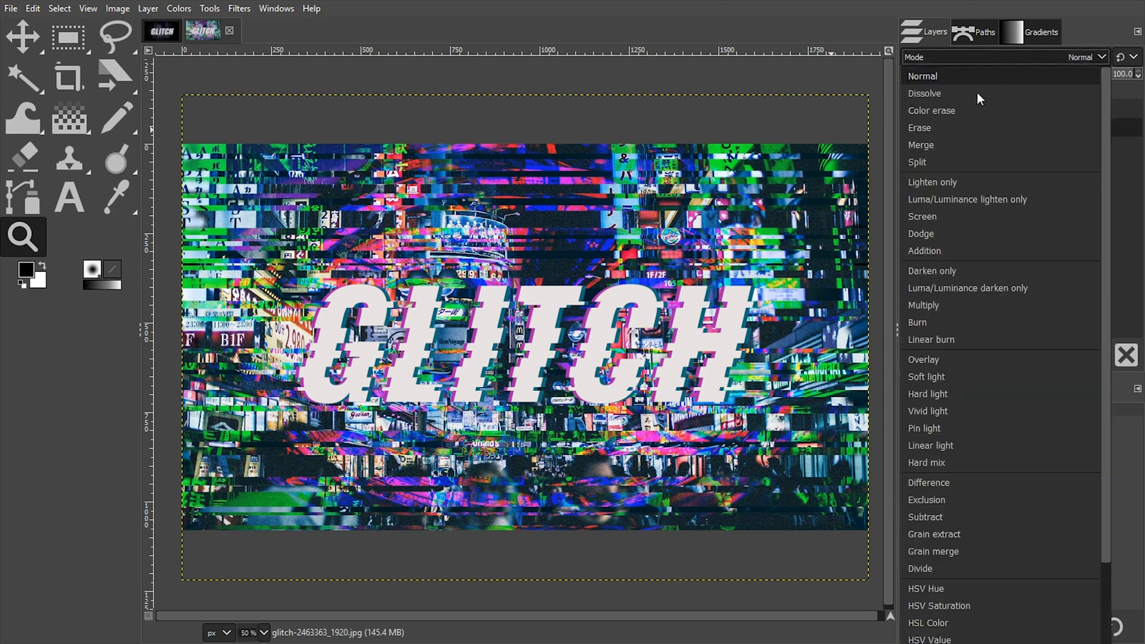
Set the glitch photo layer to Lighten only blending at about 20% opacity
click(933, 181)
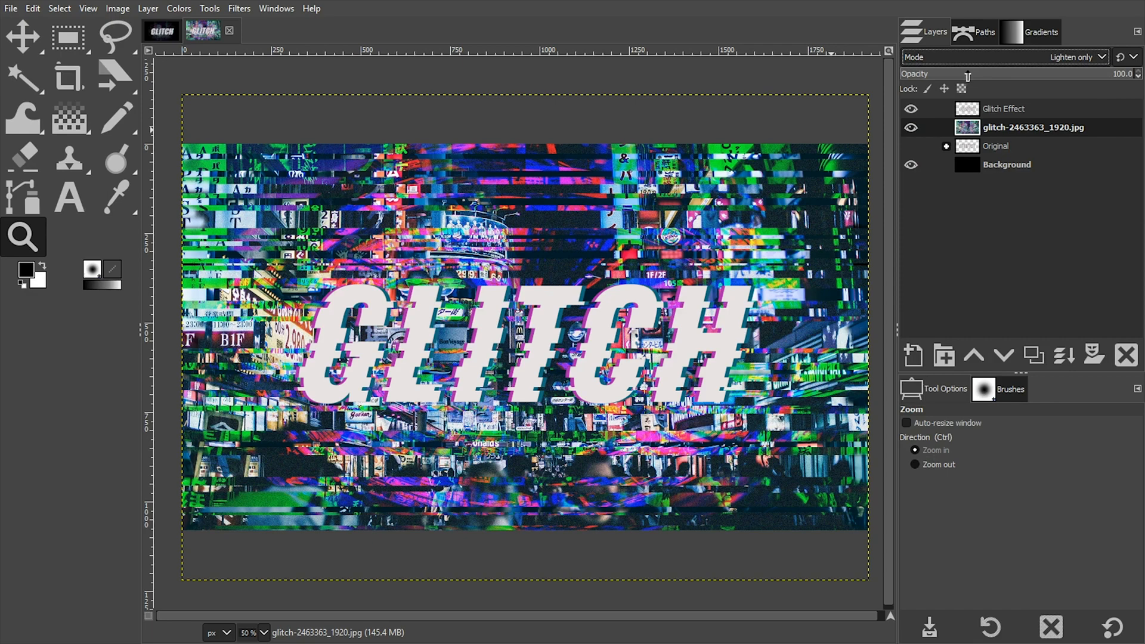
drag(1125, 72, 956, 73)
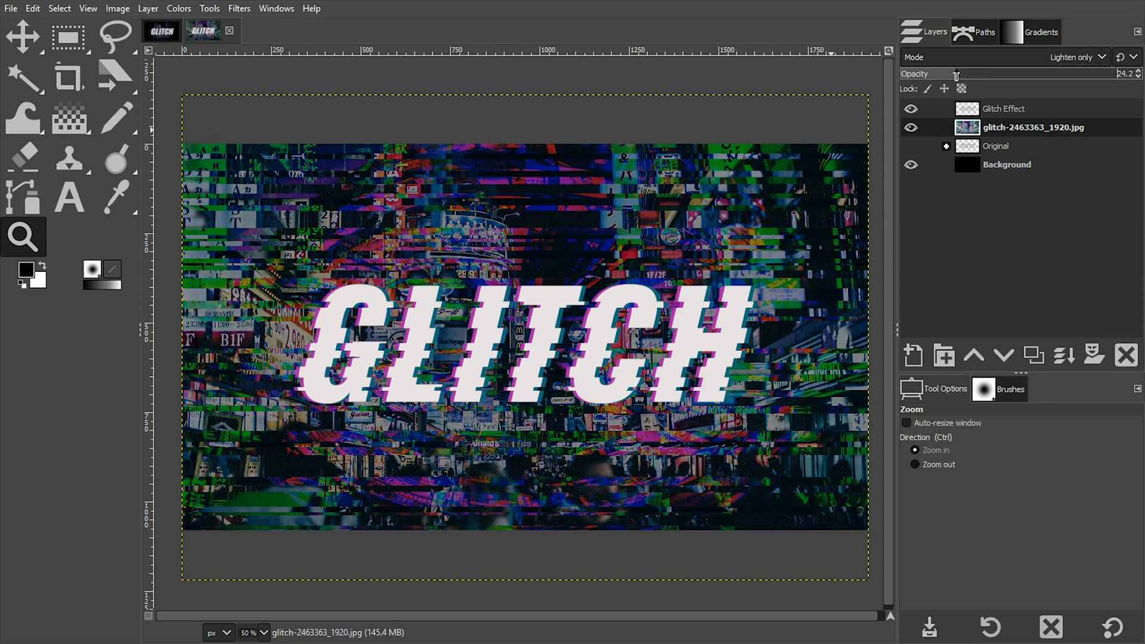
drag(964, 73, 950, 73)
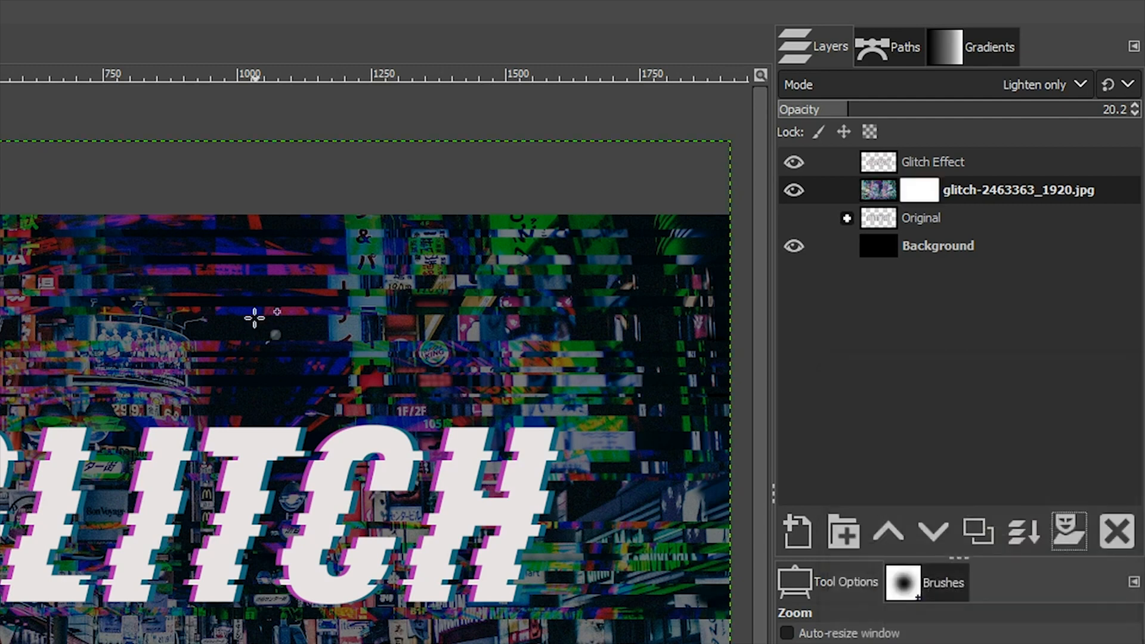
mouse_move(471, 379)
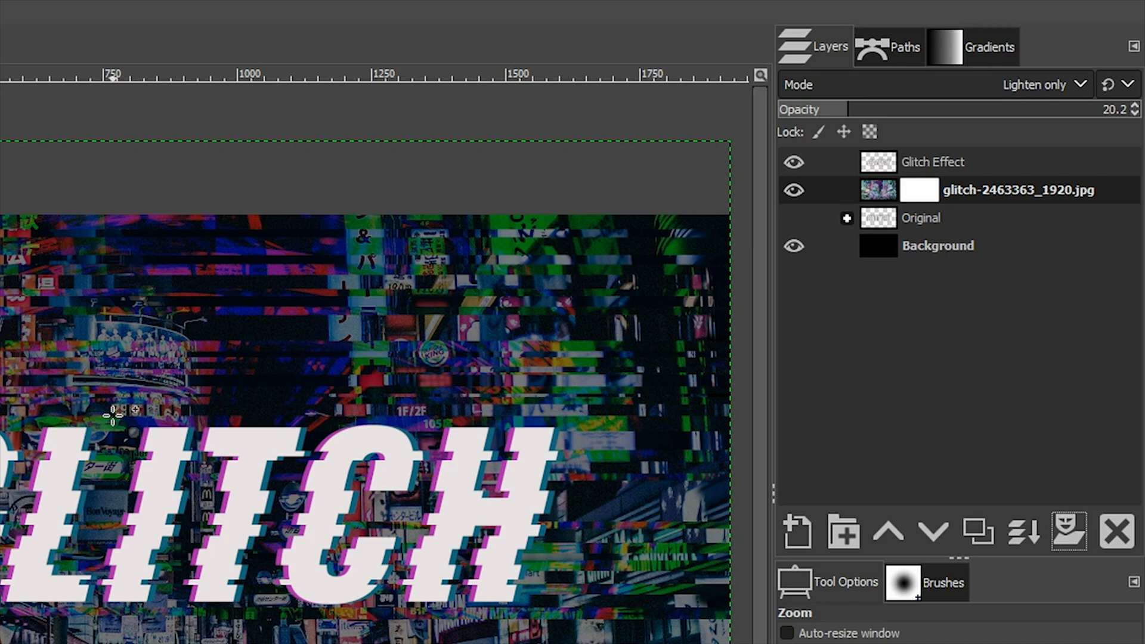
mouse_move(182, 337)
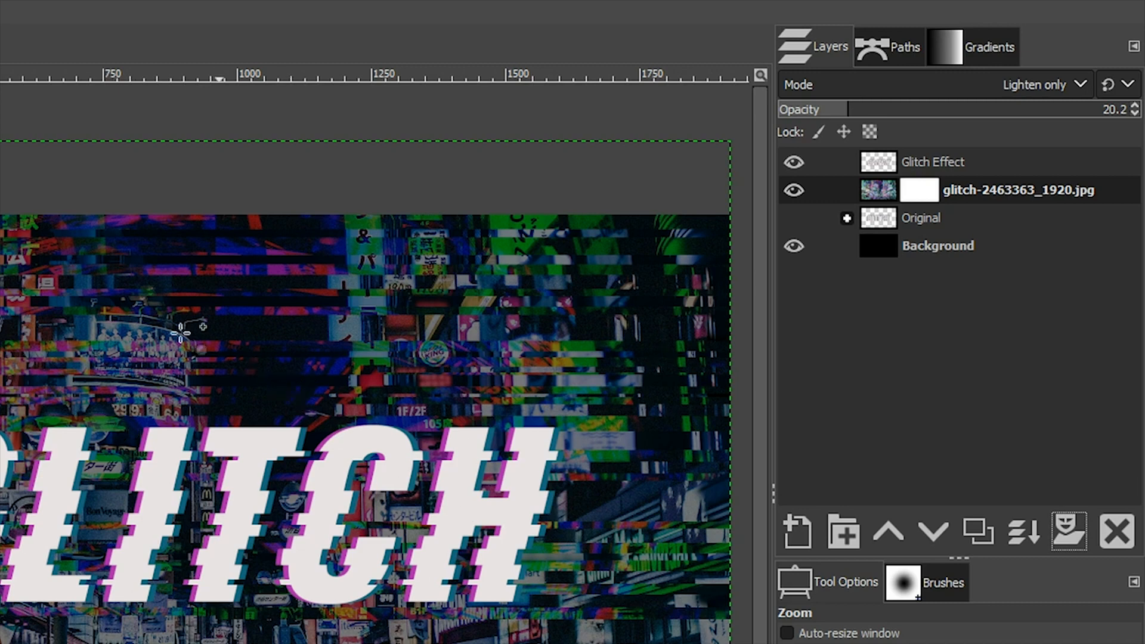
mouse_move(844, 80)
text(12.2)
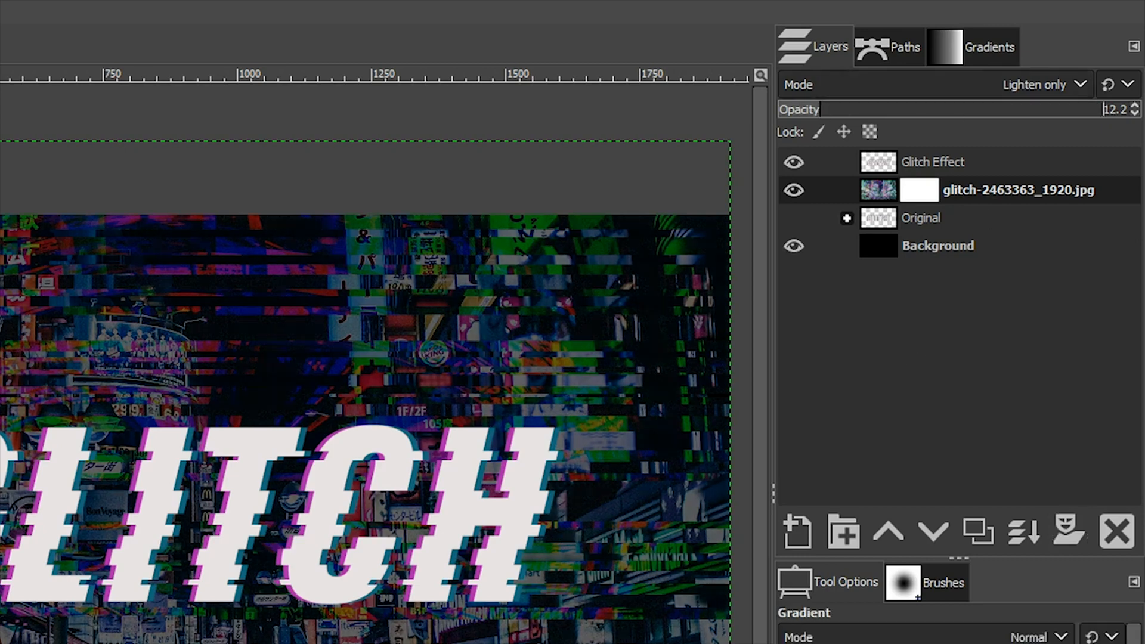
Pick the FG to BG (RGB) gradient with a Radial shape for the mask
click(991, 46)
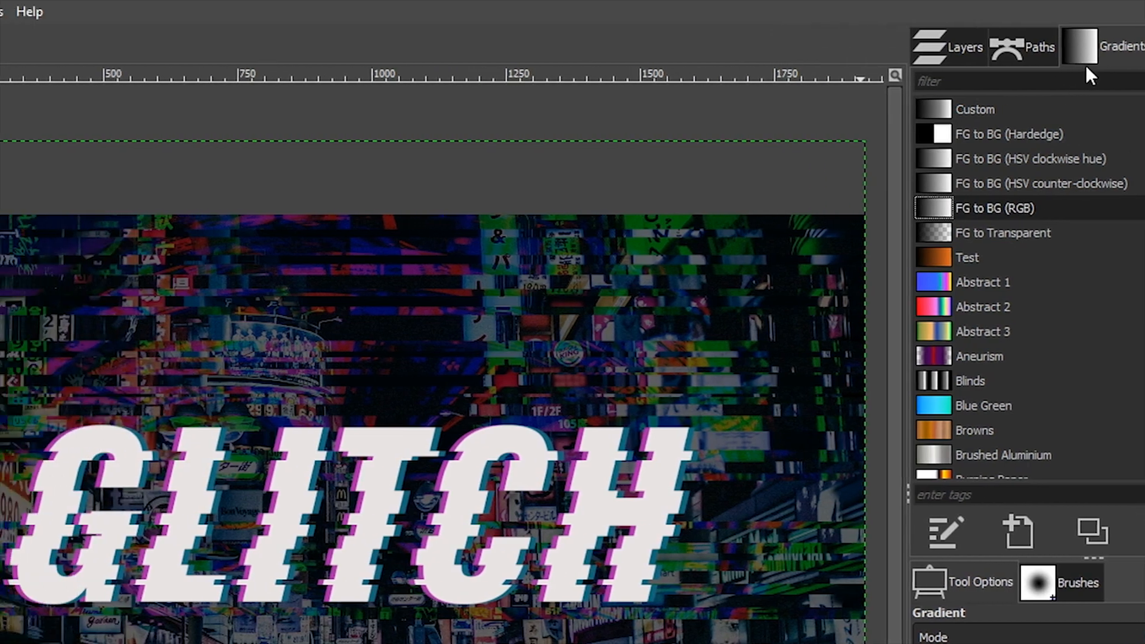
click(32, 10)
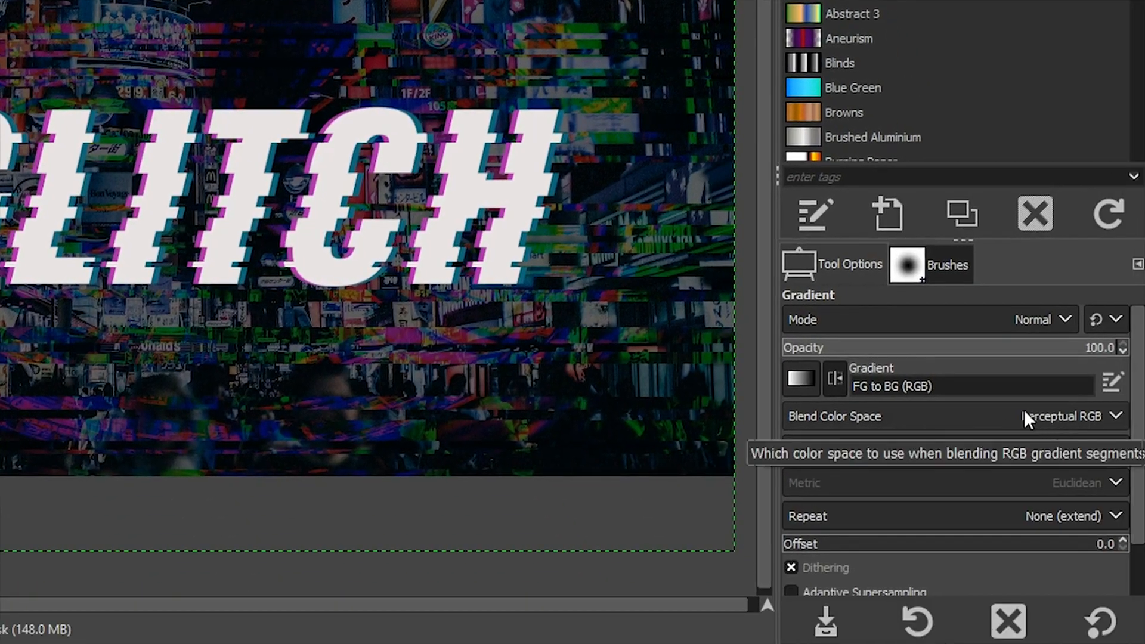
mouse_move(854, 295)
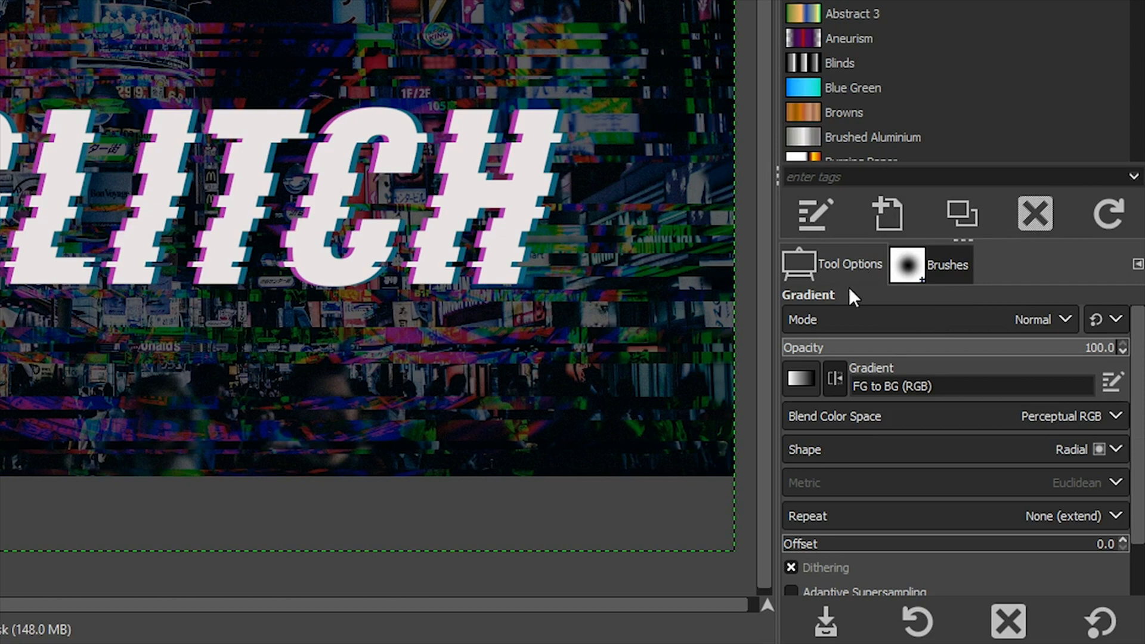
click(1088, 450)
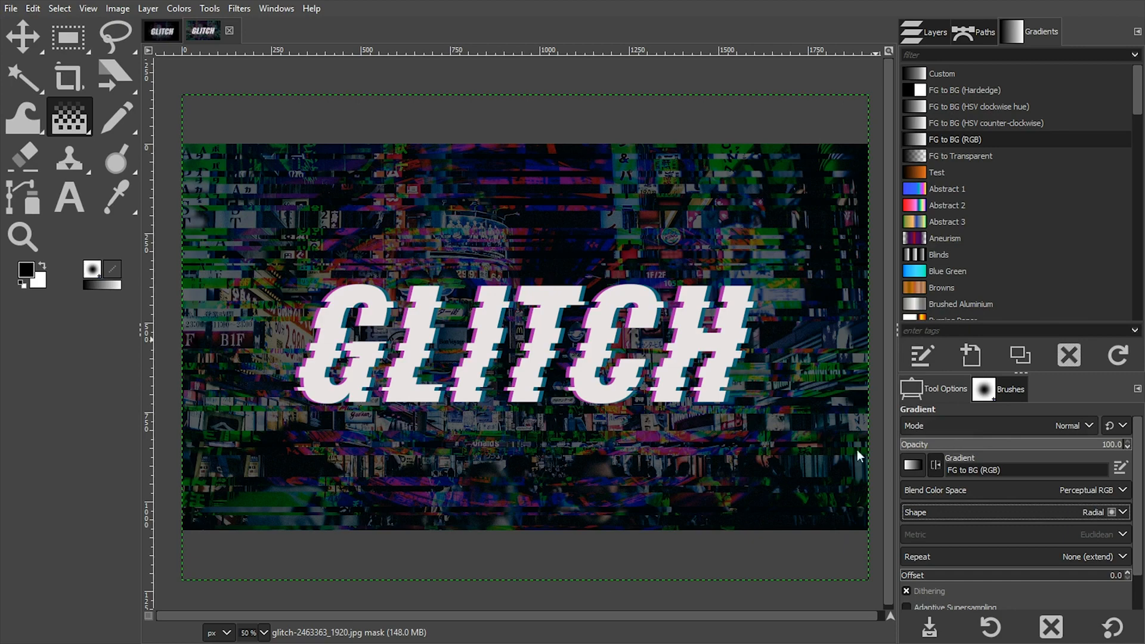
click(935, 32)
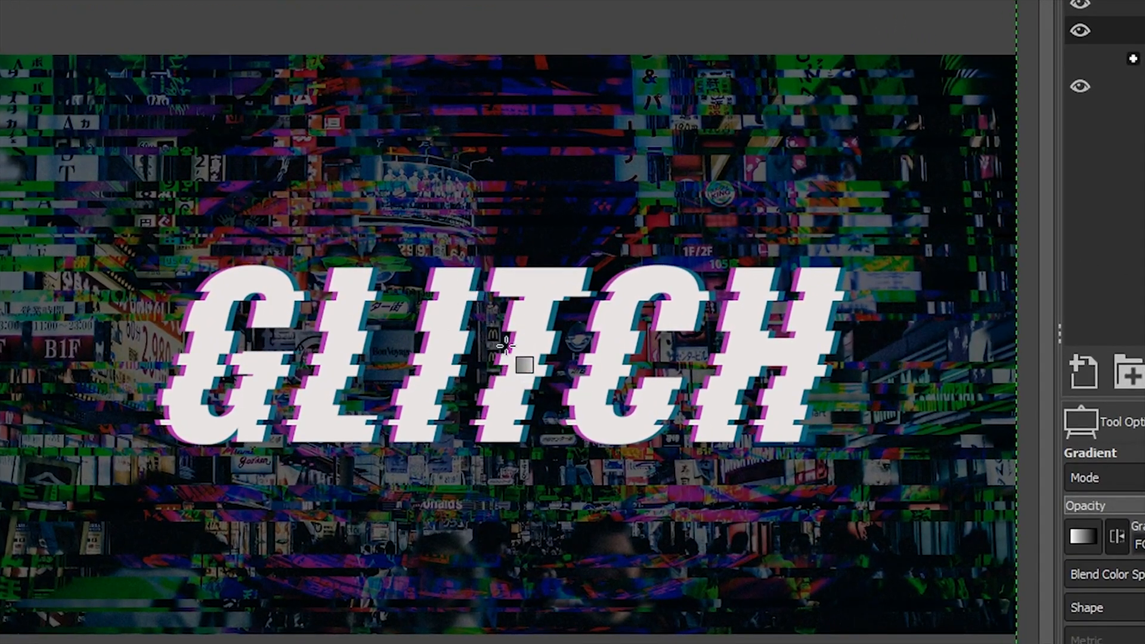
Paint a radial gradient from the text centre to the bottom-right corner, adjusting its midpoint
drag(512, 345, 832, 533)
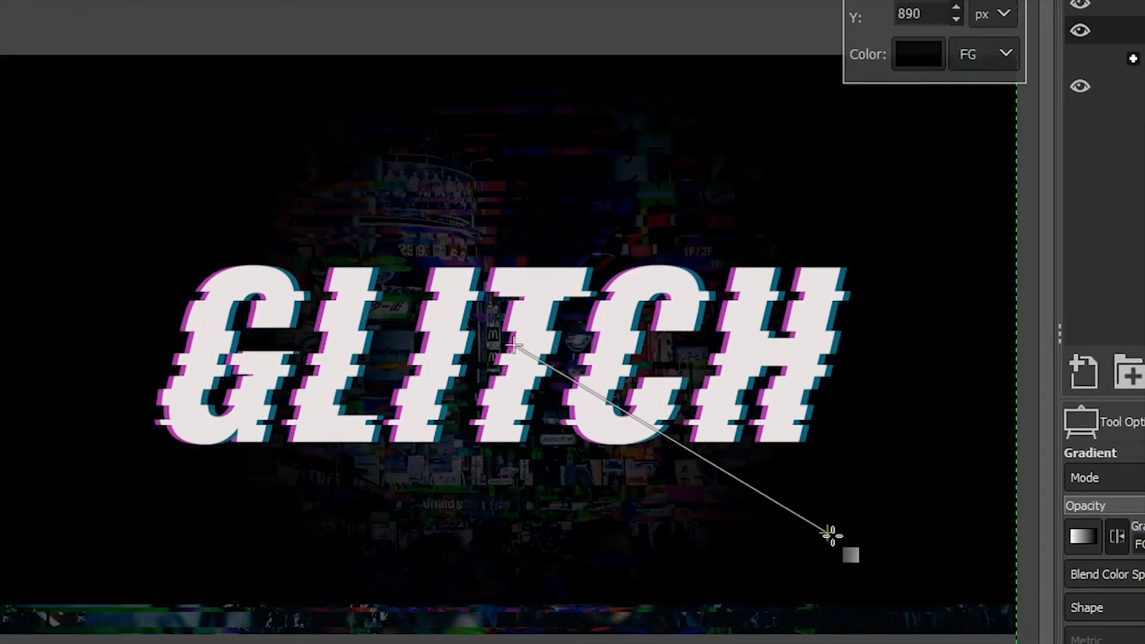
drag(831, 534, 956, 614)
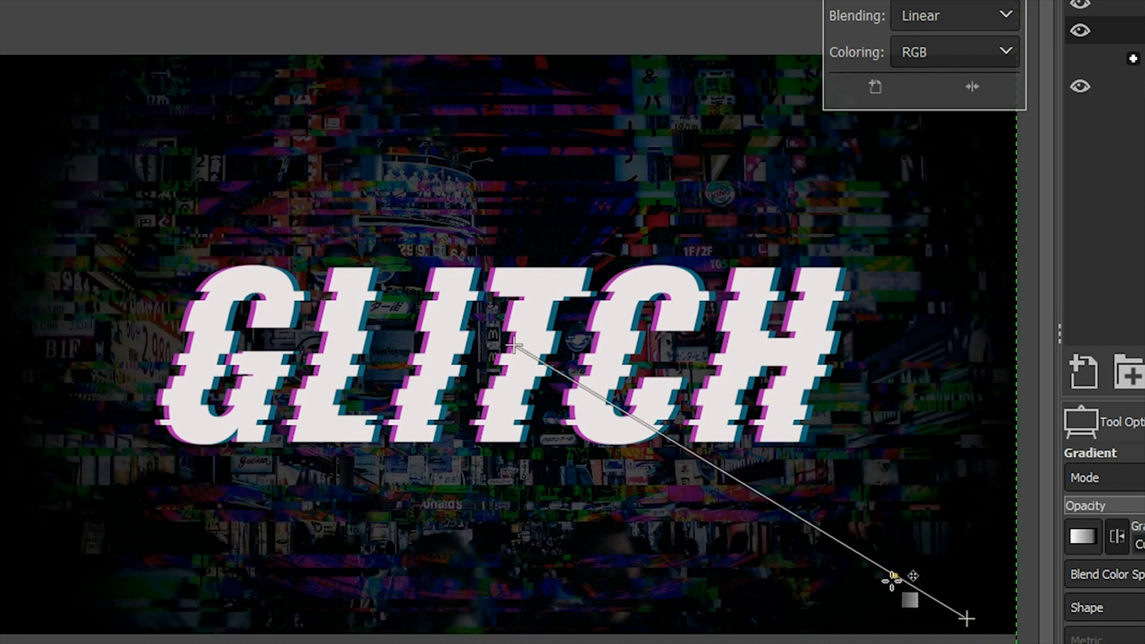
drag(890, 581, 913, 592)
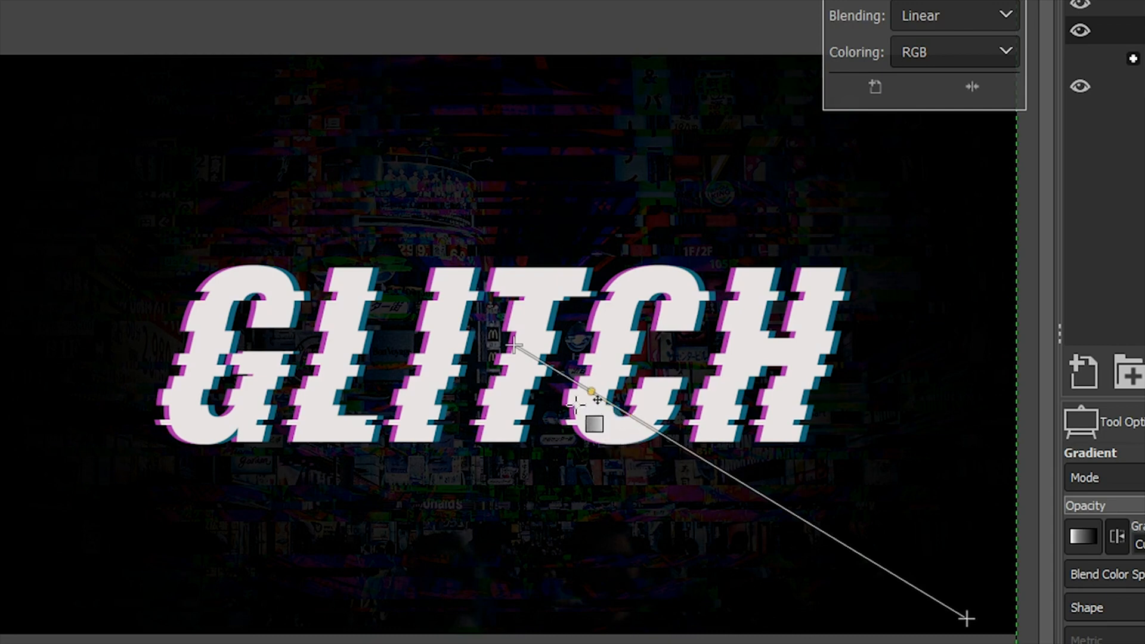
drag(595, 401, 719, 469)
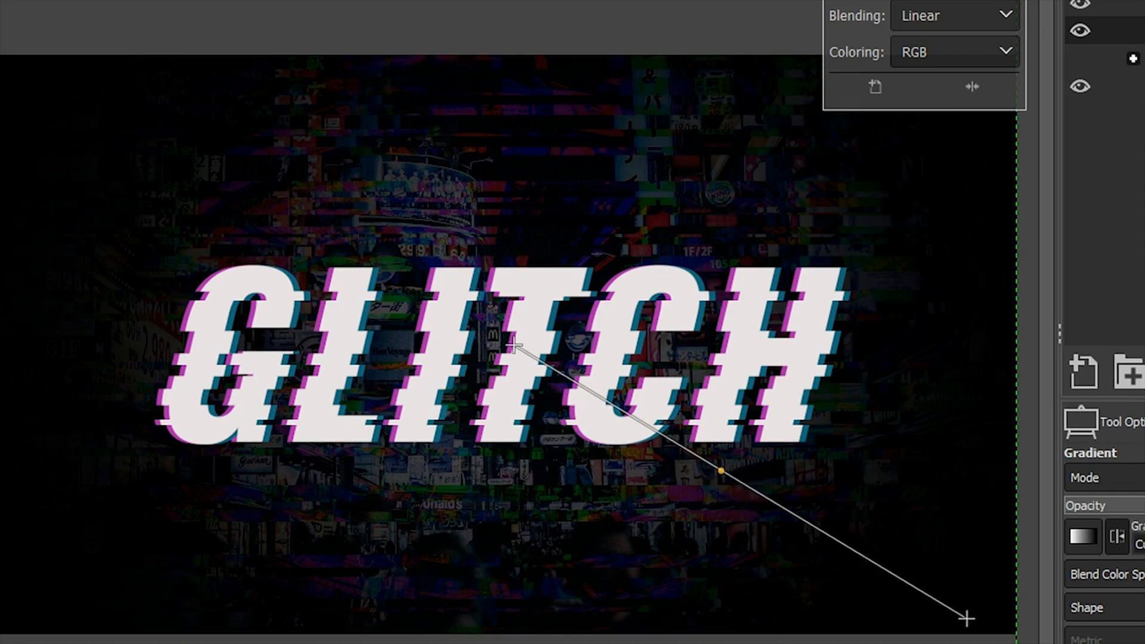
mouse_move(993, 18)
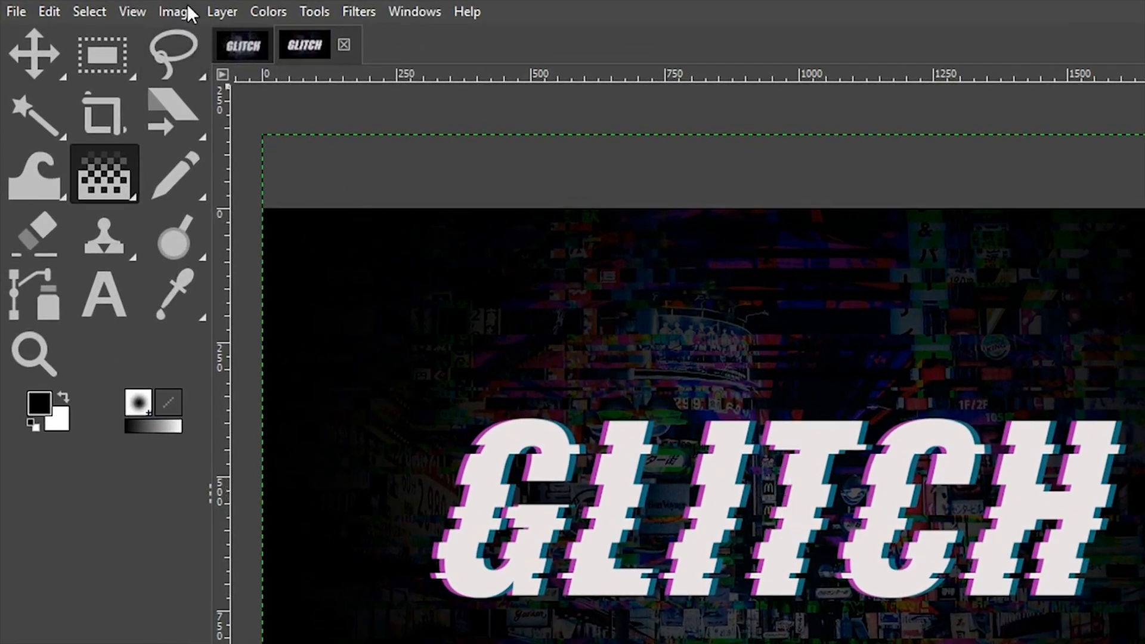
Add a horizontal guide by percent at position 50 through the image middle
click(175, 12)
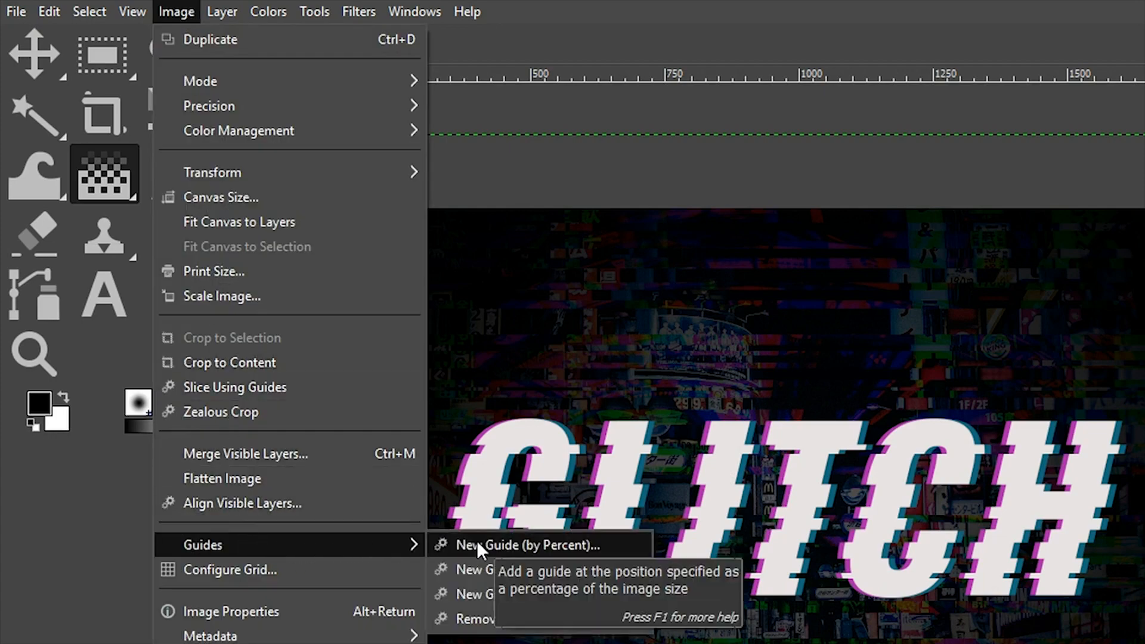
click(528, 545)
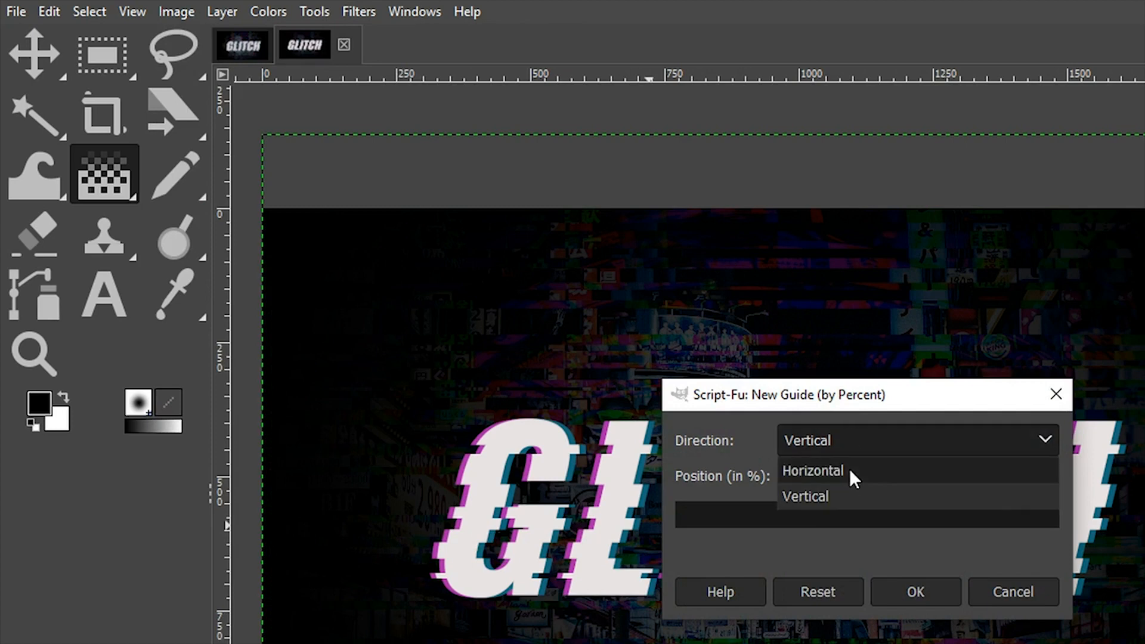
click(812, 470)
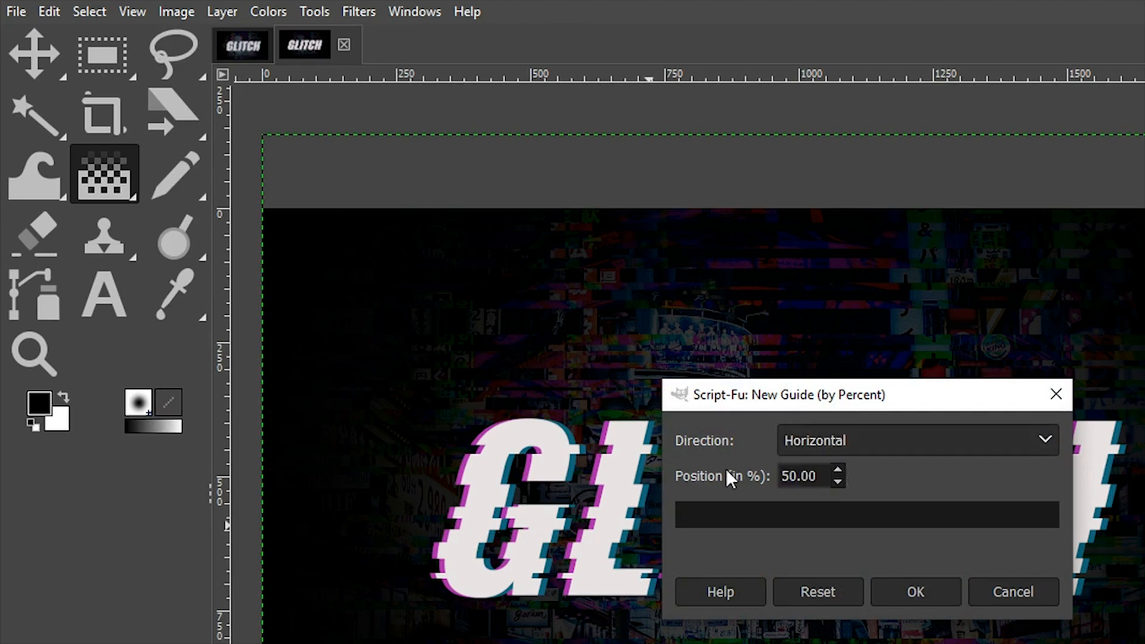
mouse_move(741, 492)
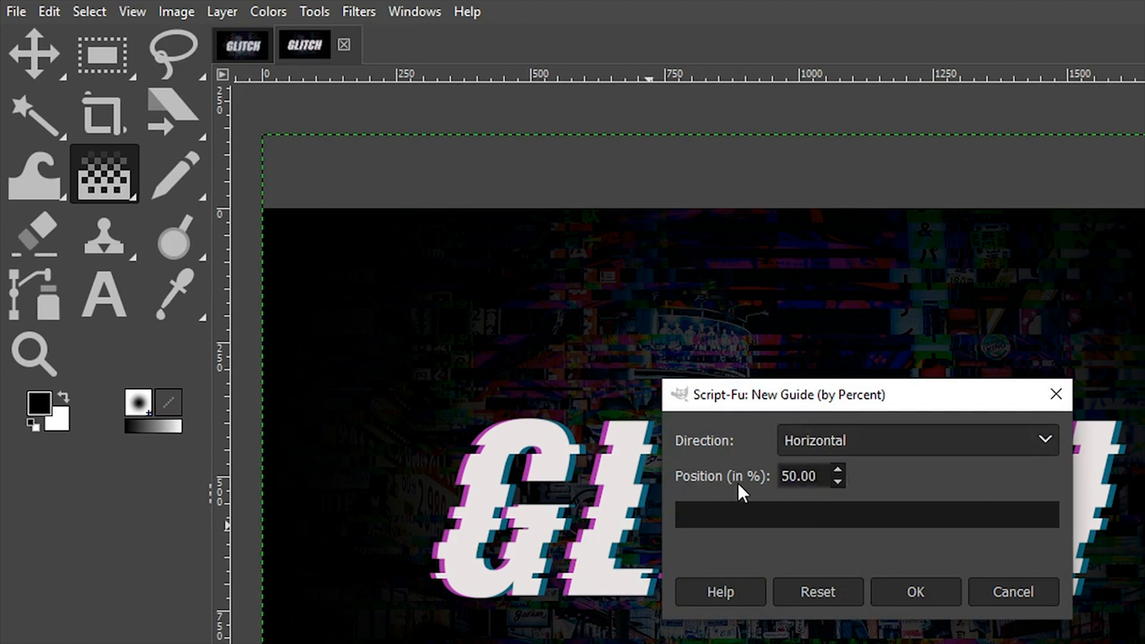
mouse_move(915, 592)
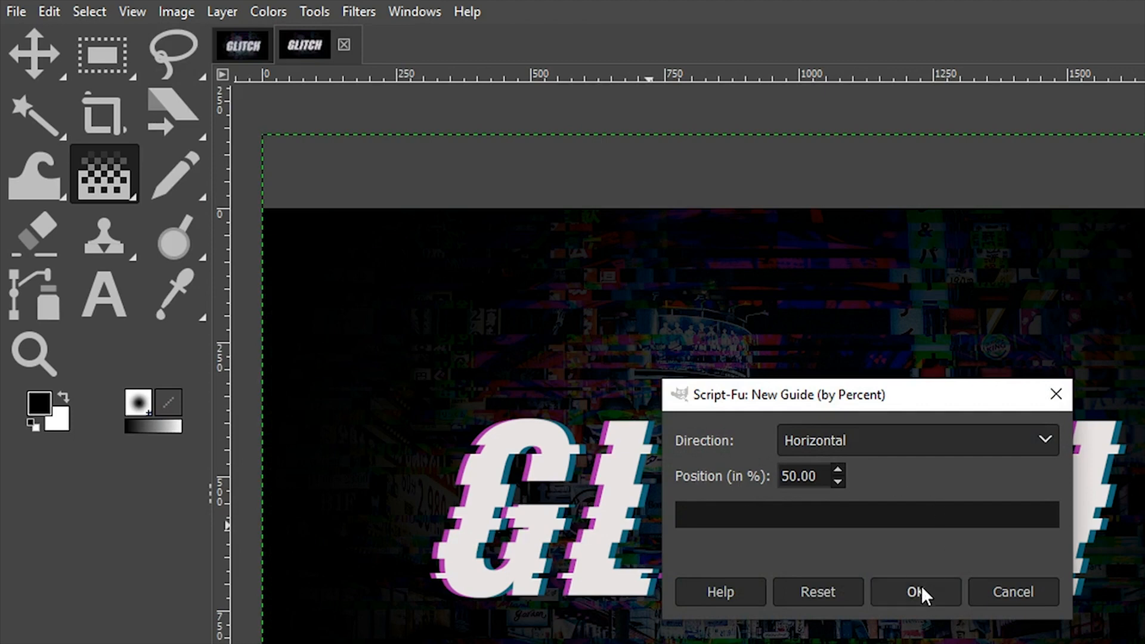
click(915, 592)
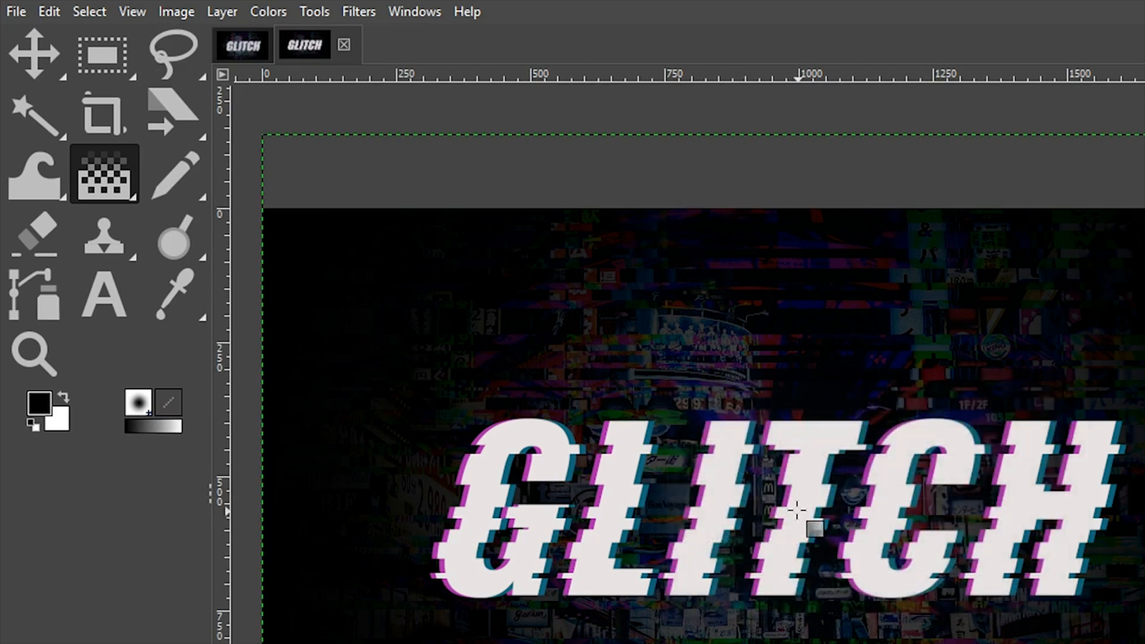
mouse_move(174, 52)
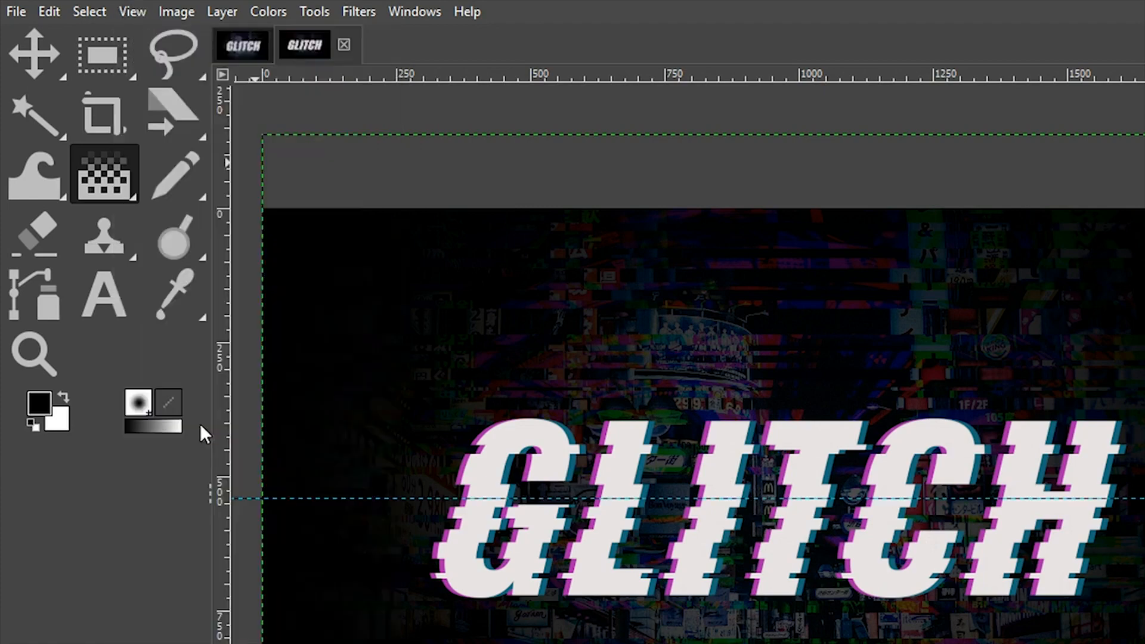
click(176, 12)
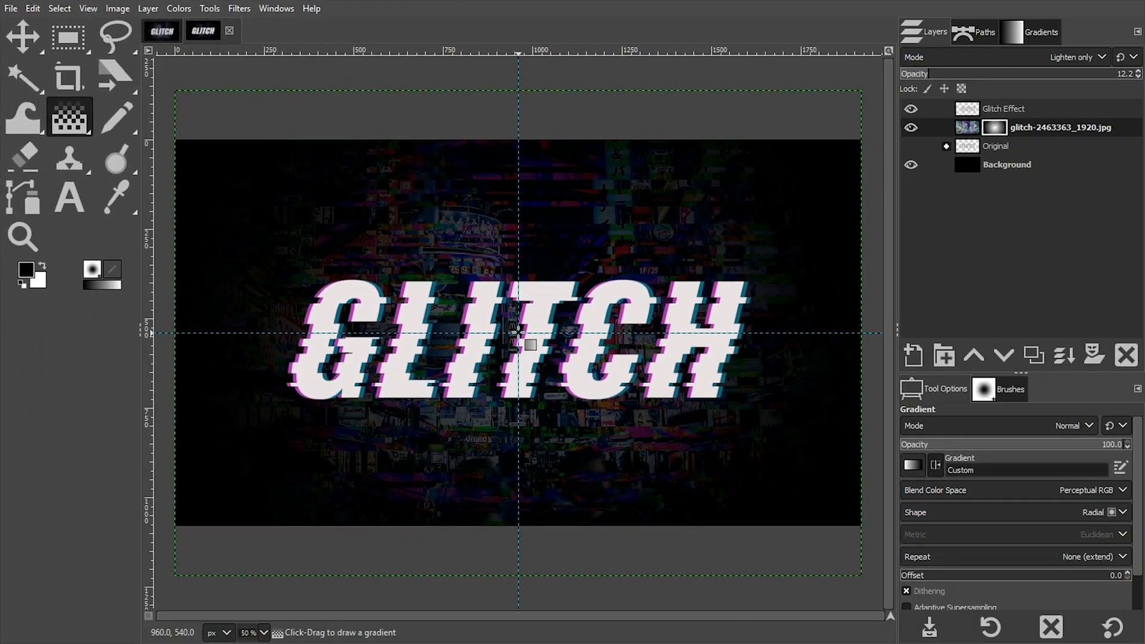
Redraw the radial gradient from the guides' crossing out to the bottom-right corner
drag(516, 334, 654, 405)
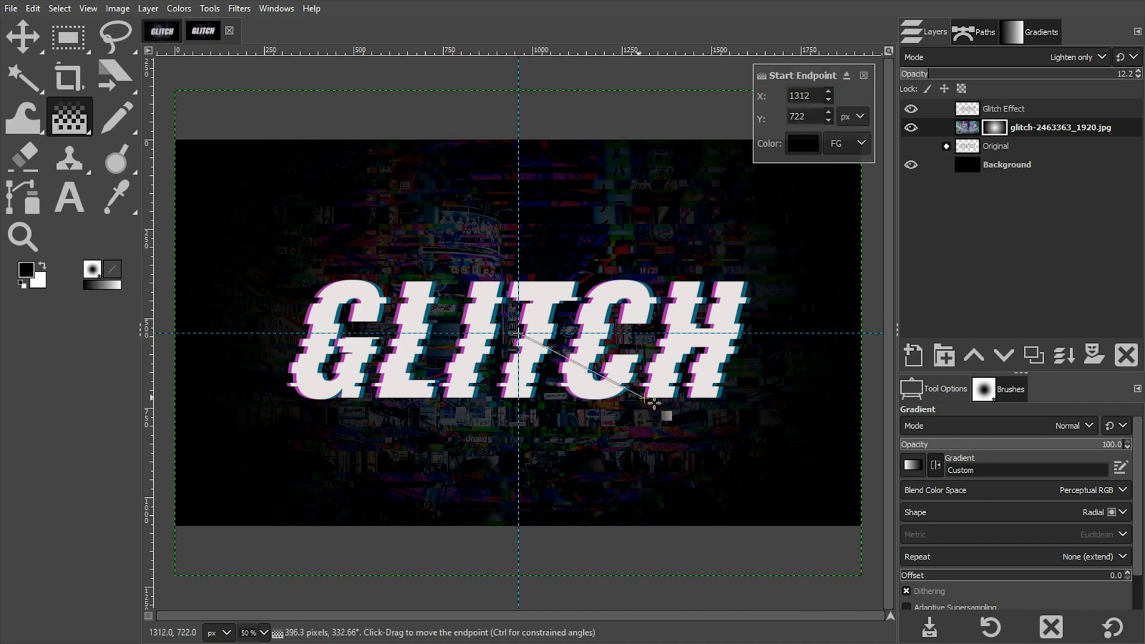
drag(654, 406, 884, 515)
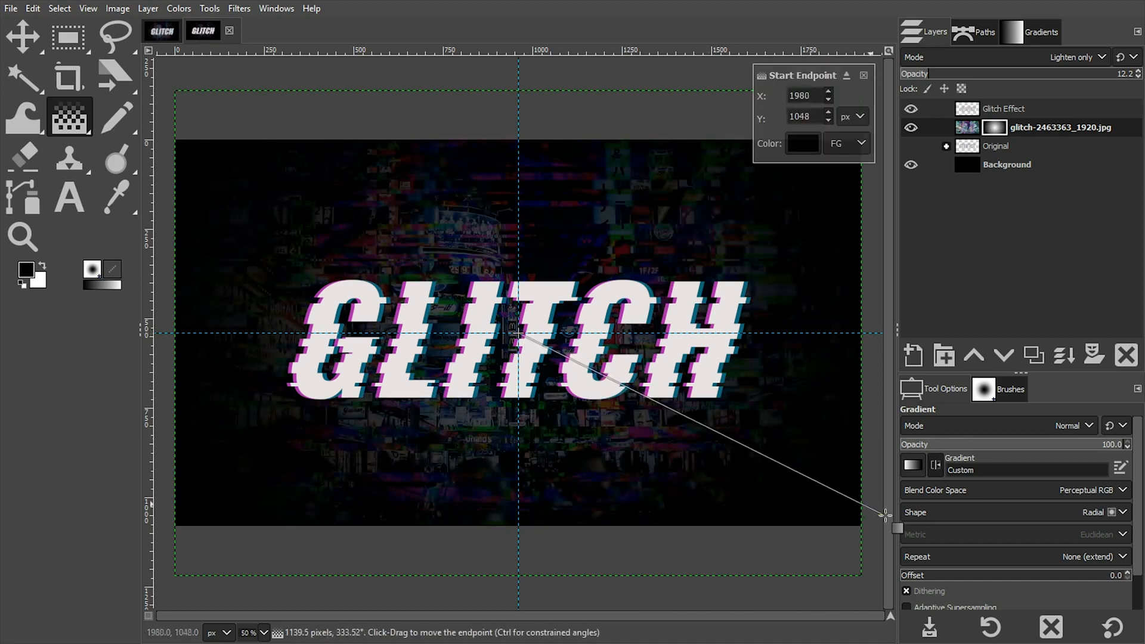